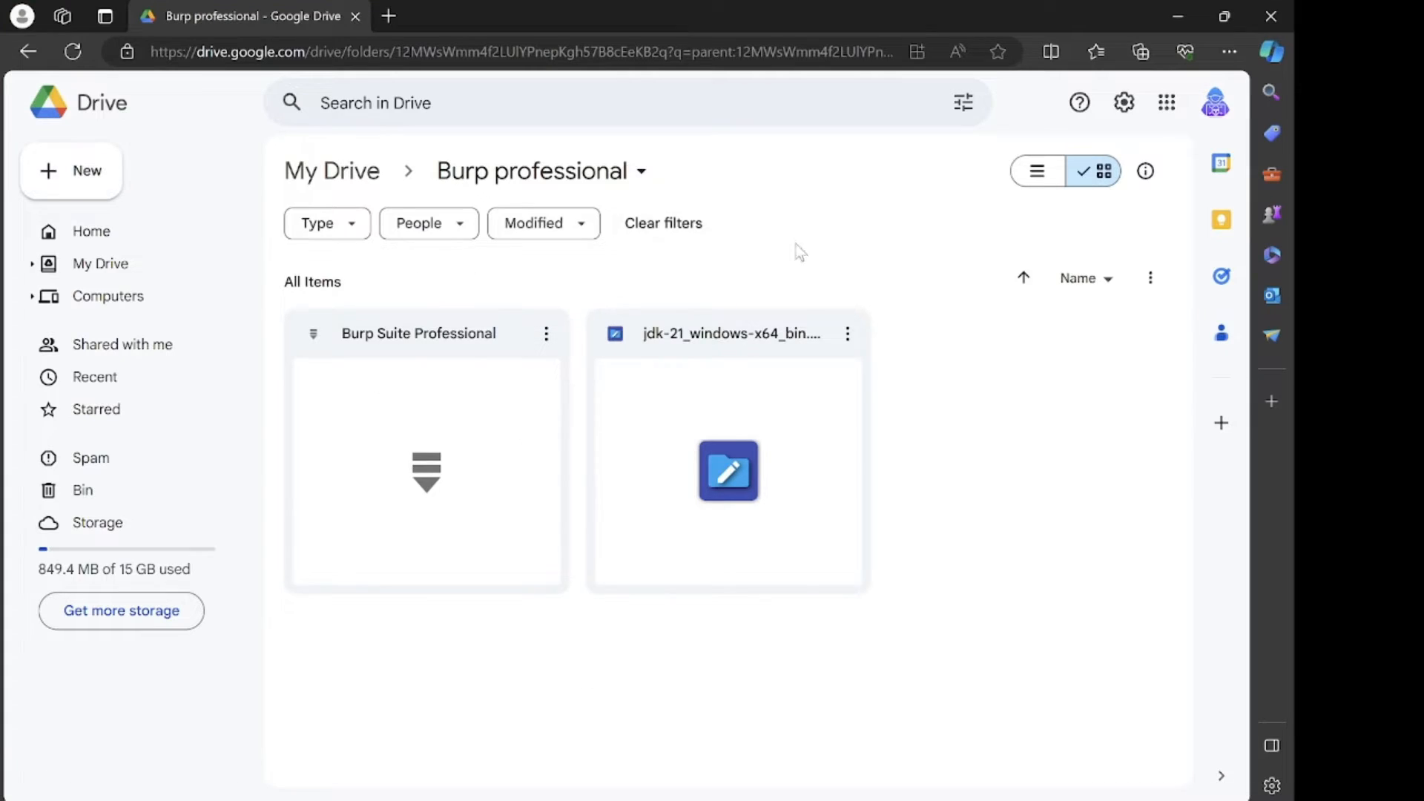
pyautogui.moveTo(658, 342)
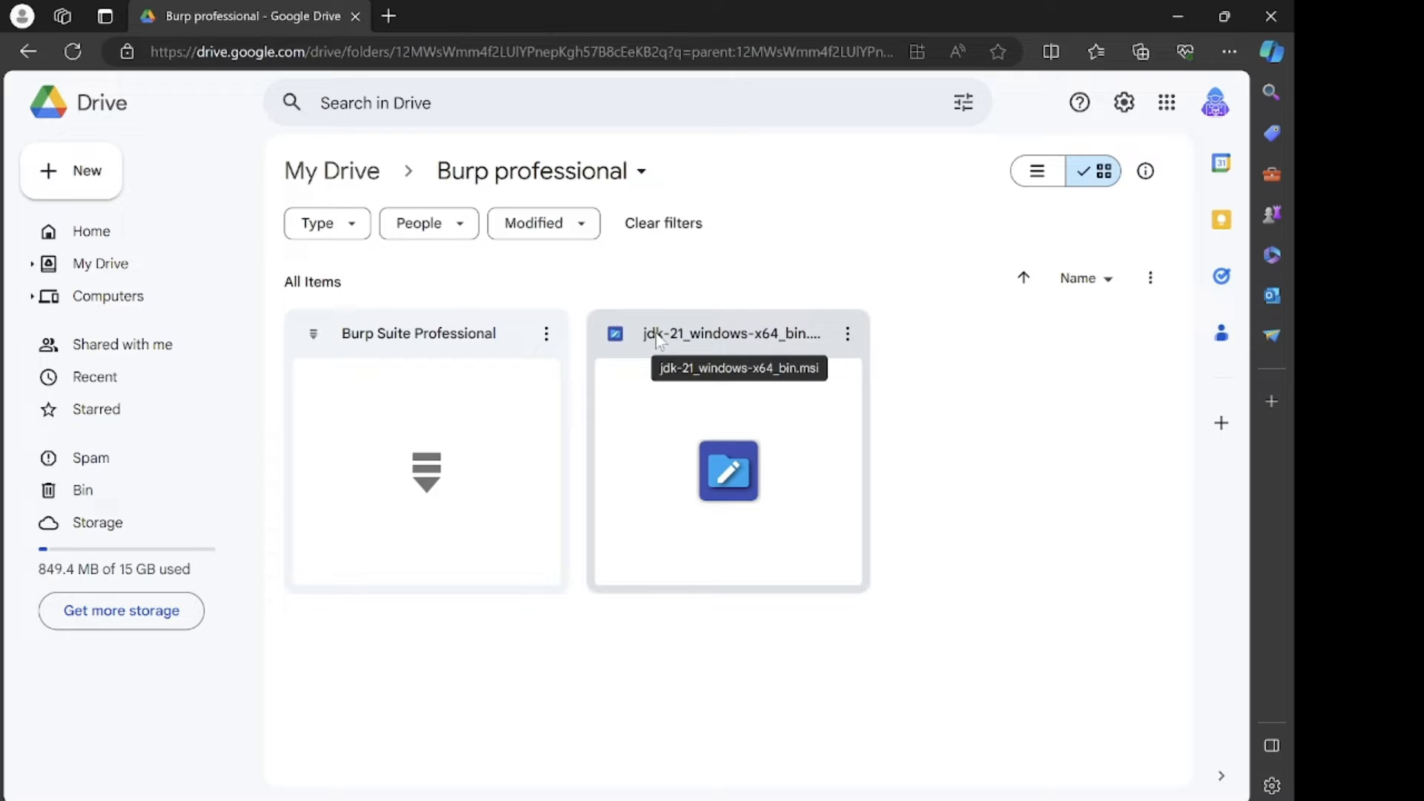
pyautogui.moveTo(783, 101)
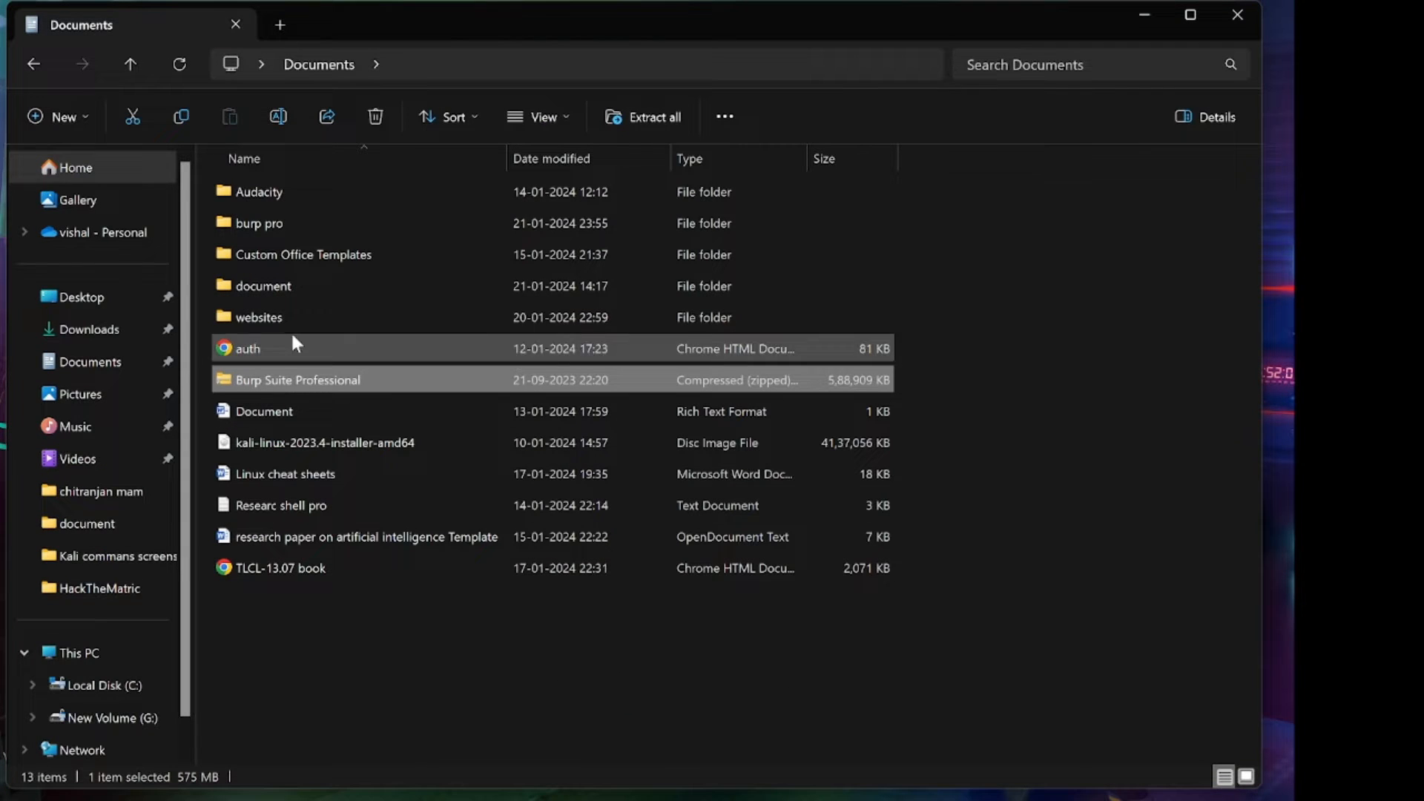
# Extract the Burp Suite Professional zip into Documents\document via Extract All.
pyautogui.rightClick(297, 379)
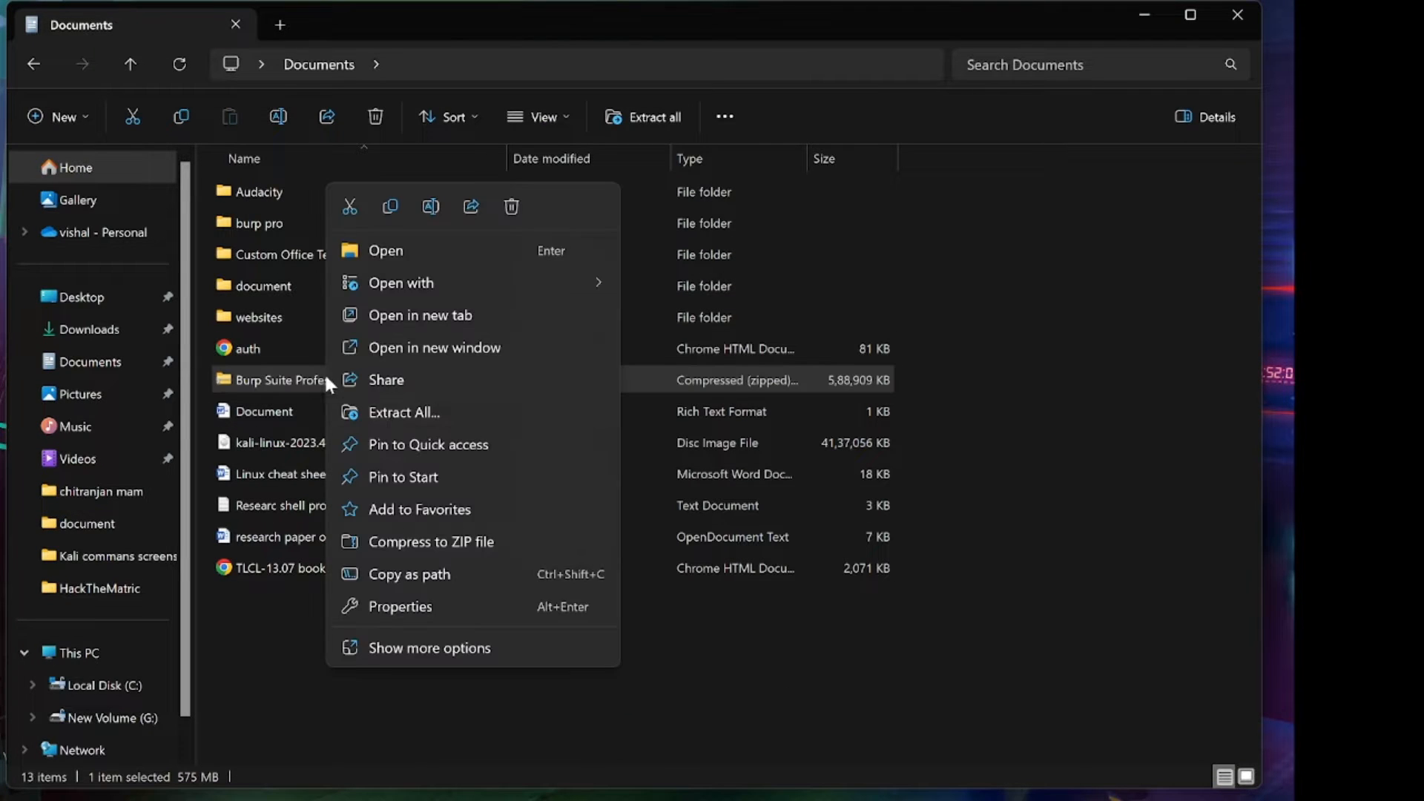
pyautogui.click(402, 411)
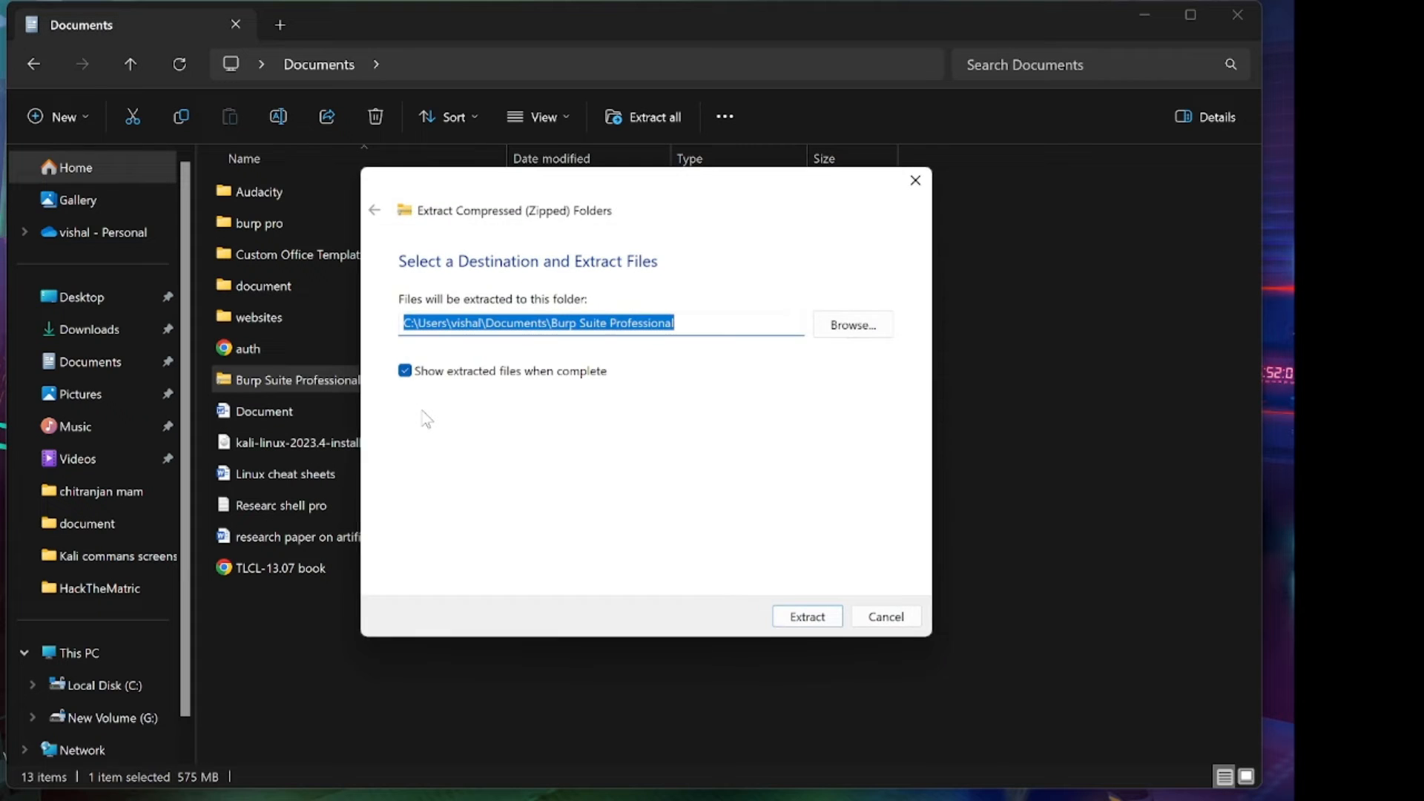
pyautogui.click(851, 325)
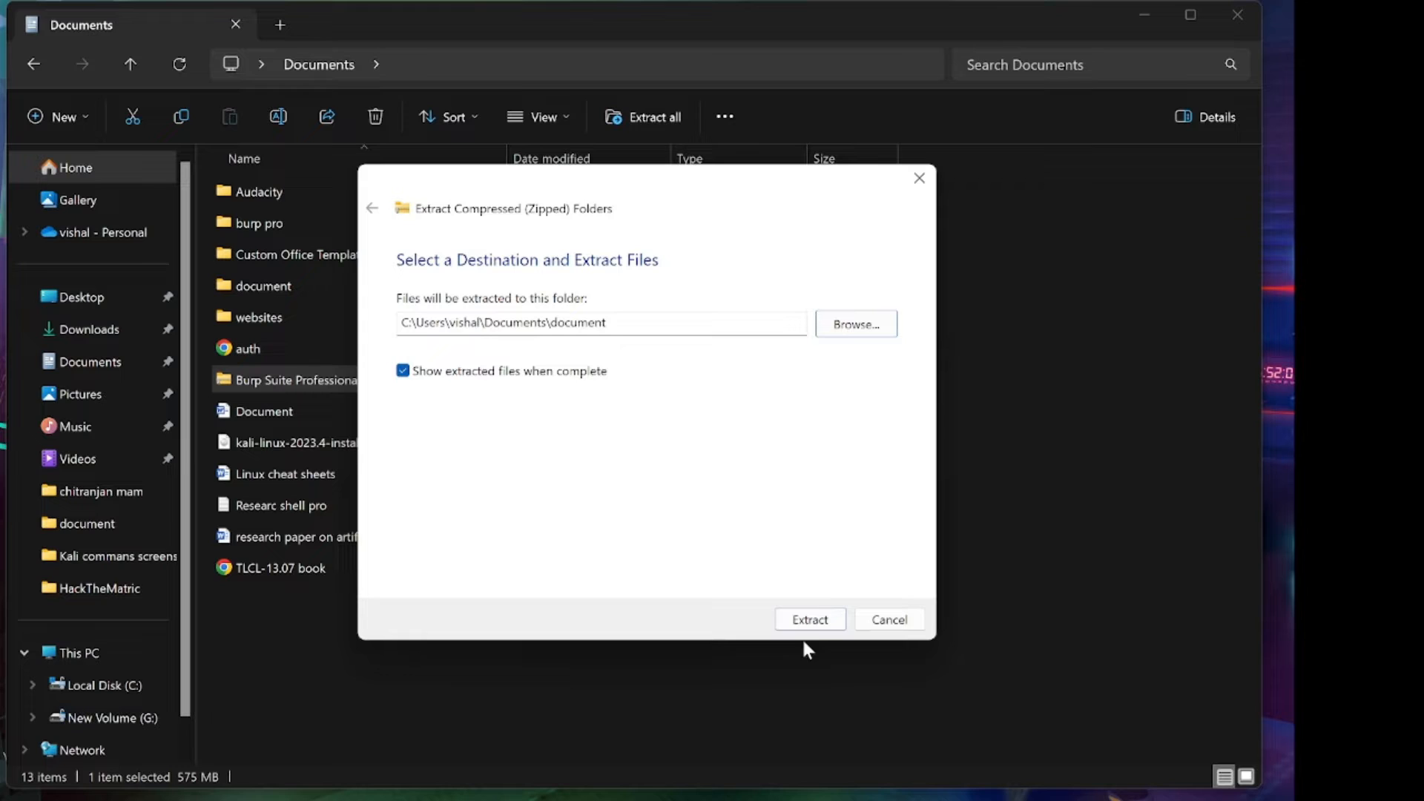
pyautogui.click(809, 620)
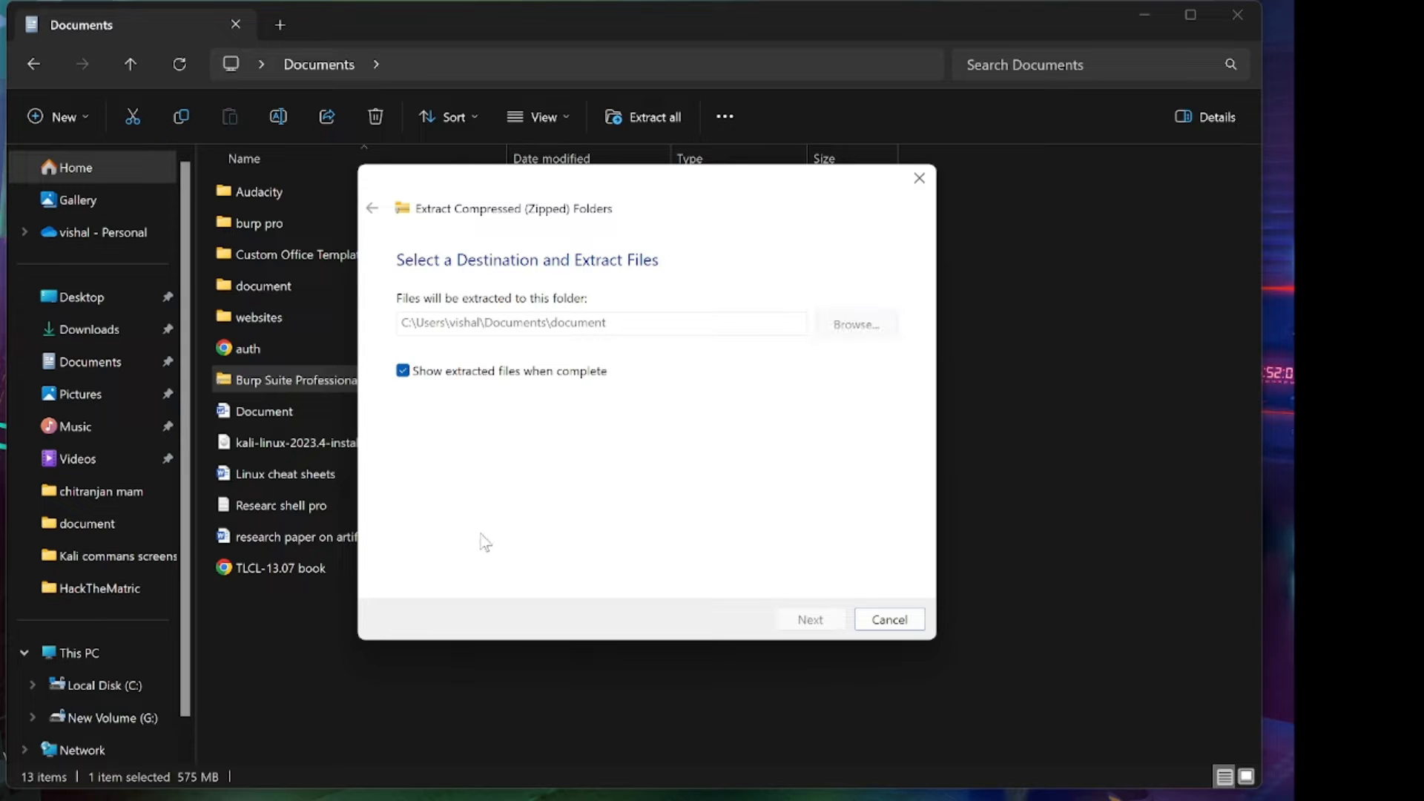
pyautogui.click(807, 618)
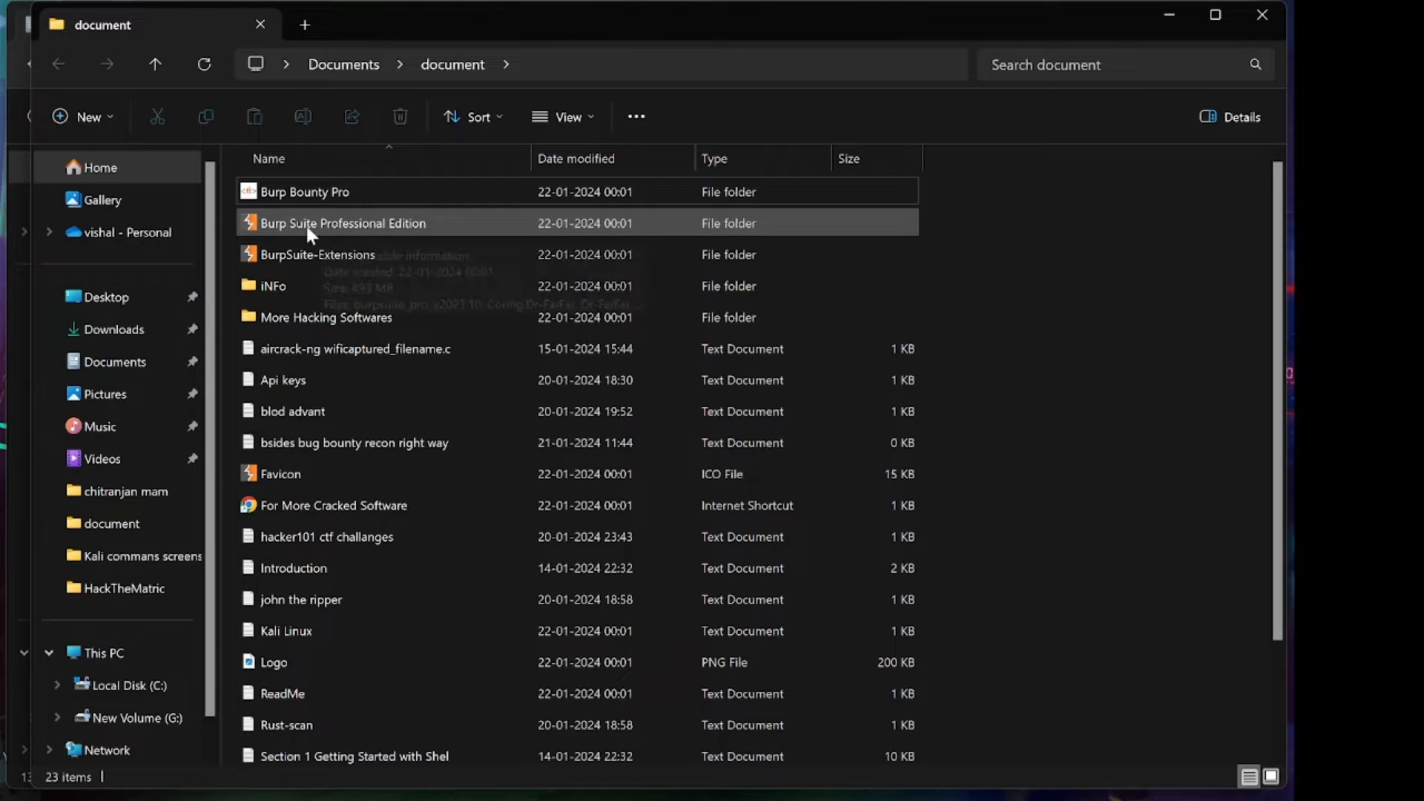
# Launch the Dr-FarFar loader jar from the Burp Suite Professional Edition folder.
pyautogui.doubleClick(342, 222)
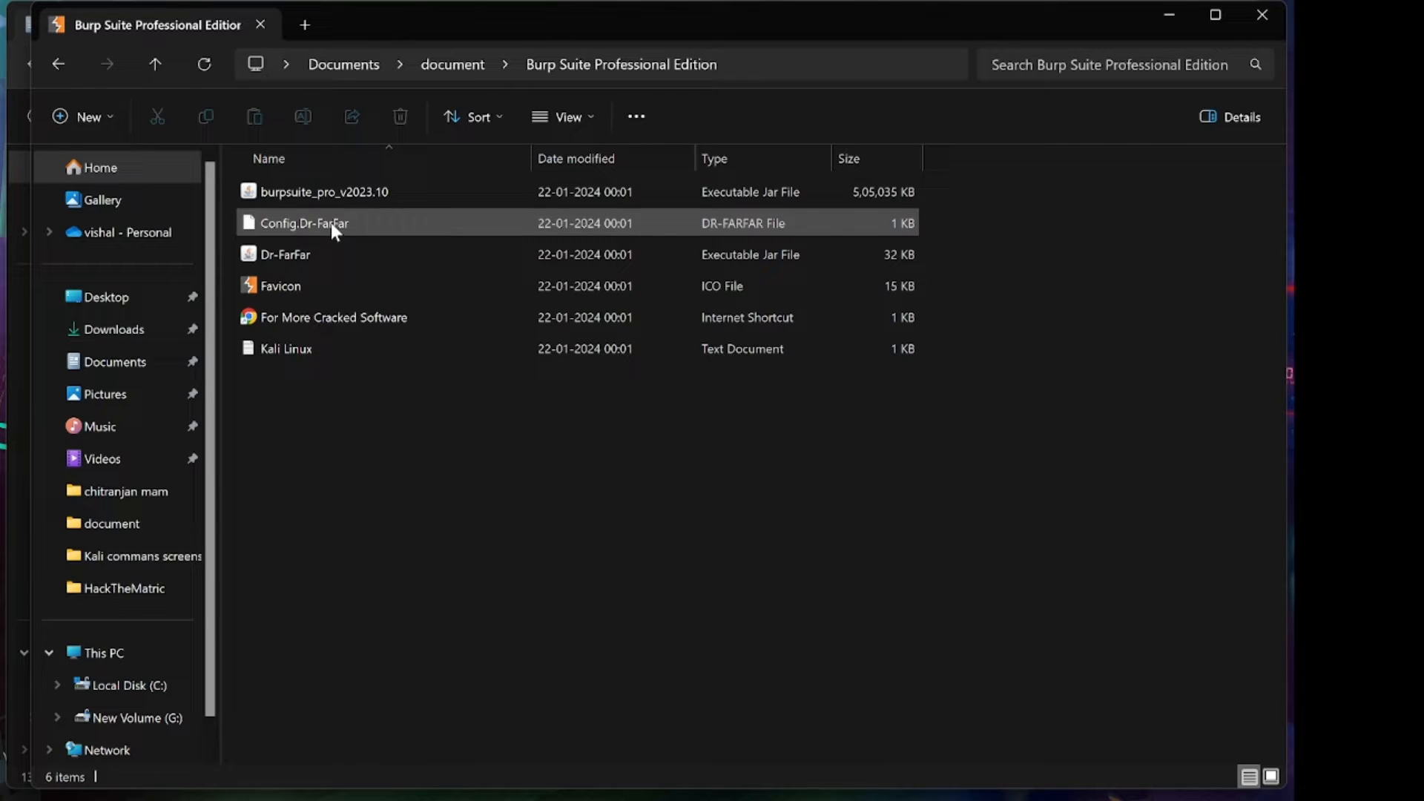
pyautogui.click(285, 253)
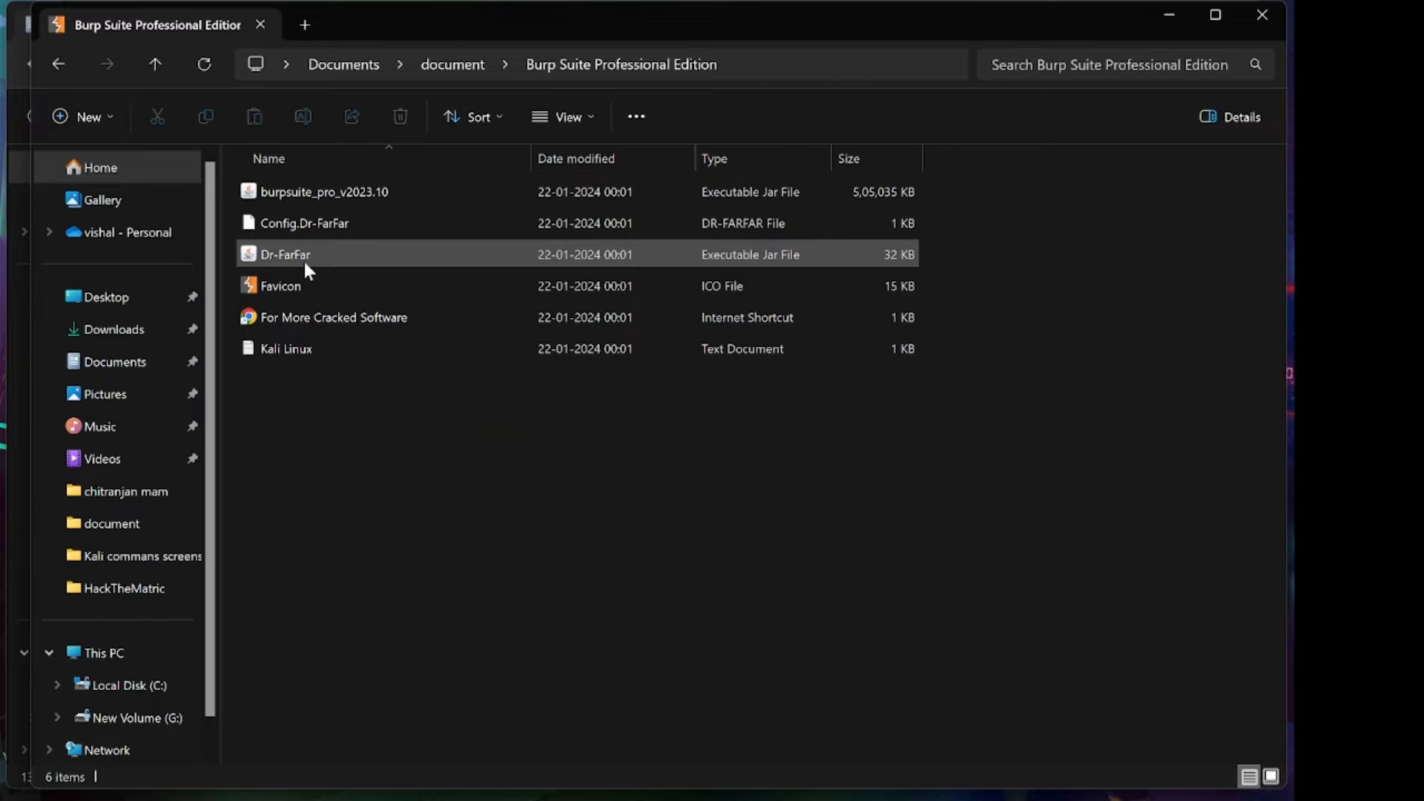
pyautogui.doubleClick(285, 254)
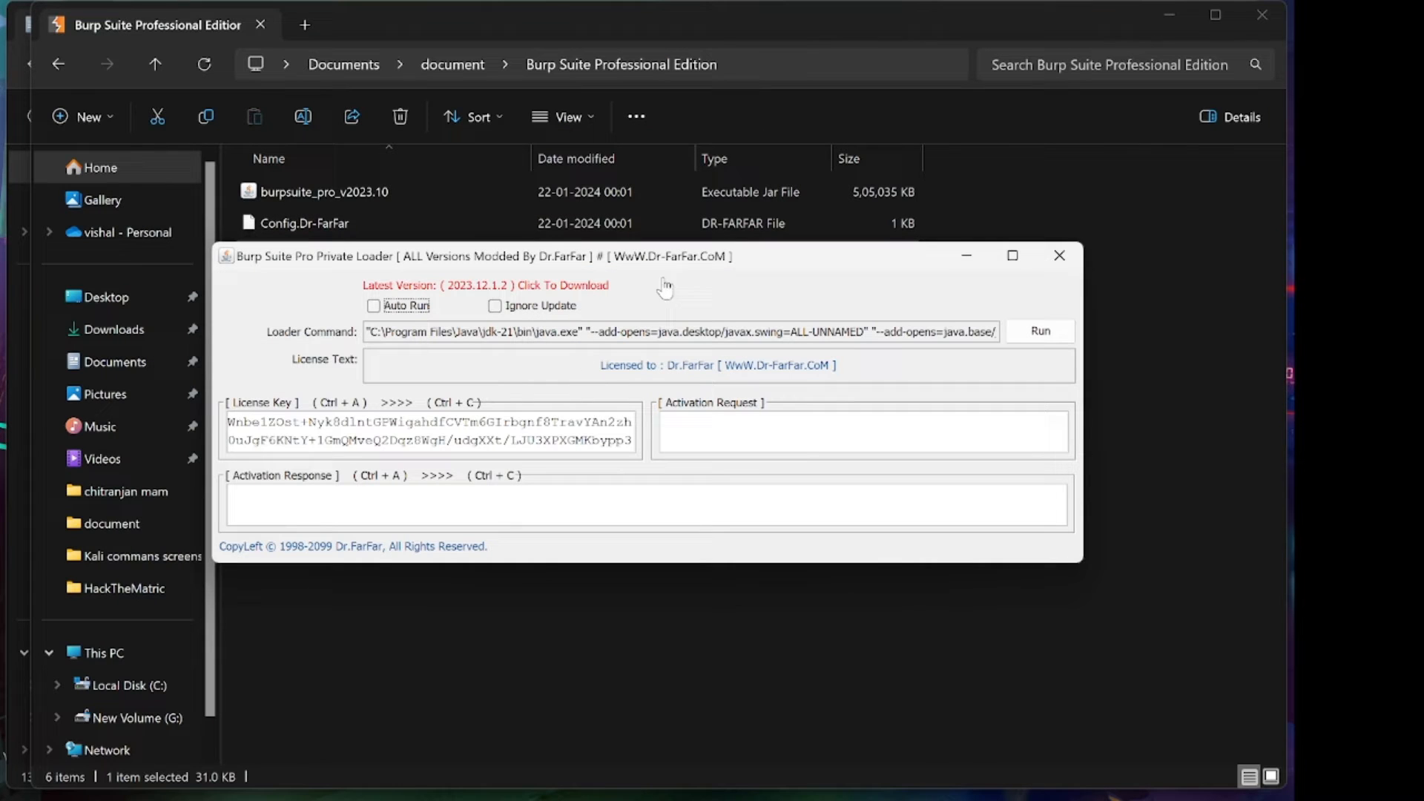
pyautogui.moveTo(893, 329)
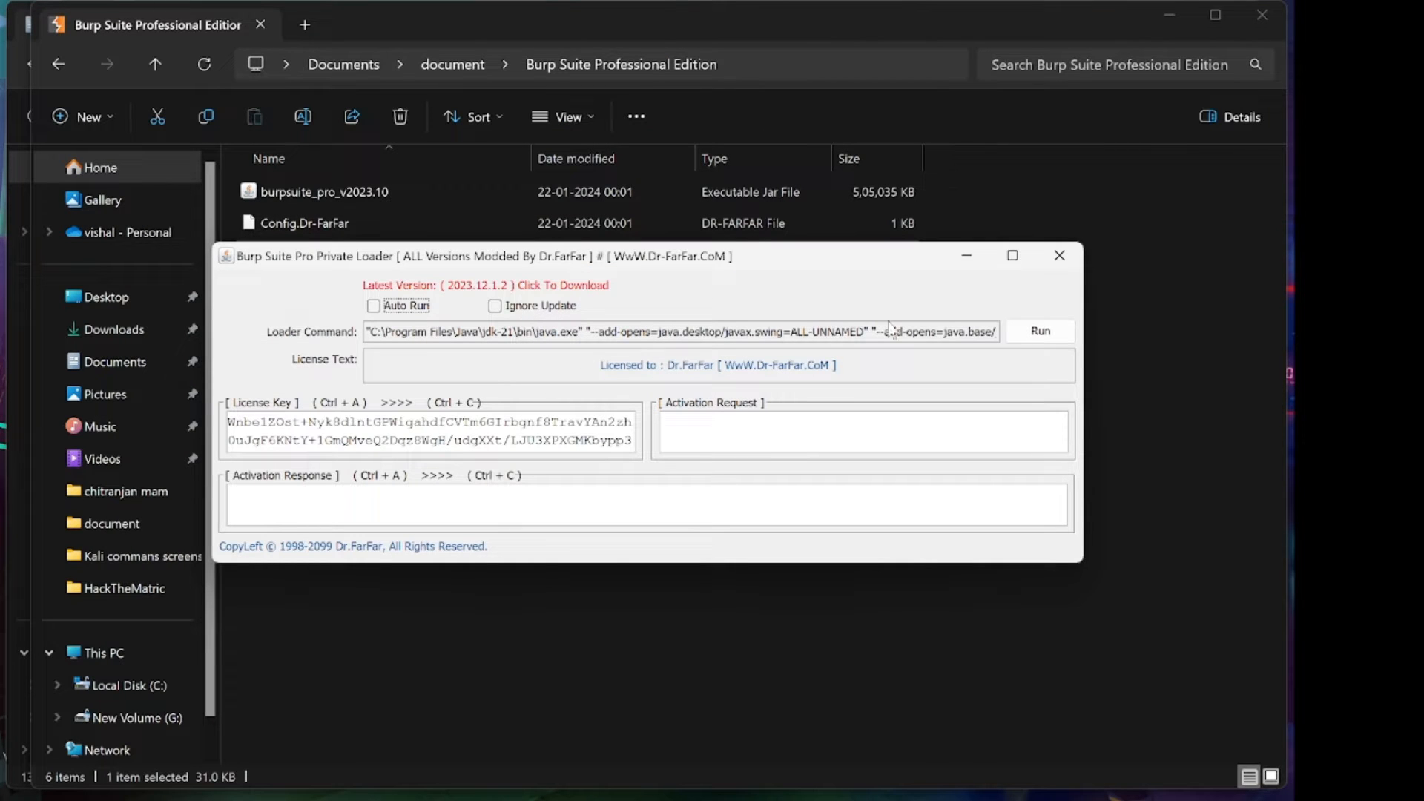
# Run Burp from the loader and silence the JRE warning with 'Don't show again for this JRE'.
pyautogui.click(1038, 331)
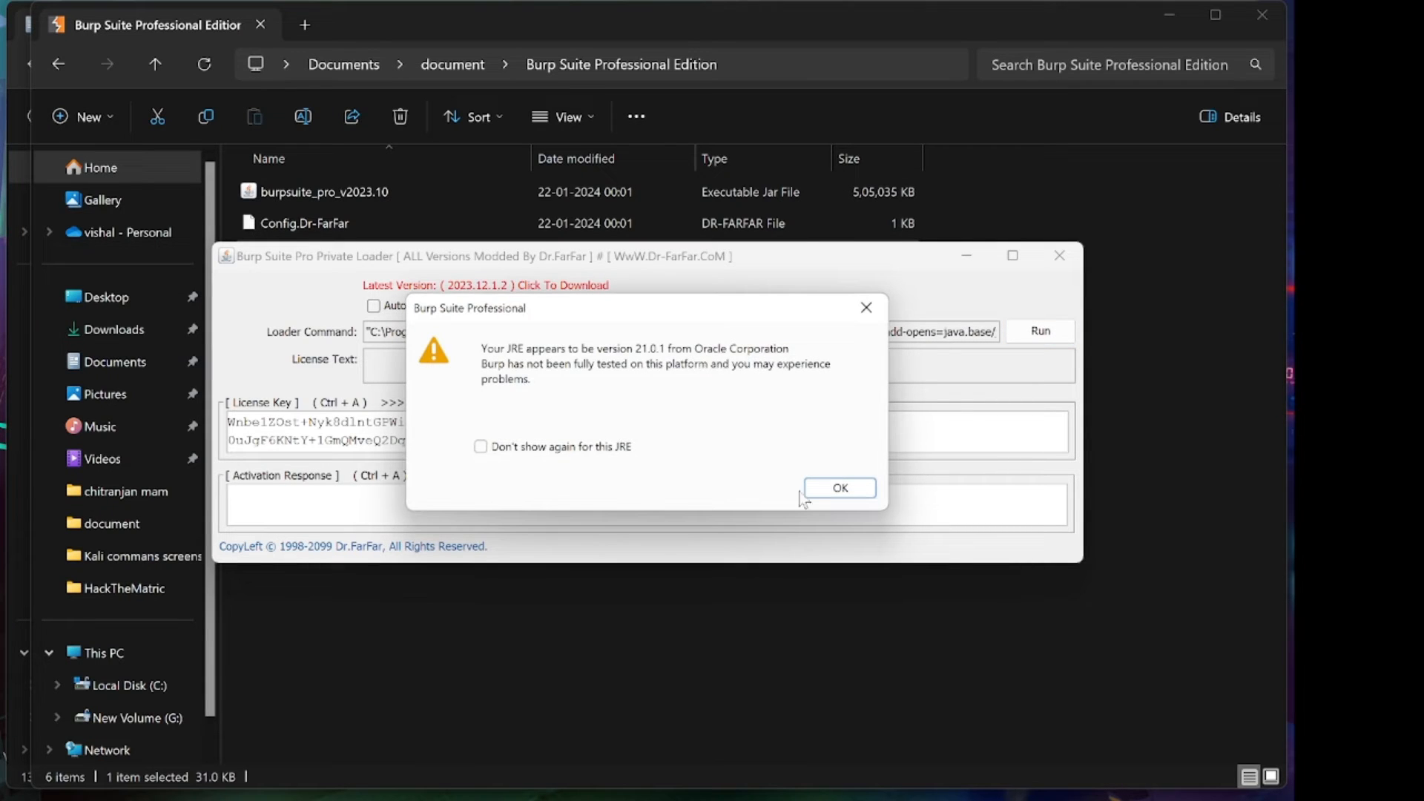
pyautogui.click(479, 447)
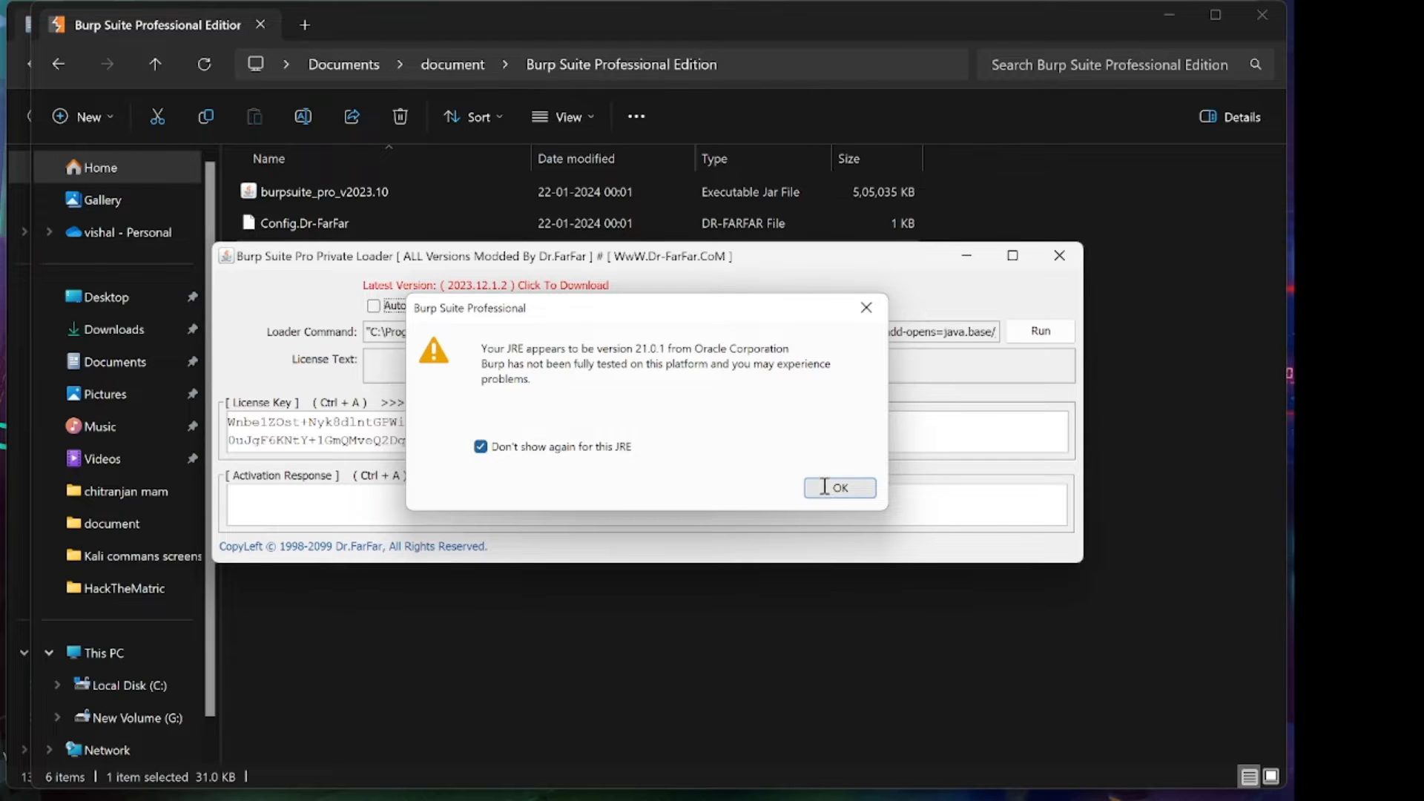
pyautogui.click(836, 488)
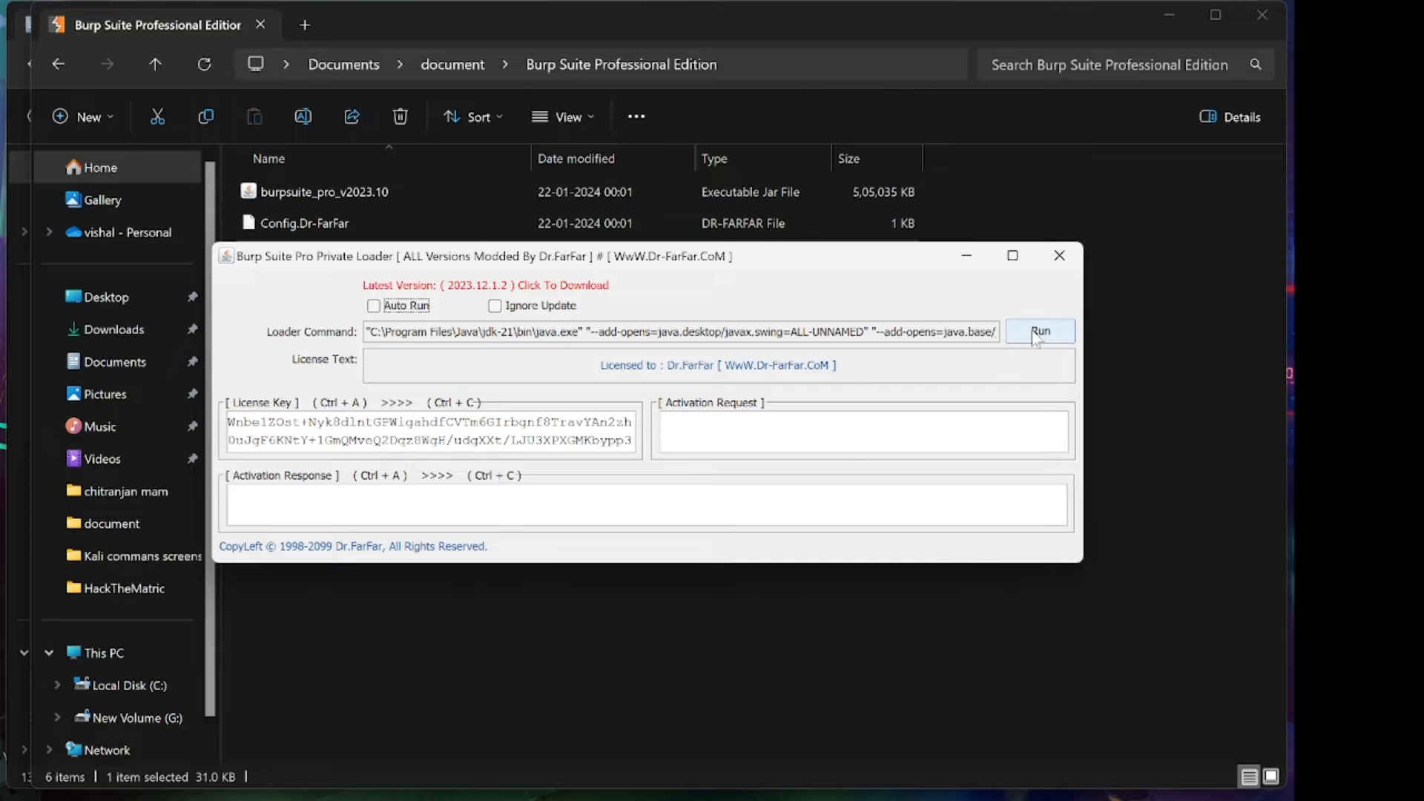
# Run Burp, accept the licence agreement with I Accept, and copy the loader's license key.
pyautogui.click(1038, 330)
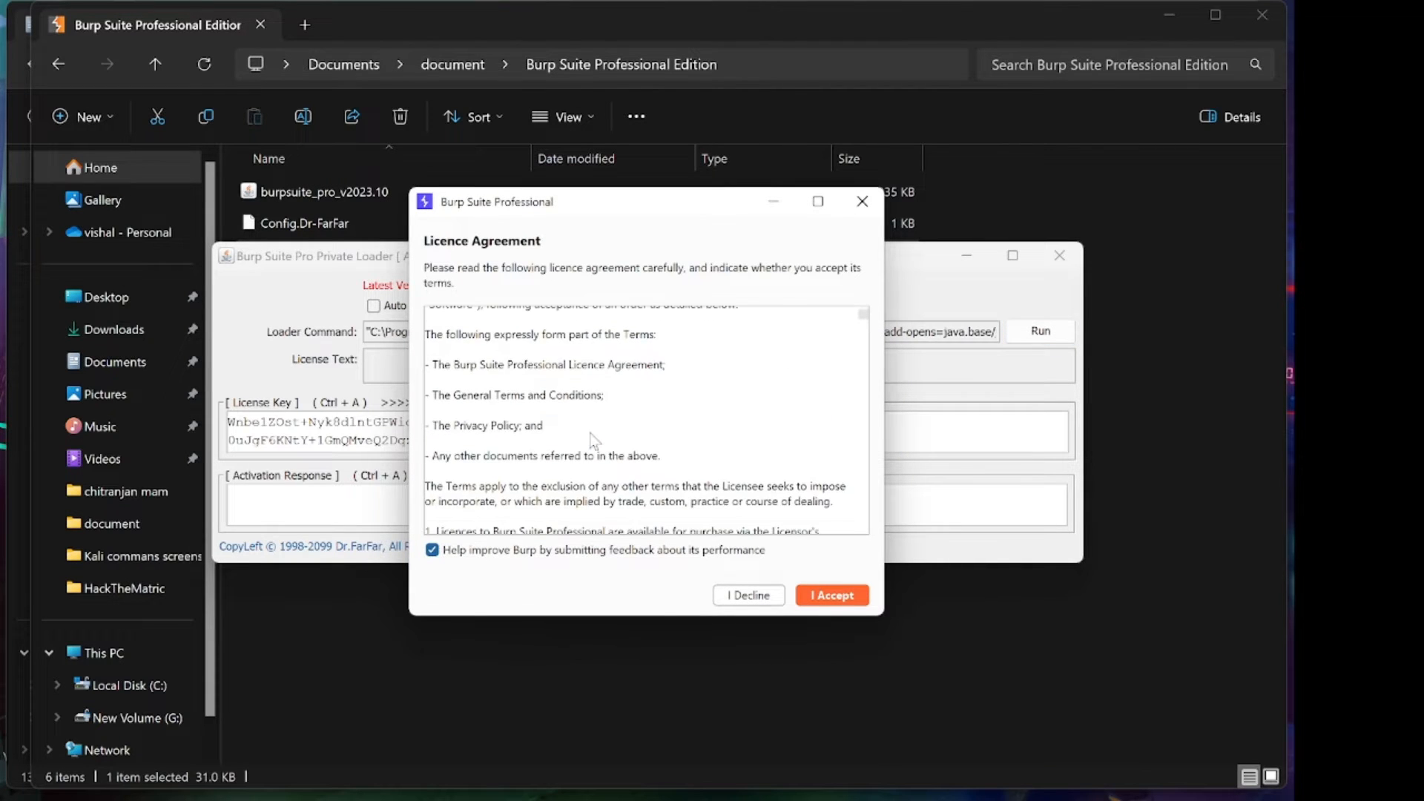
pyautogui.scroll(3)
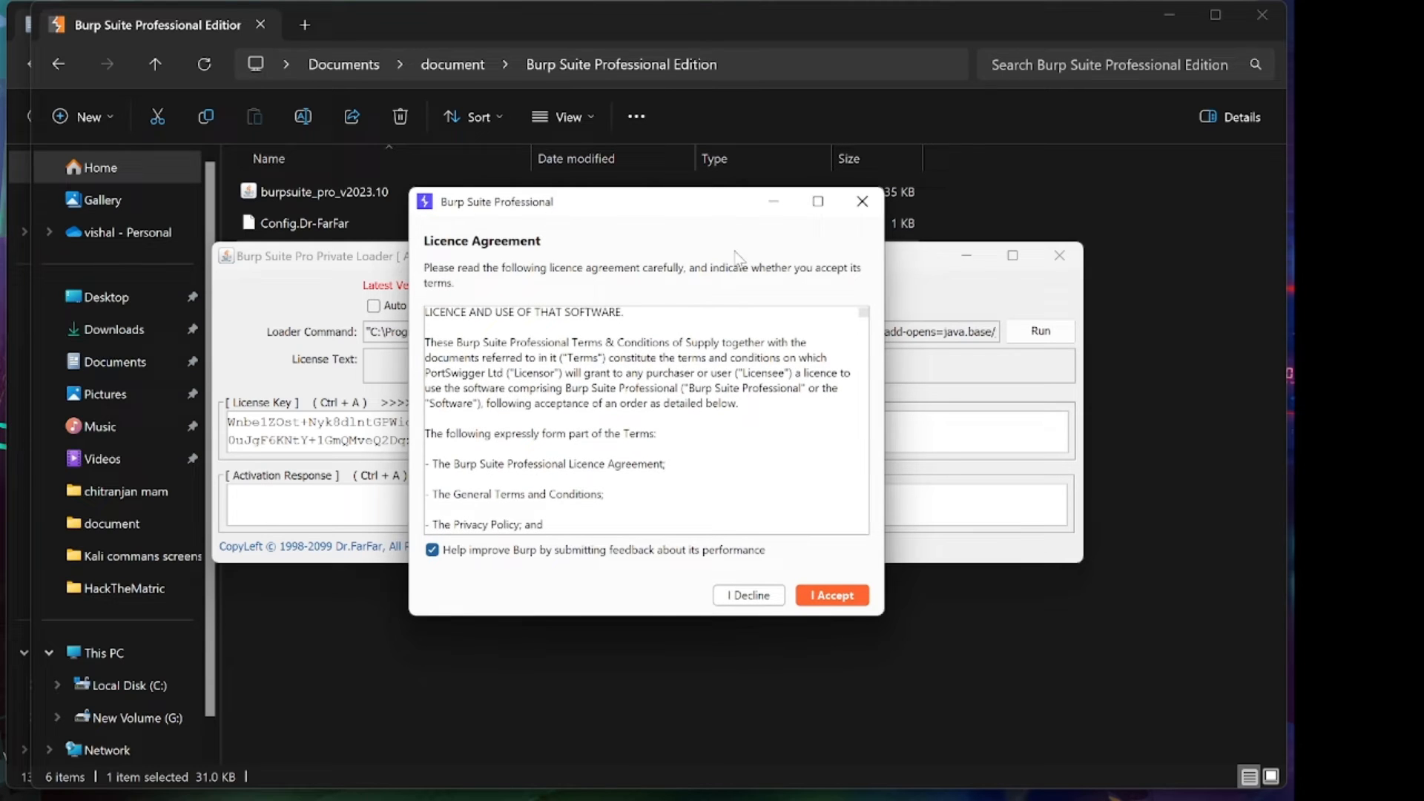
pyautogui.click(860, 200)
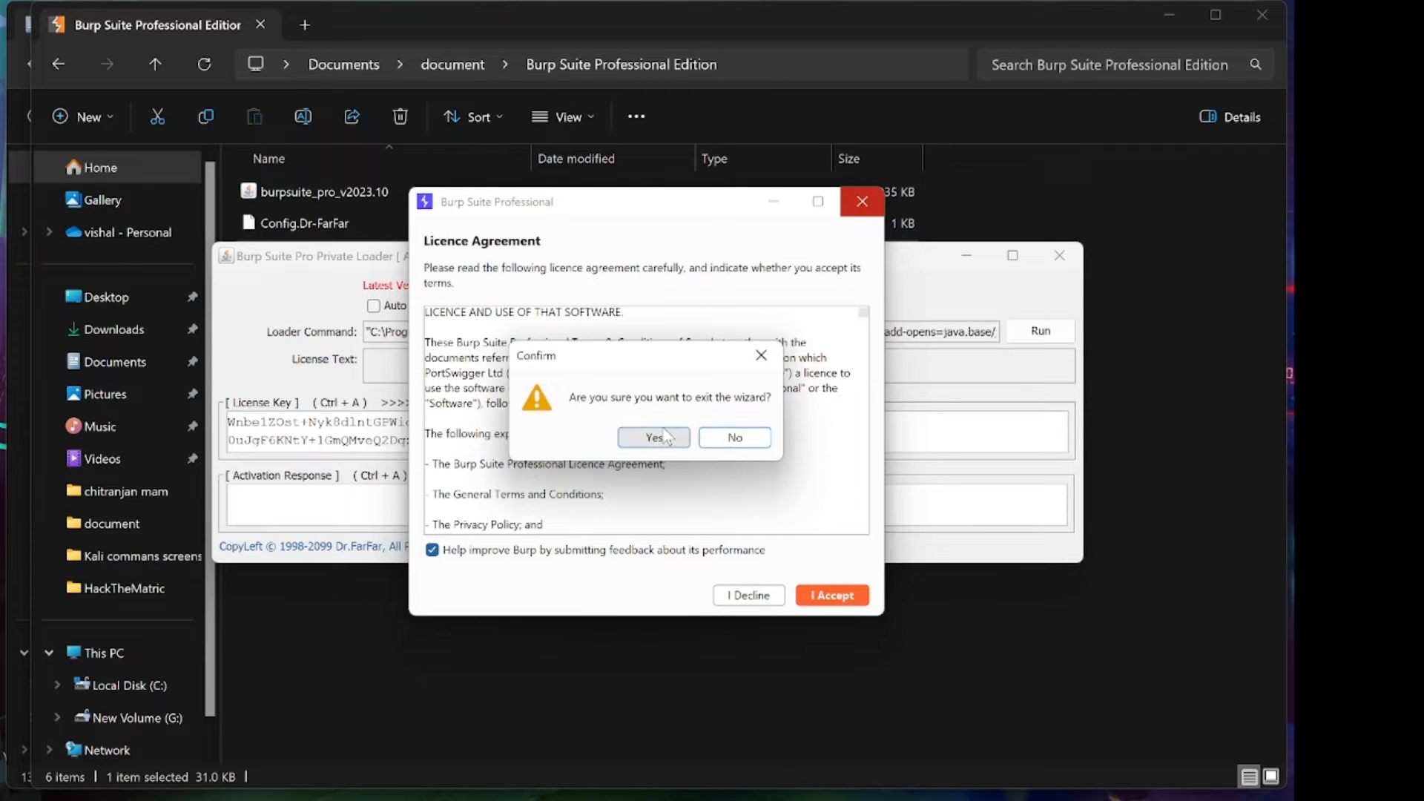
pyautogui.click(731, 436)
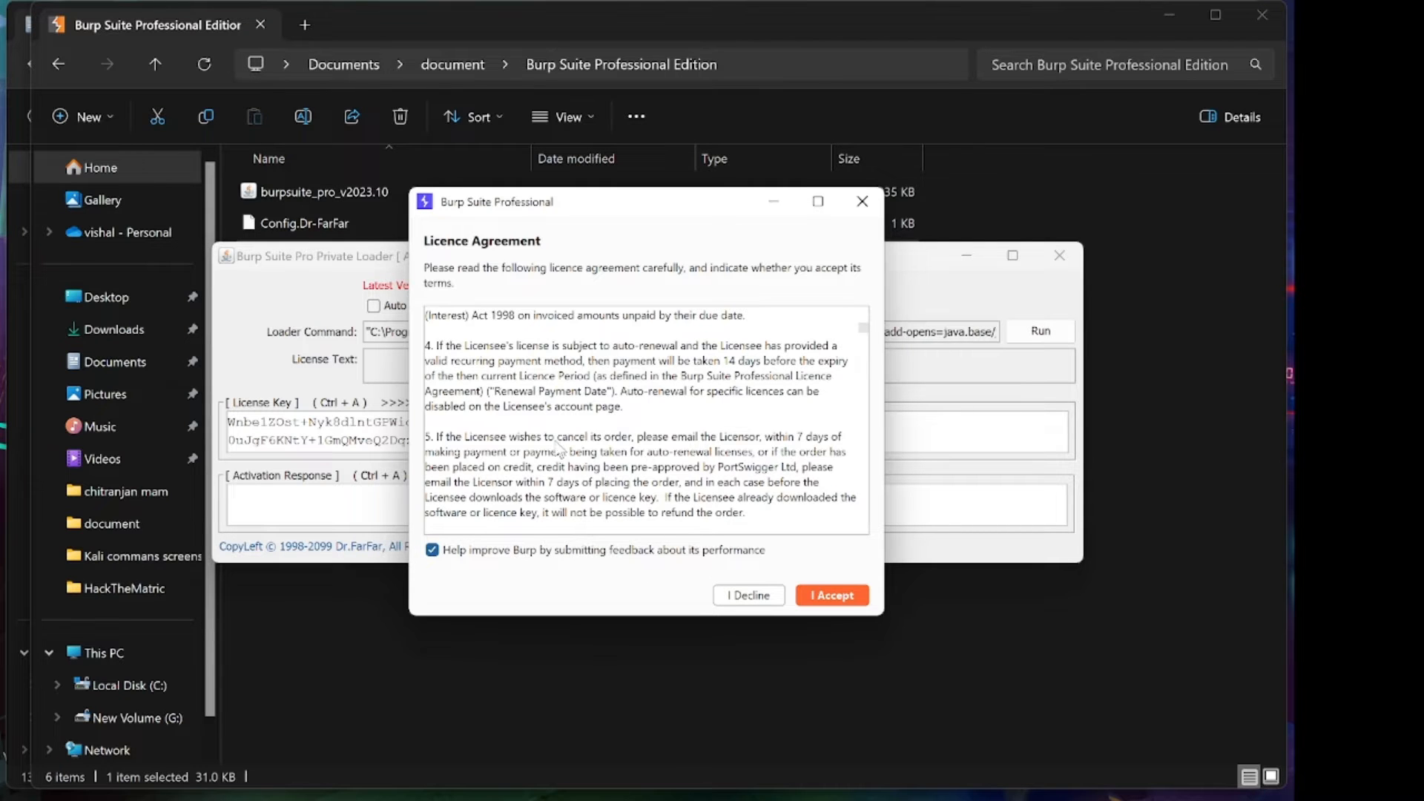
pyautogui.click(829, 595)
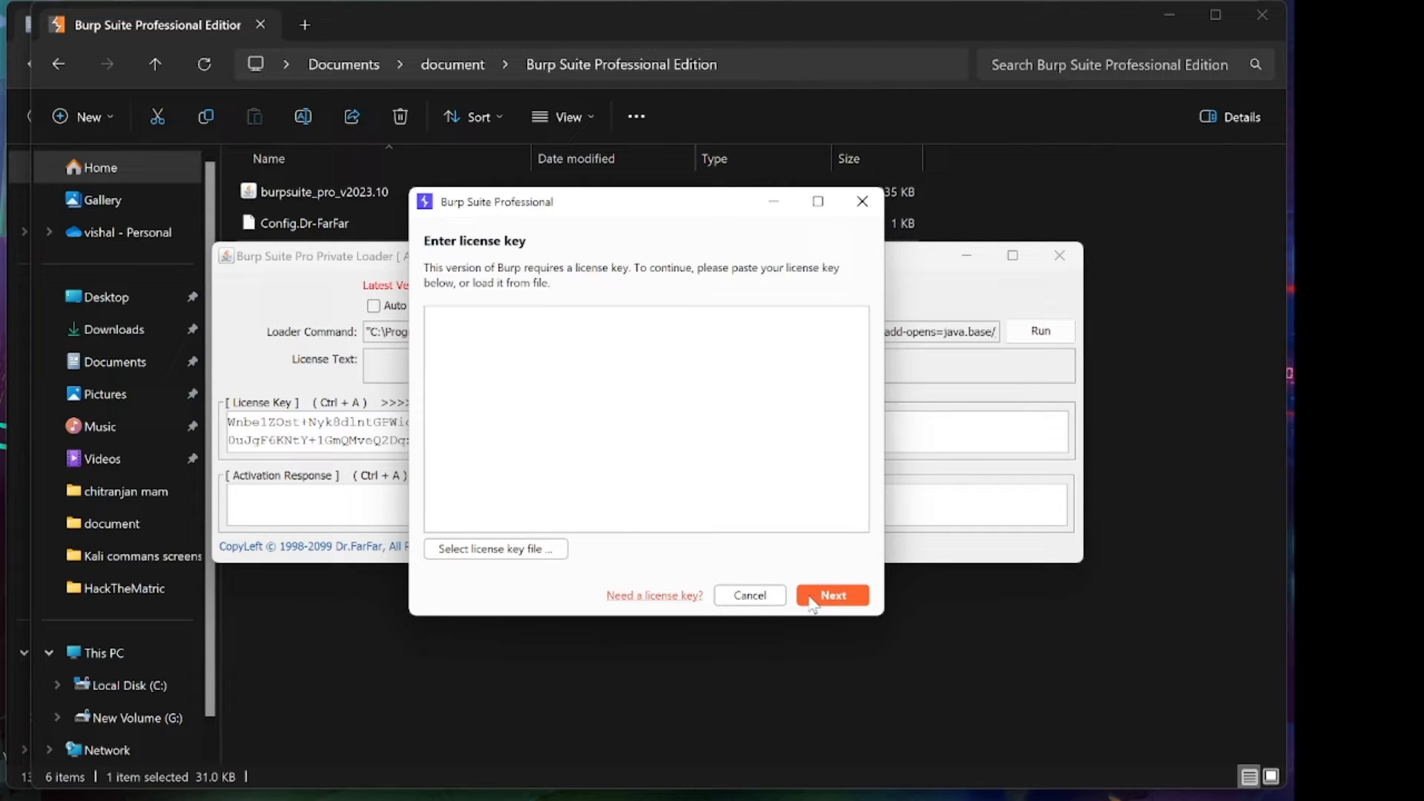
pyautogui.moveTo(918, 449)
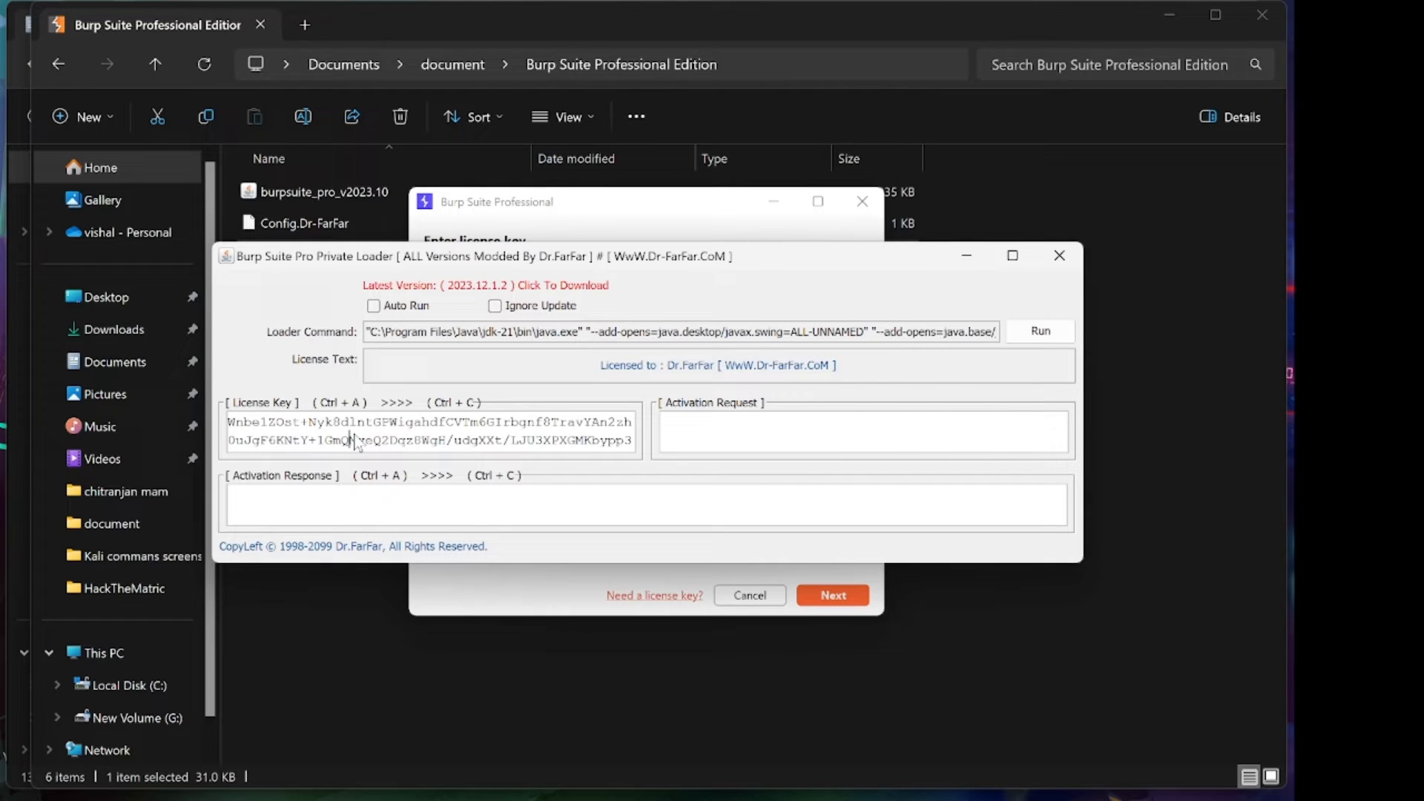
pyautogui.press('ctrl+a')
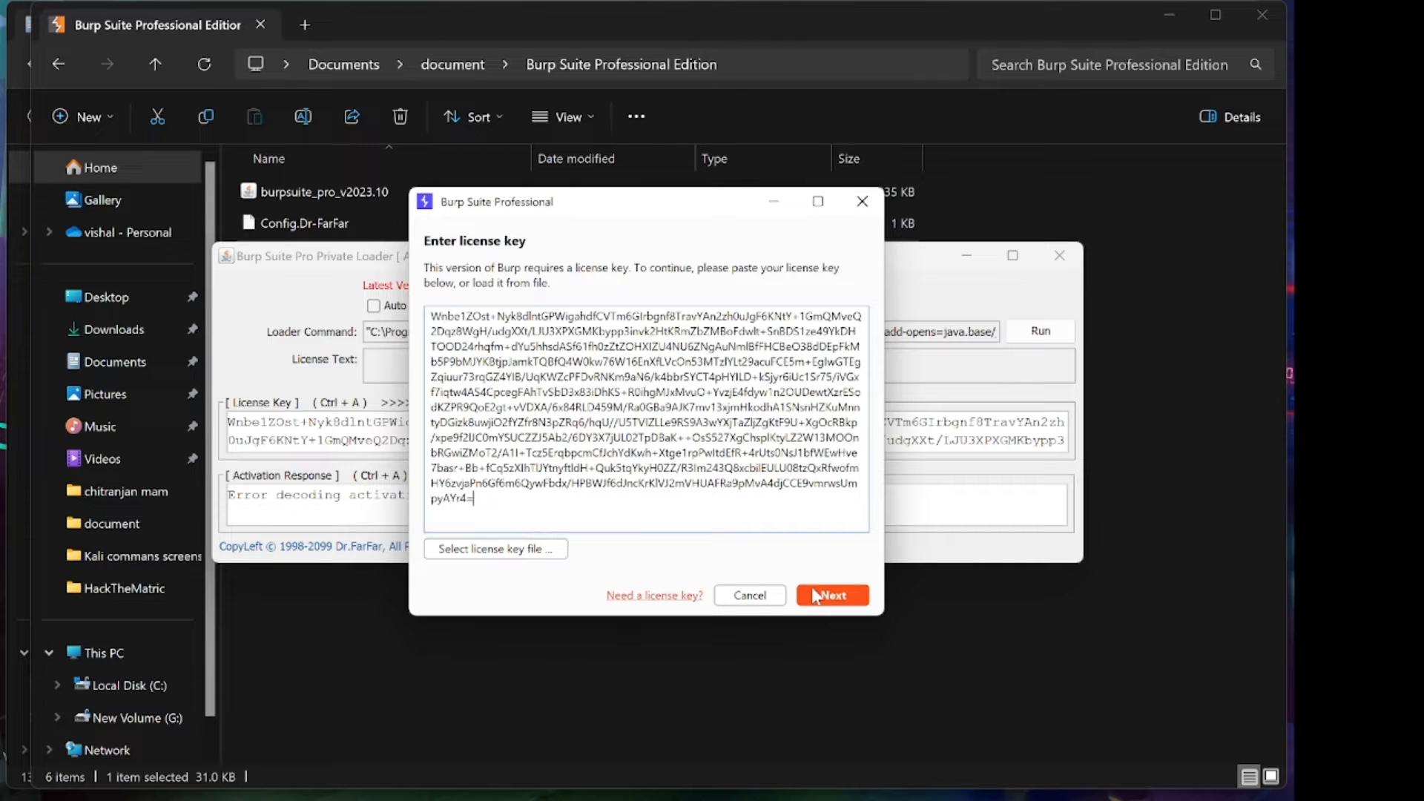
# Submit the license key and complete manual activation with the loader's activation response.
pyautogui.click(830, 595)
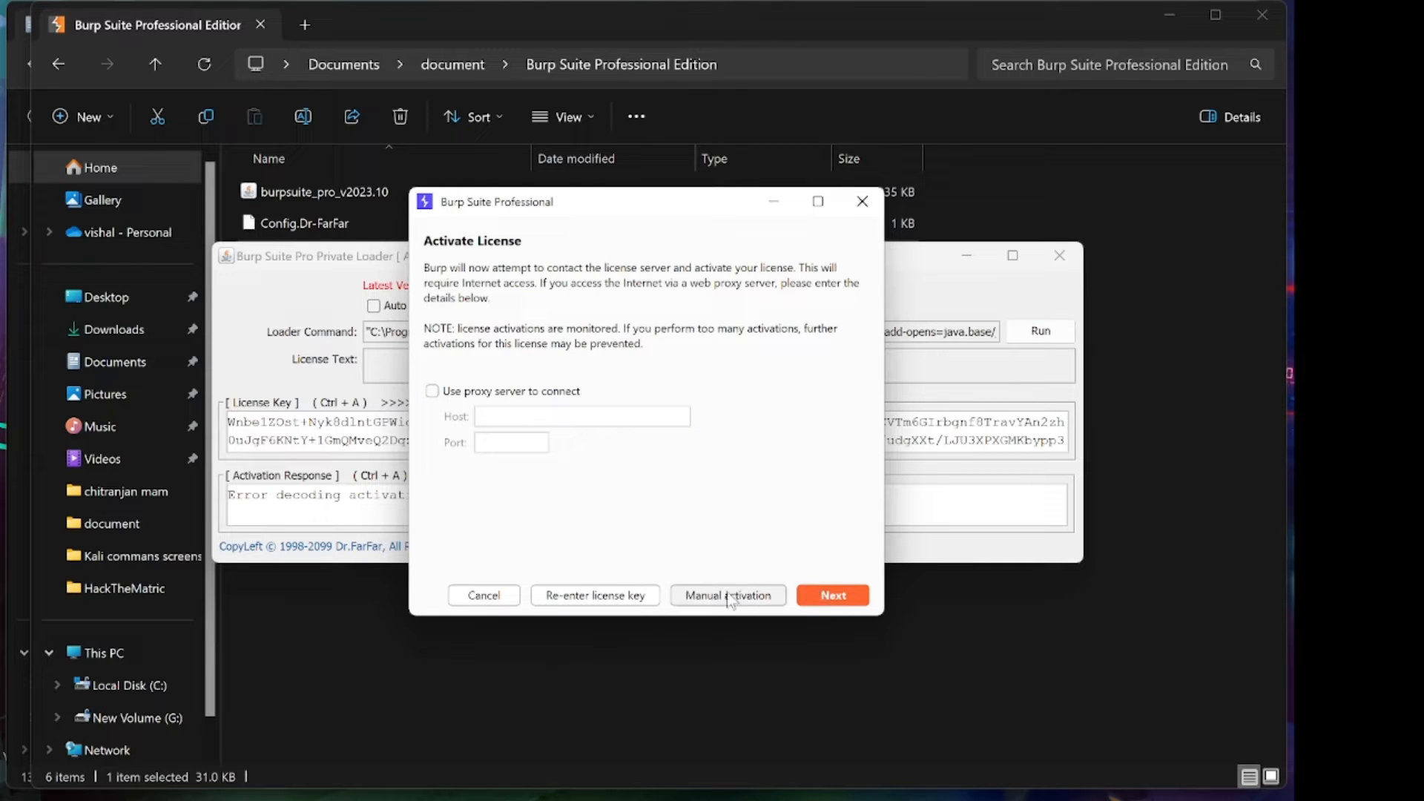
pyautogui.click(727, 595)
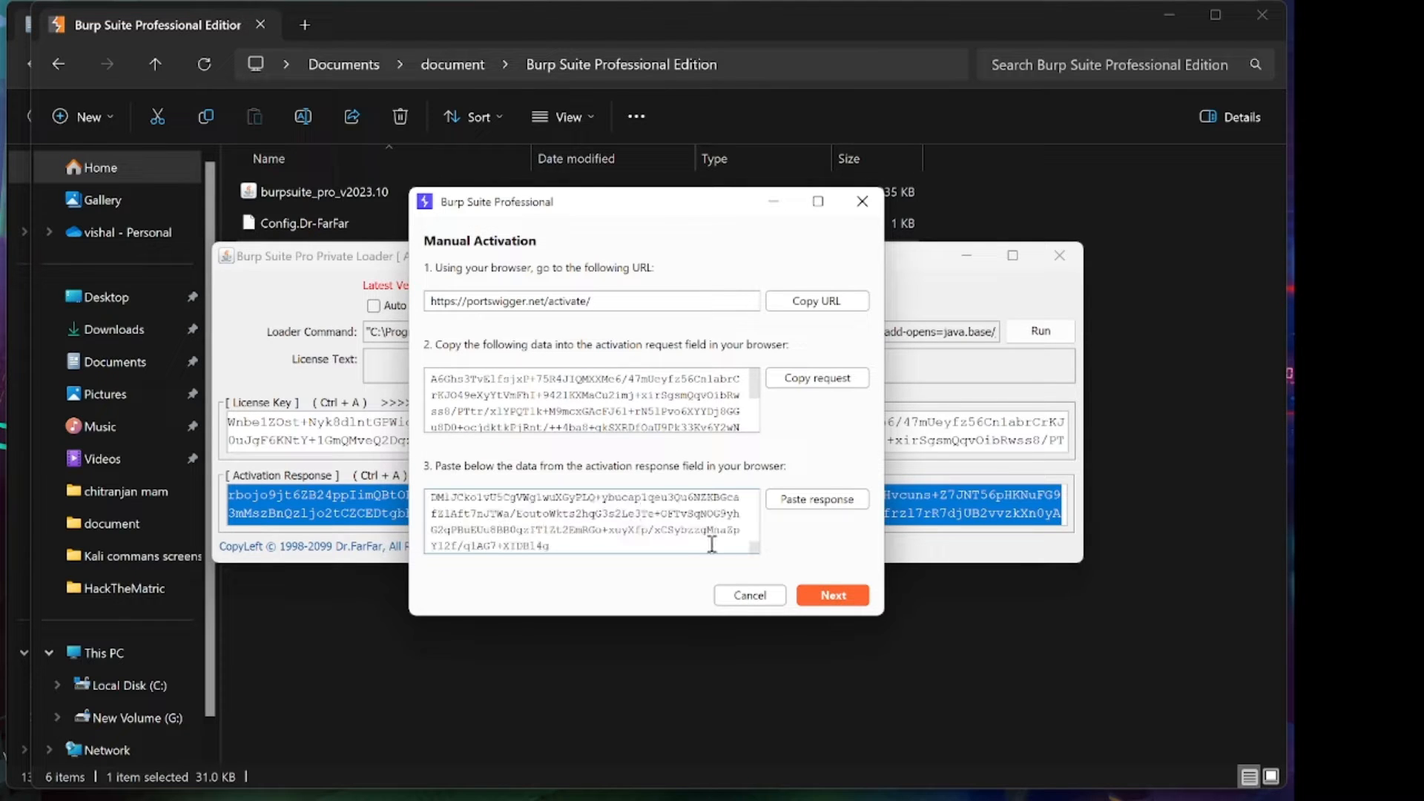
pyautogui.click(830, 595)
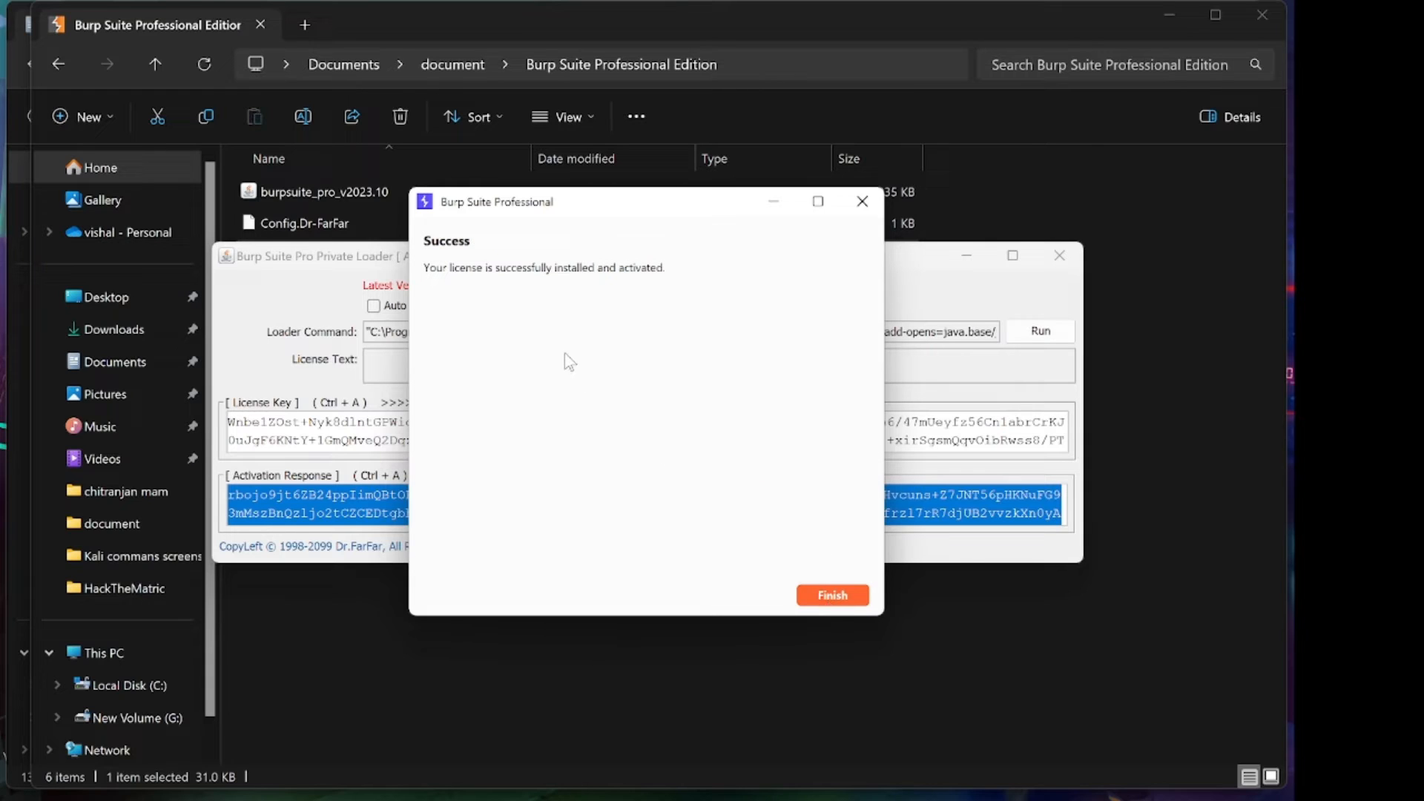
pyautogui.moveTo(491, 277)
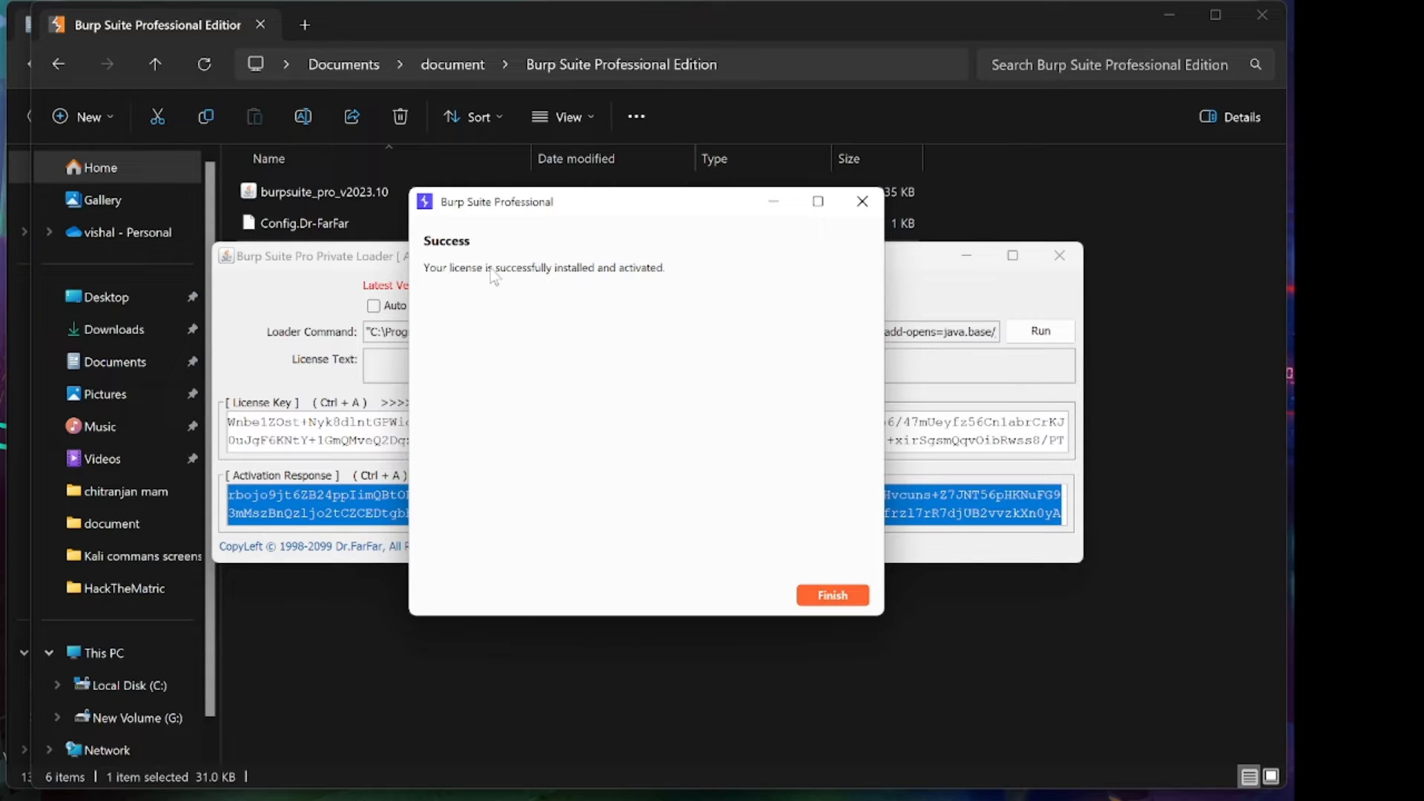
pyautogui.moveTo(658, 301)
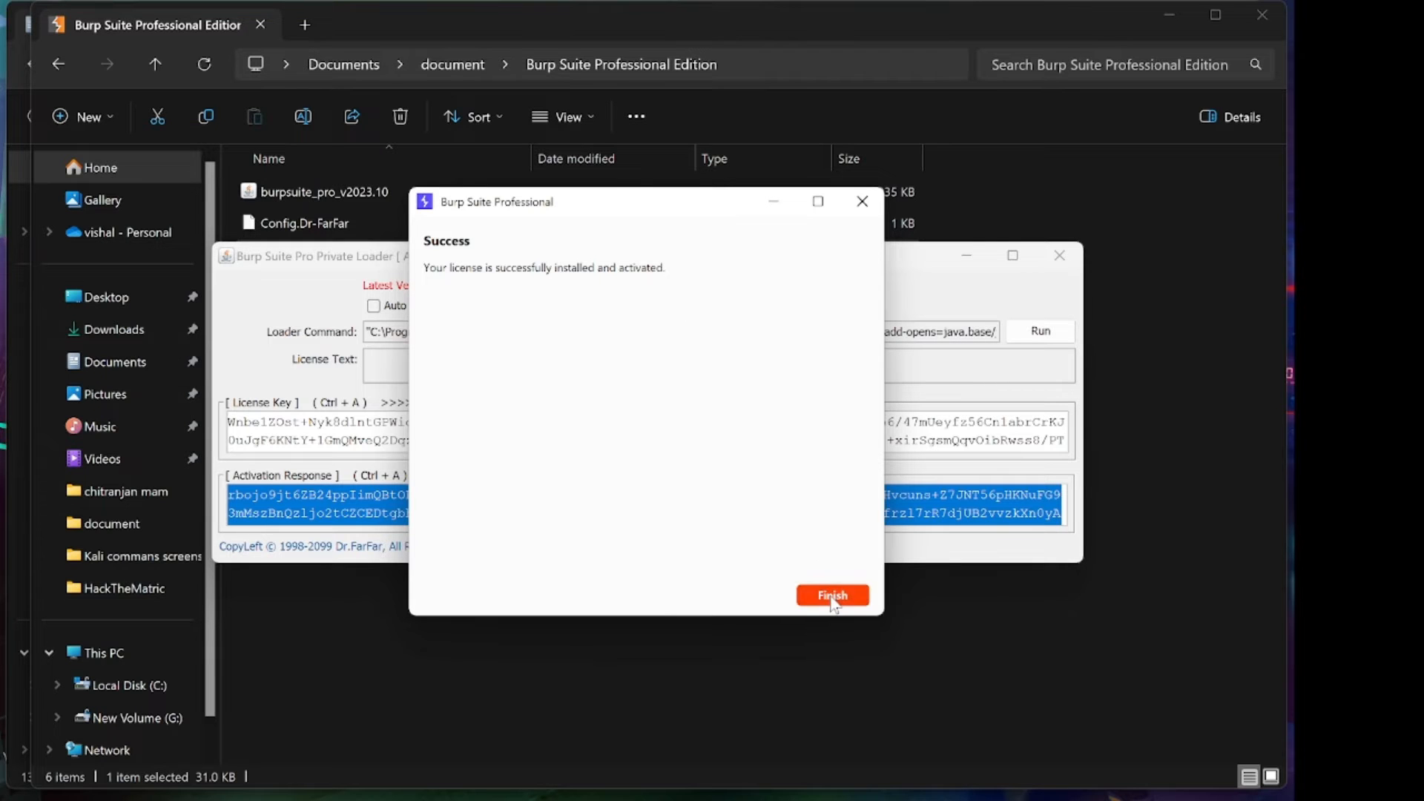
# Finish the wizard, delete old temporary files, and start a temporary project with Burp defaults.
pyautogui.click(831, 595)
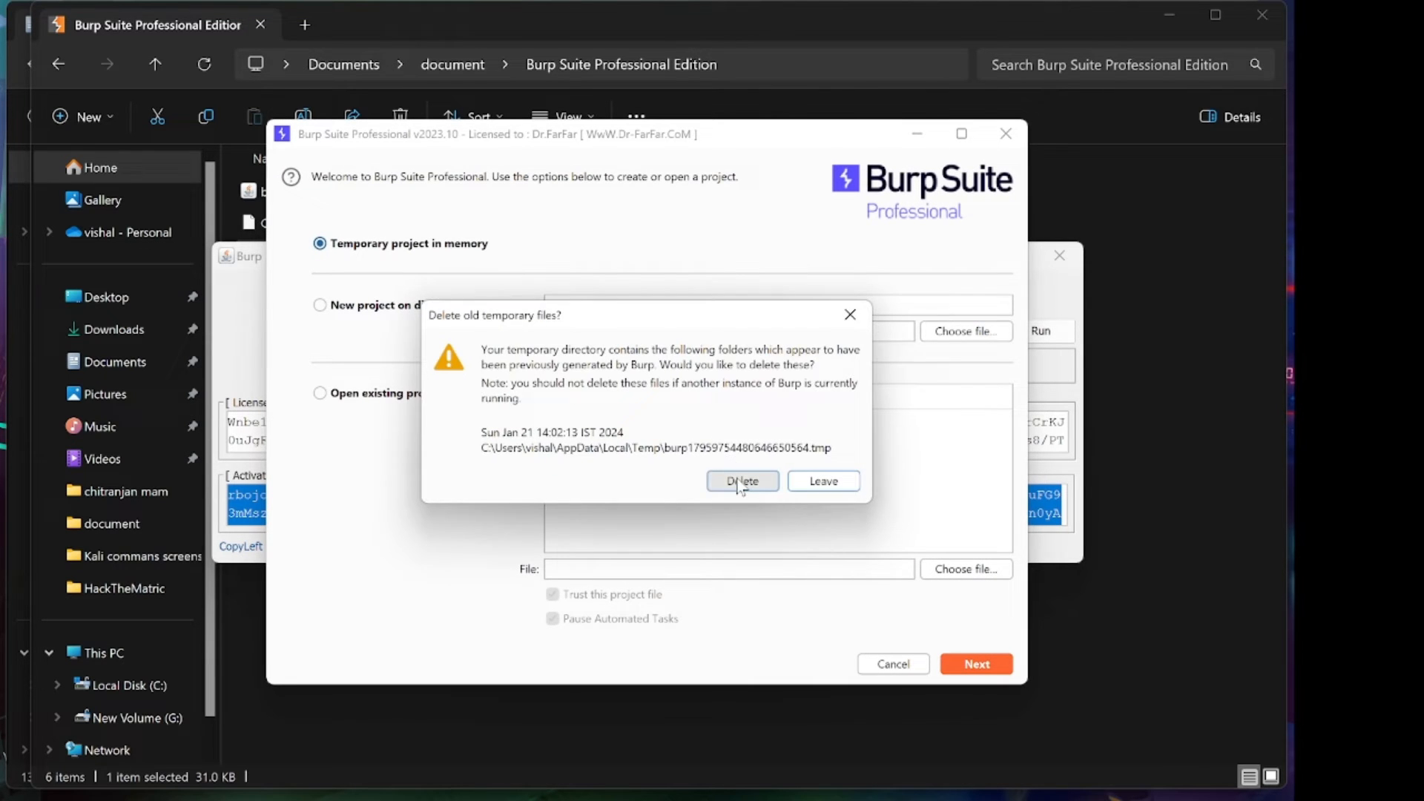
pyautogui.click(741, 481)
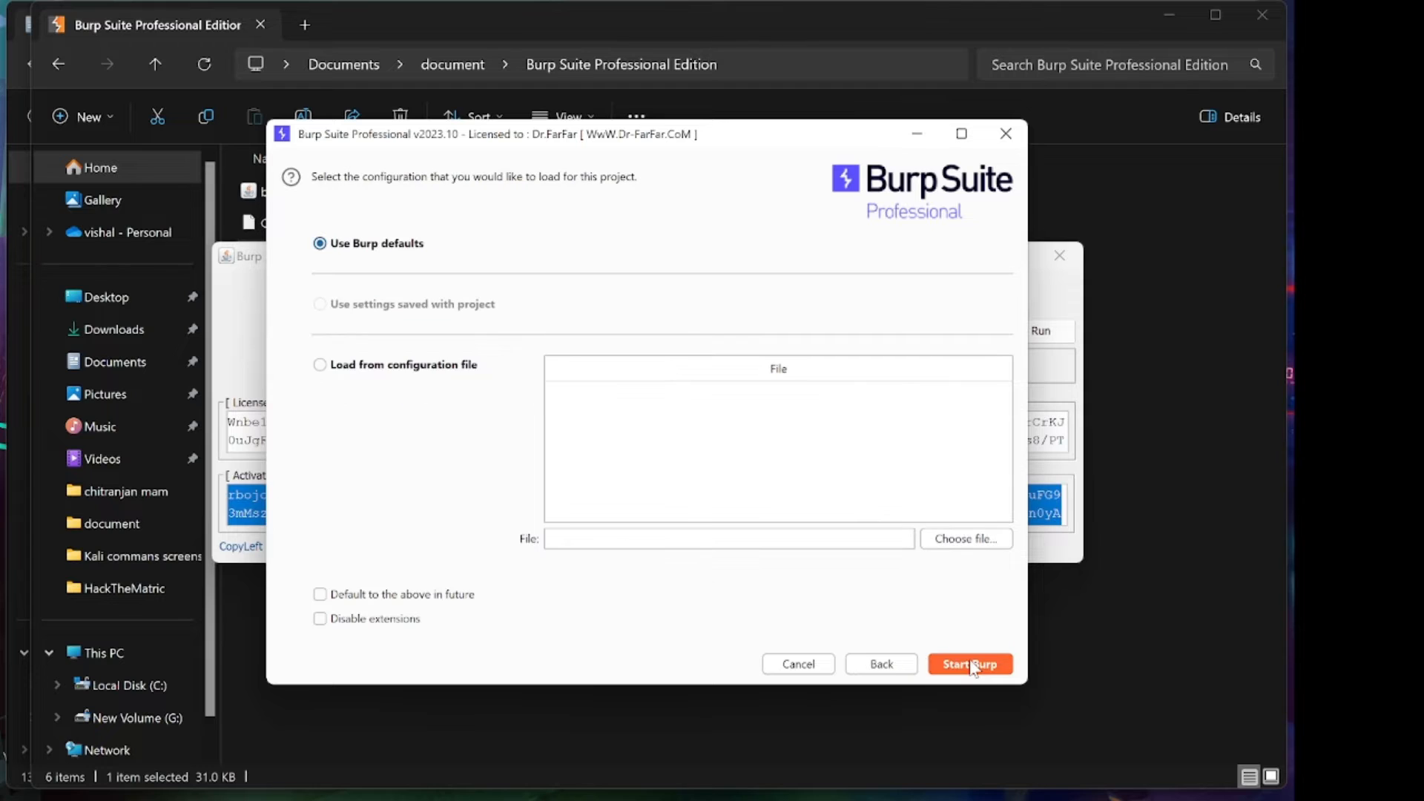
pyautogui.click(968, 664)
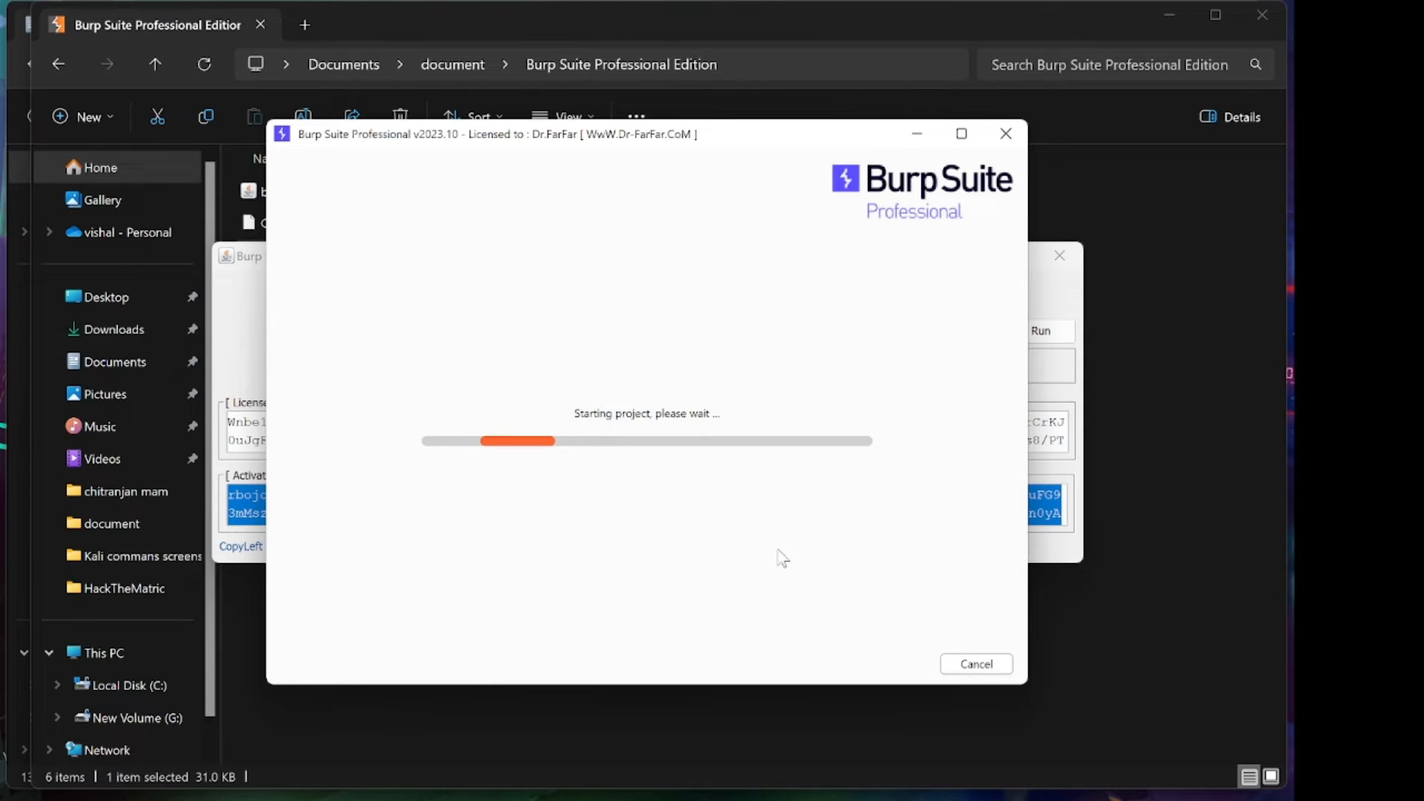
pyautogui.moveTo(682, 373)
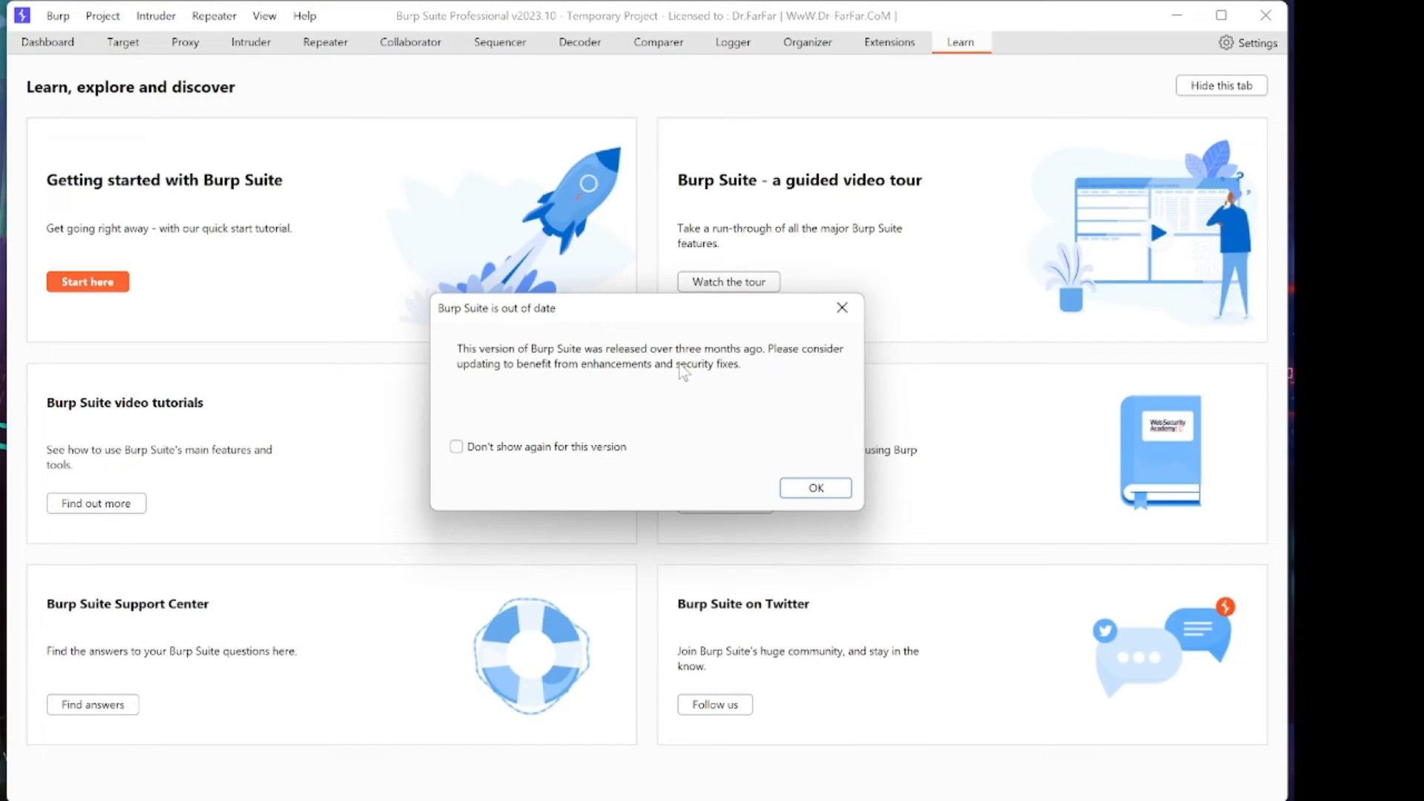
# Silence the out-of-date notice with 'Don't show again for this version'.
pyautogui.click(455, 447)
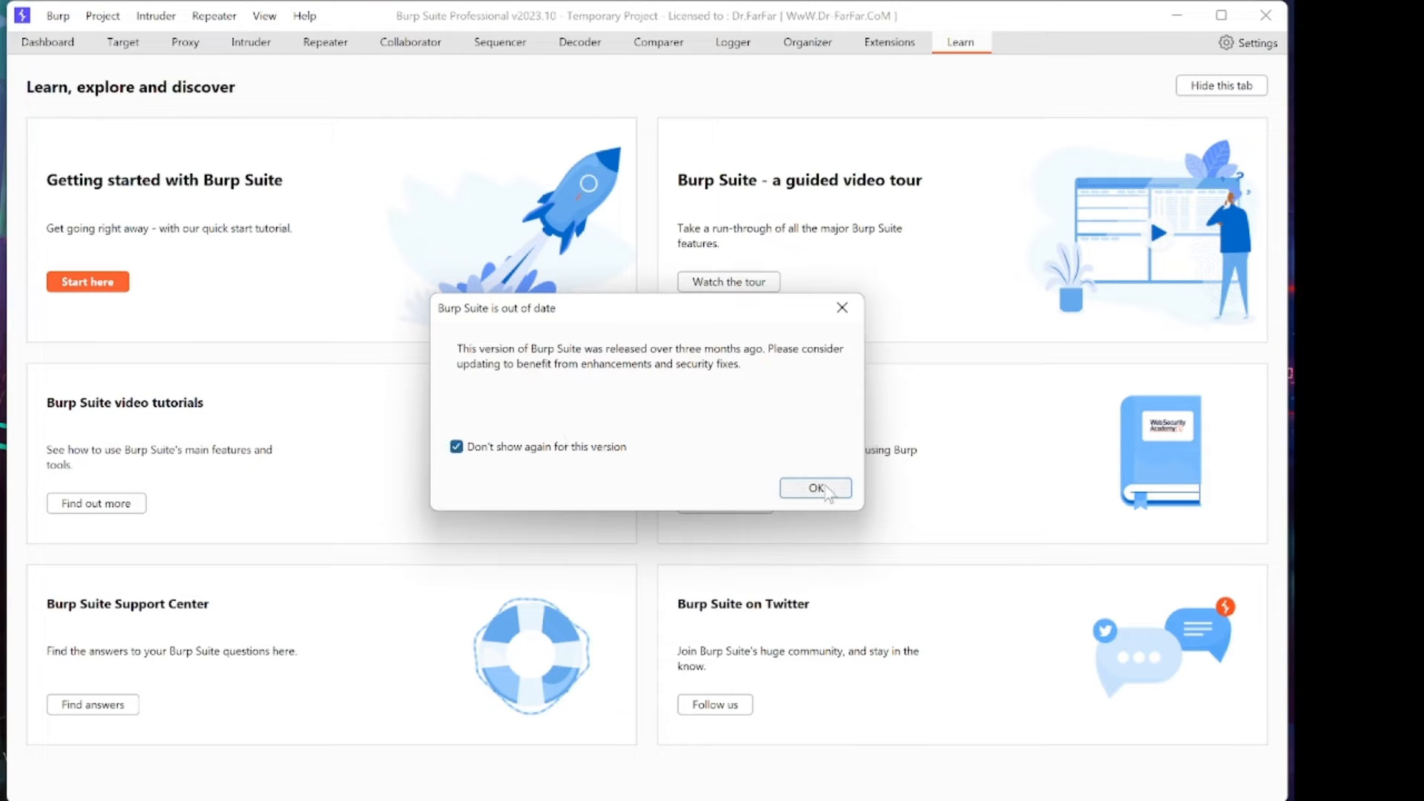
pyautogui.click(813, 488)
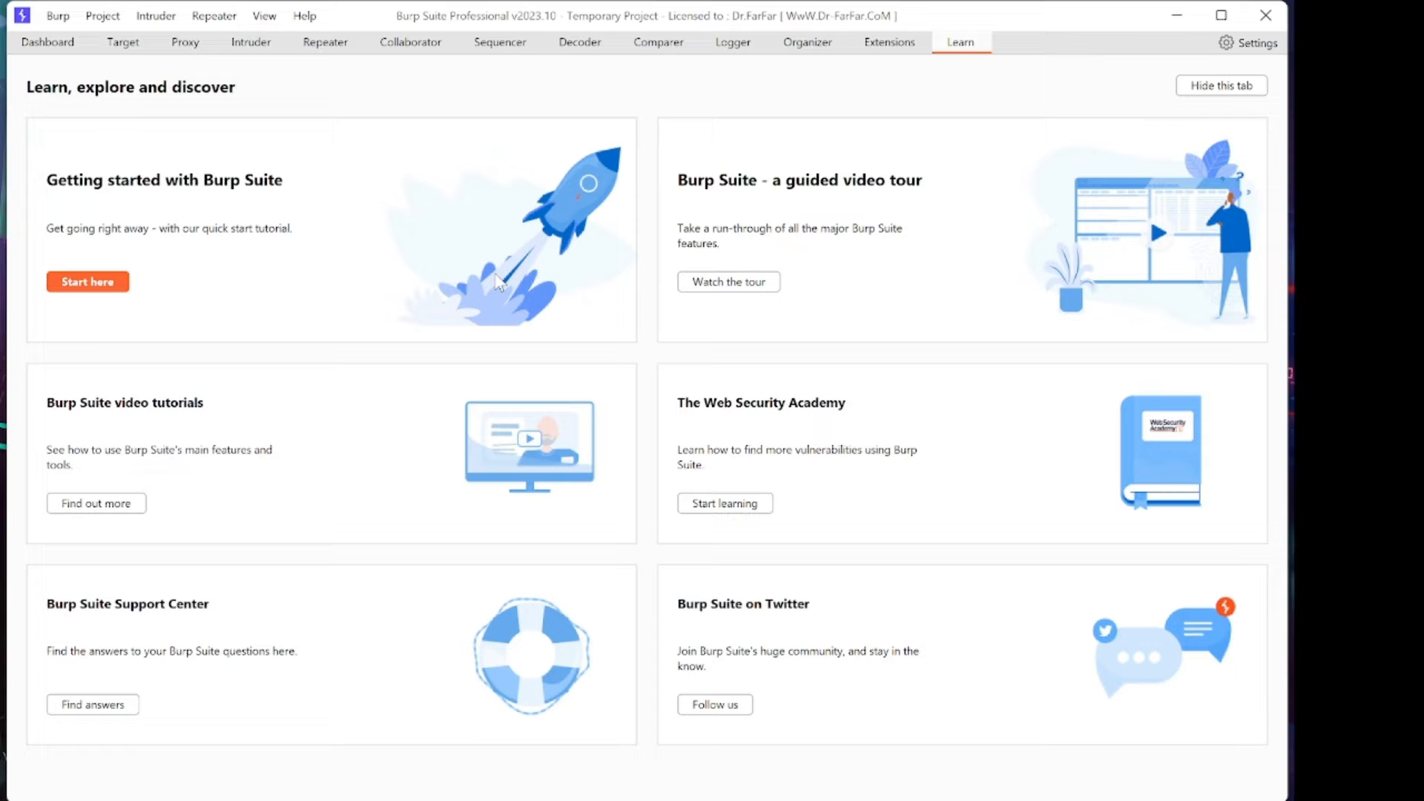
pyautogui.moveTo(709, 222)
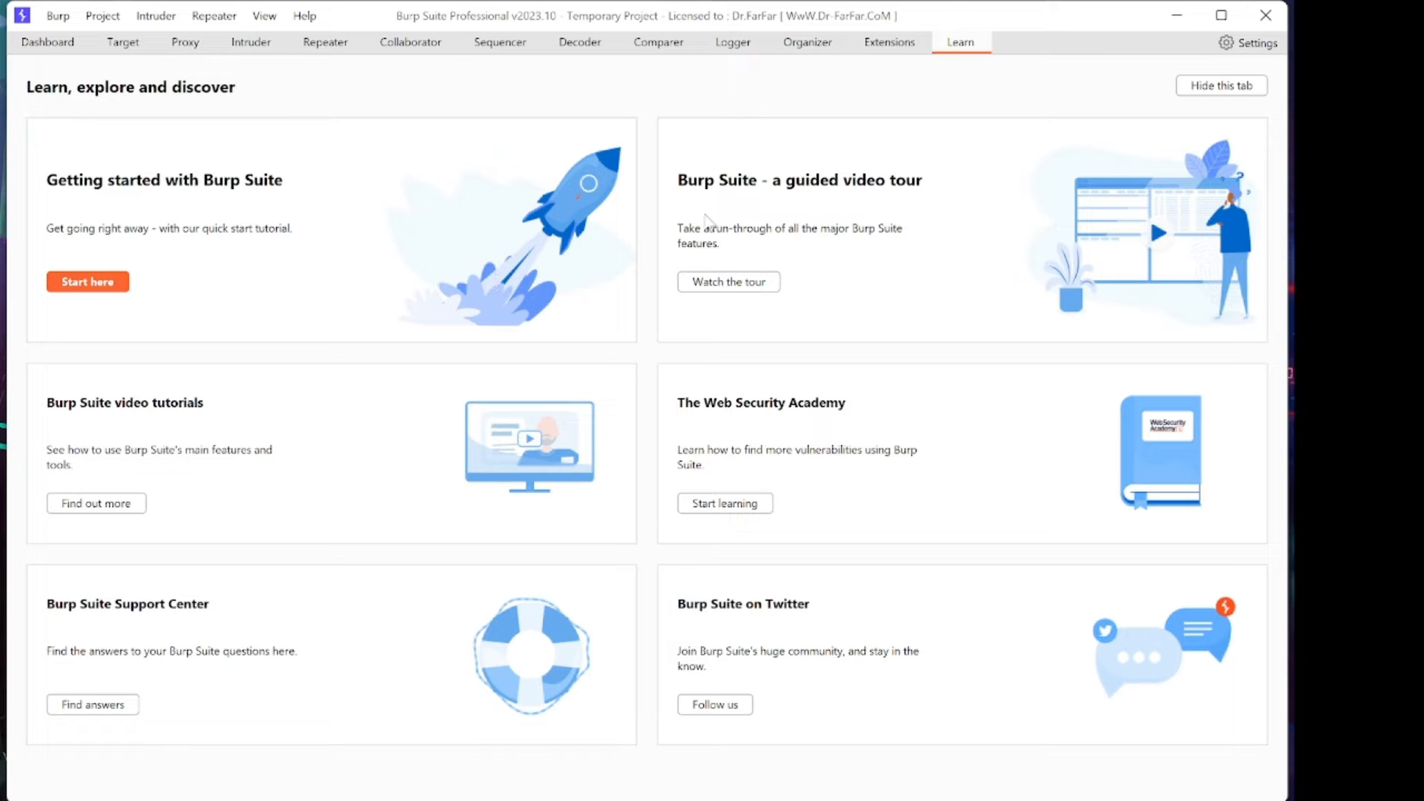
pyautogui.moveTo(235, 137)
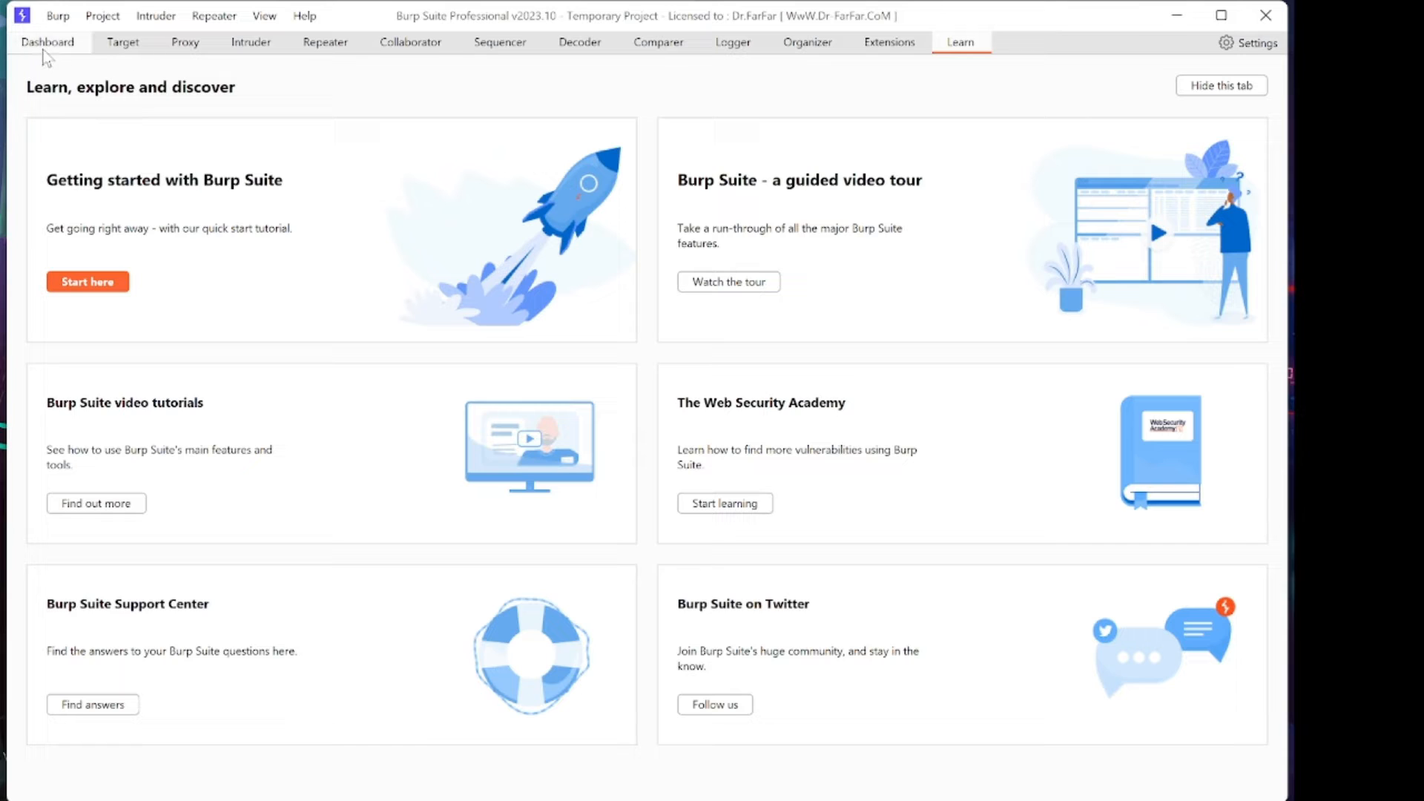
# Browse the Target and Intruder tools, land on Proxy > Intercept, then start a Windows search.
pyautogui.click(121, 42)
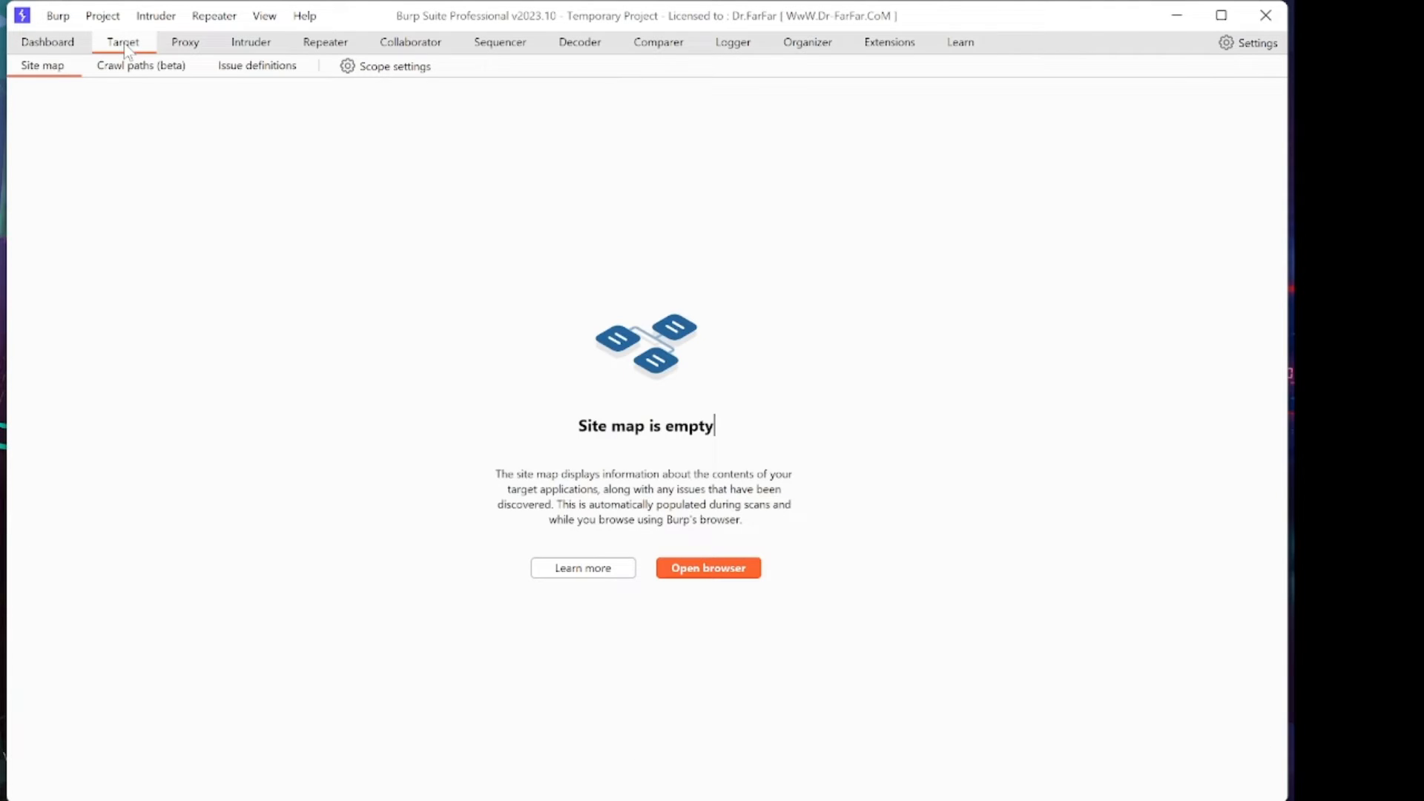
pyautogui.click(251, 41)
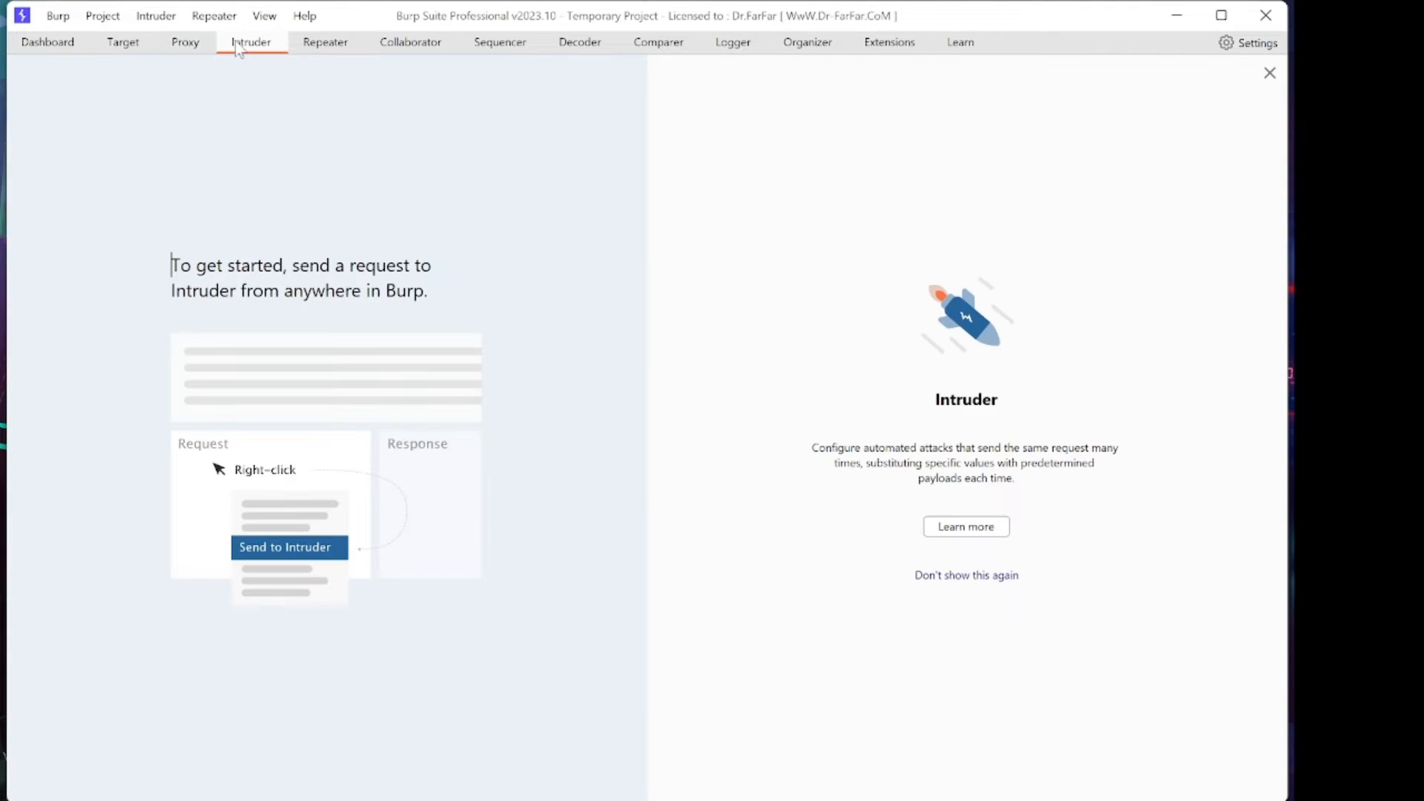
pyautogui.moveTo(750, 98)
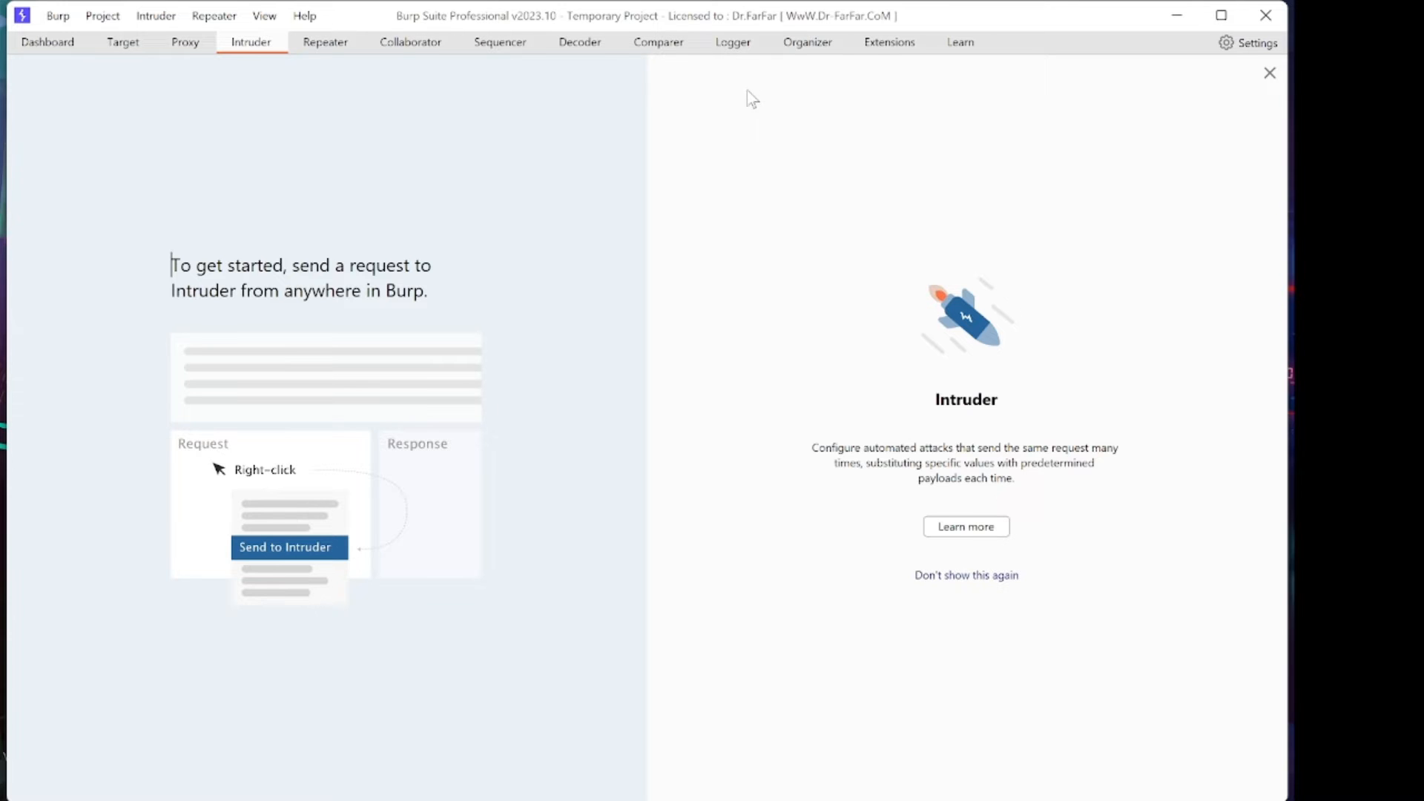
pyautogui.click(185, 42)
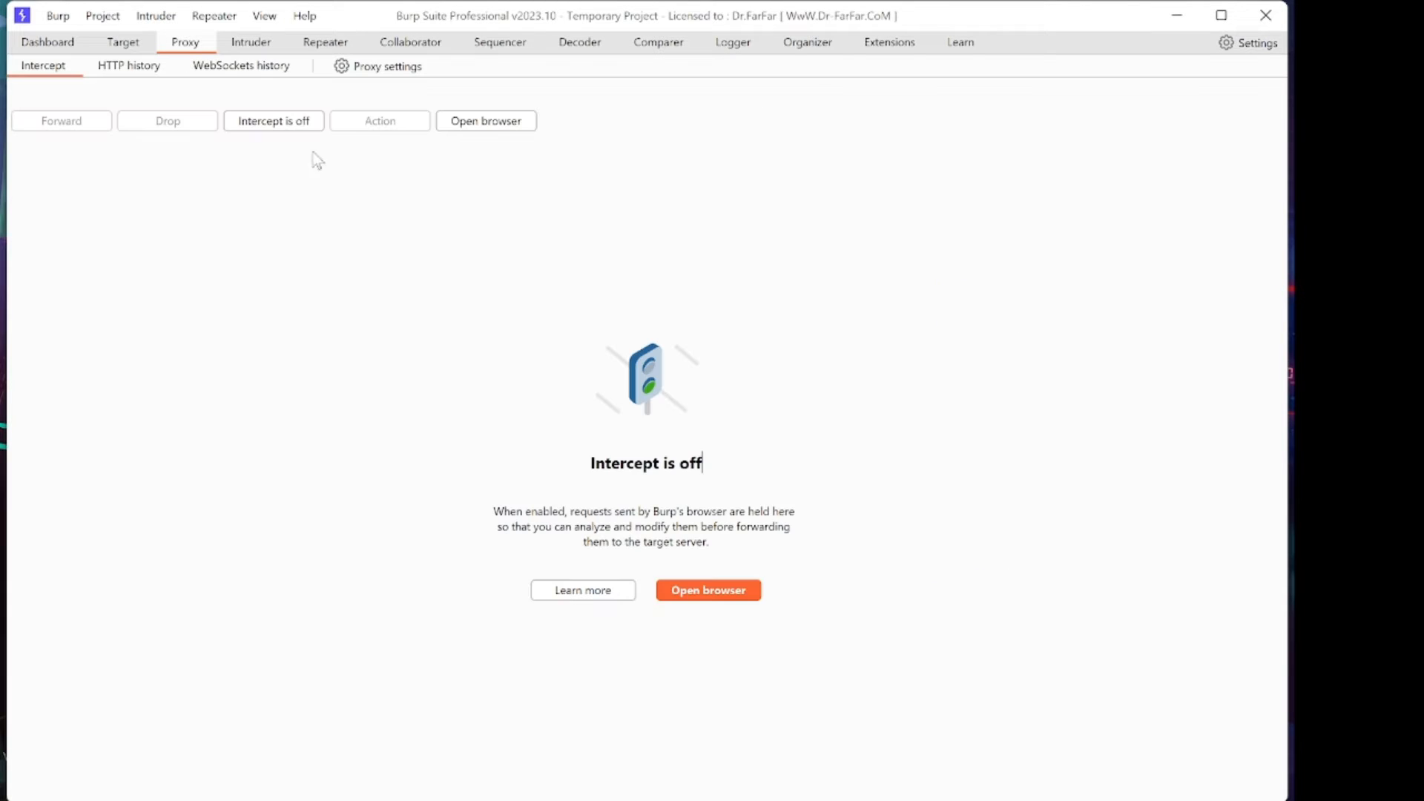
pyautogui.click(378, 783)
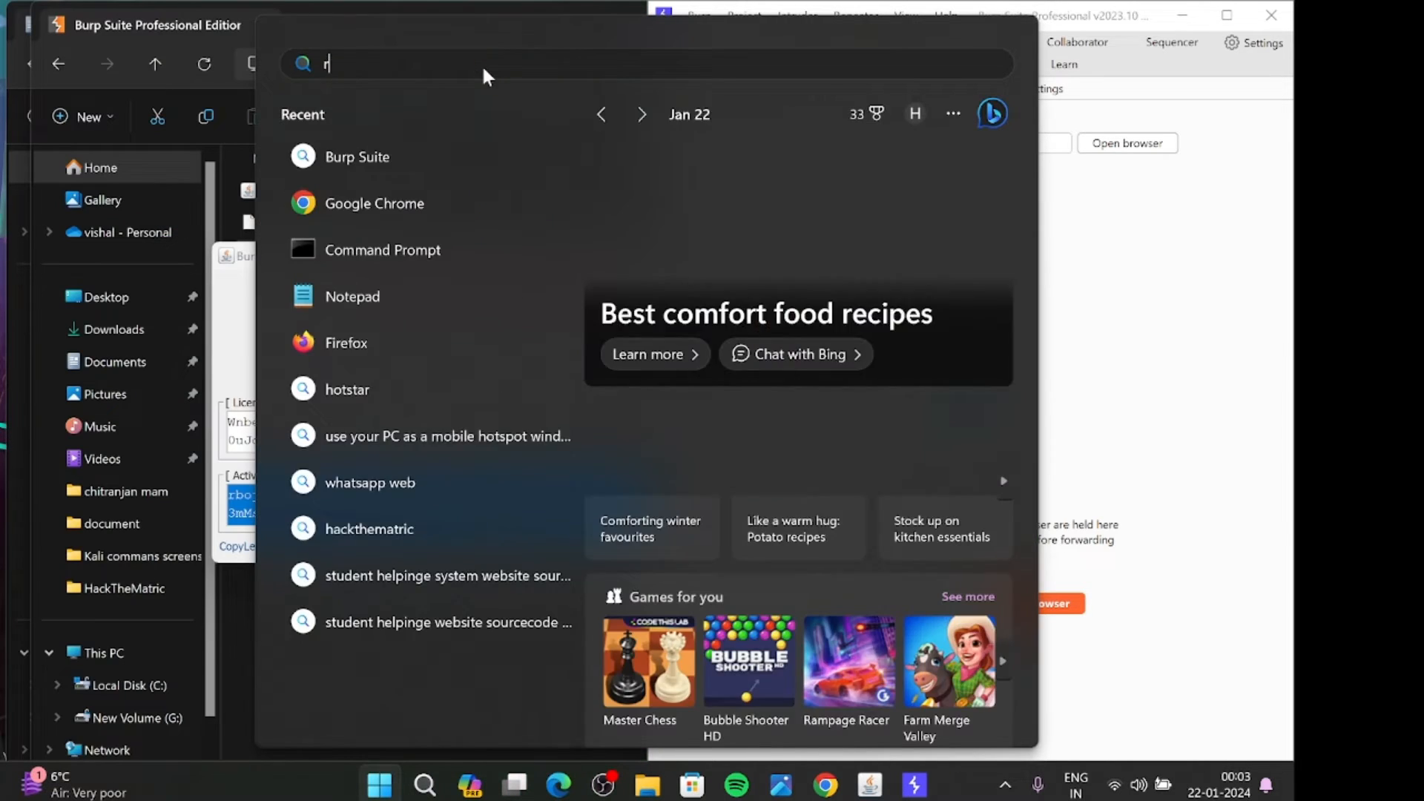
# Launch Firefox, go to Settings, and search 'proxy' to find Network Settings.
pyautogui.write('irefox')
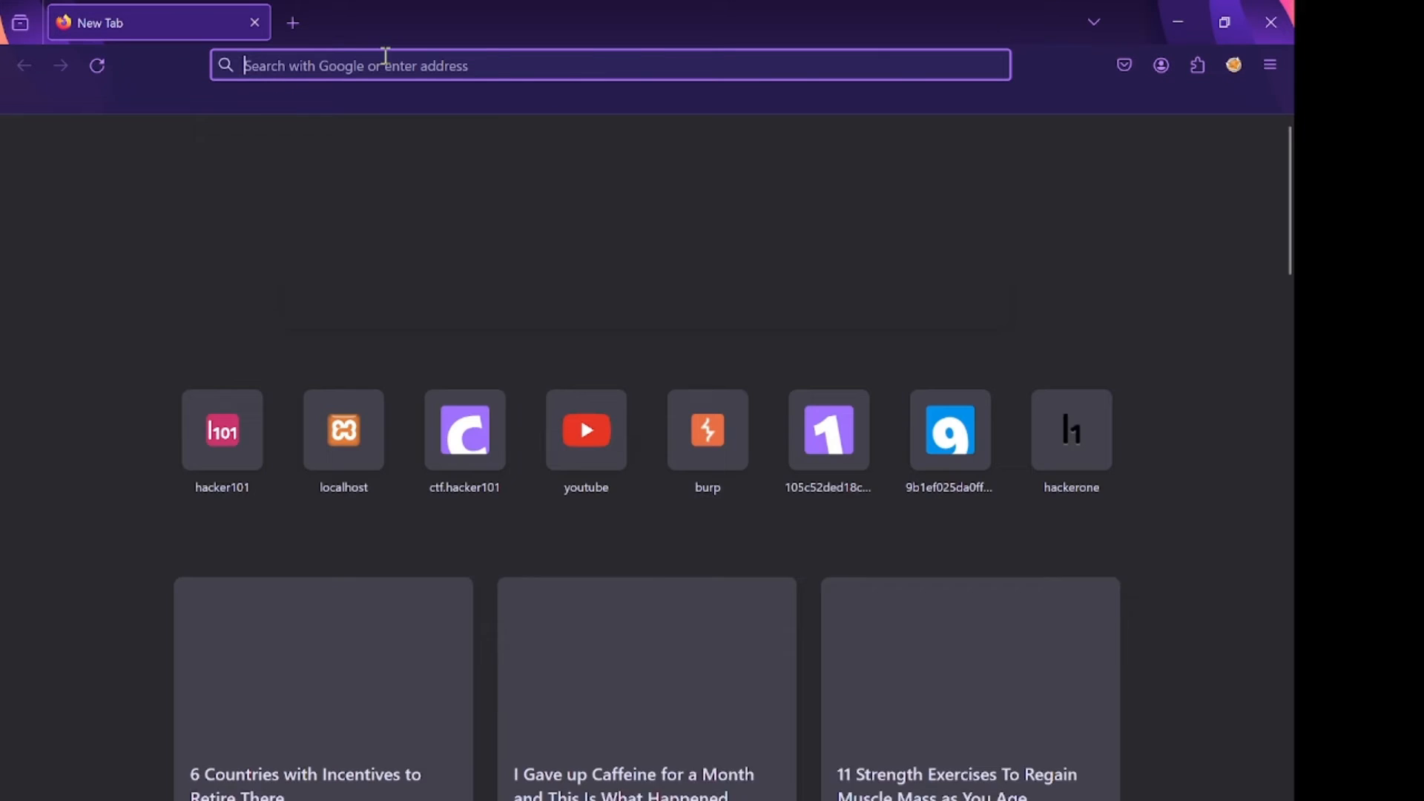
pyautogui.click(1270, 64)
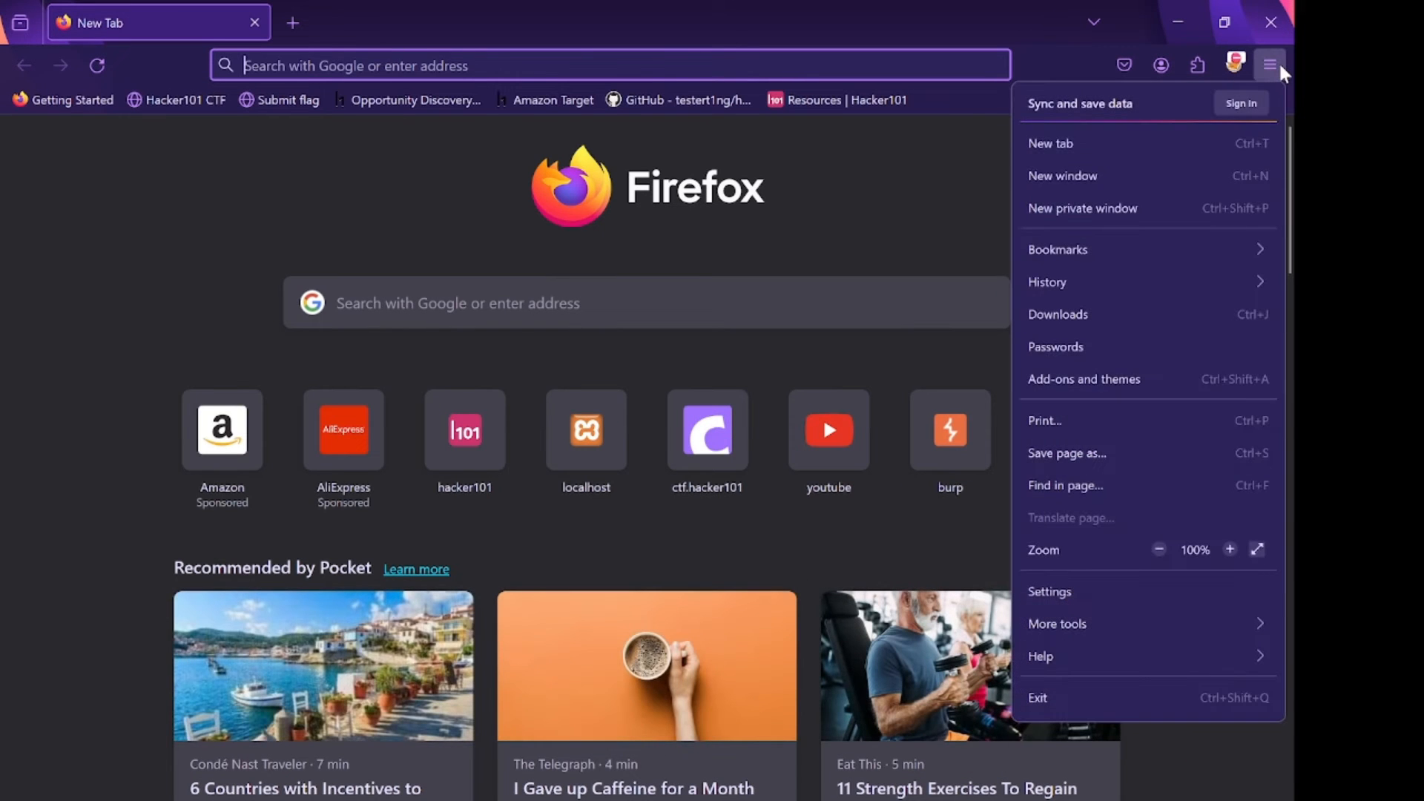
pyautogui.click(1049, 592)
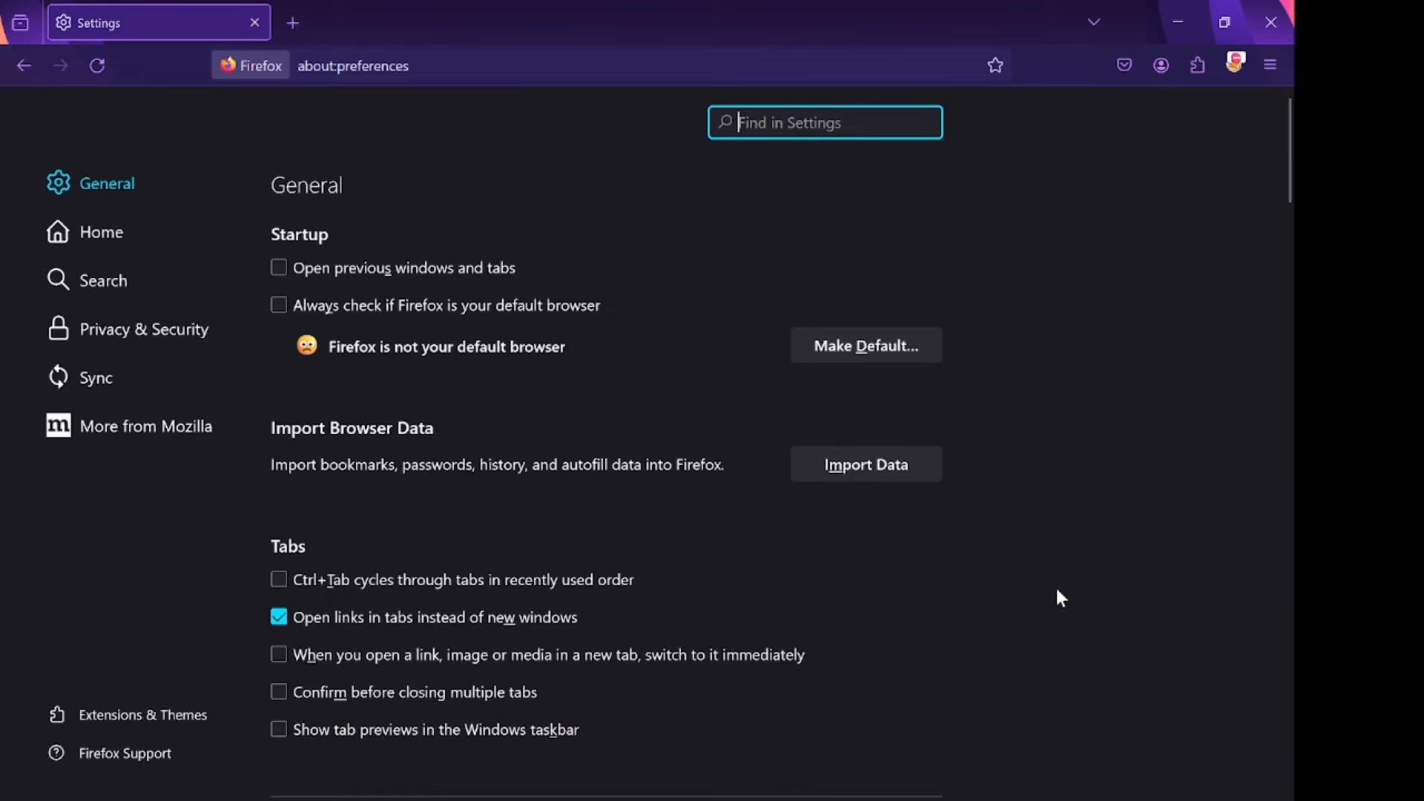
pyautogui.moveTo(787, 154)
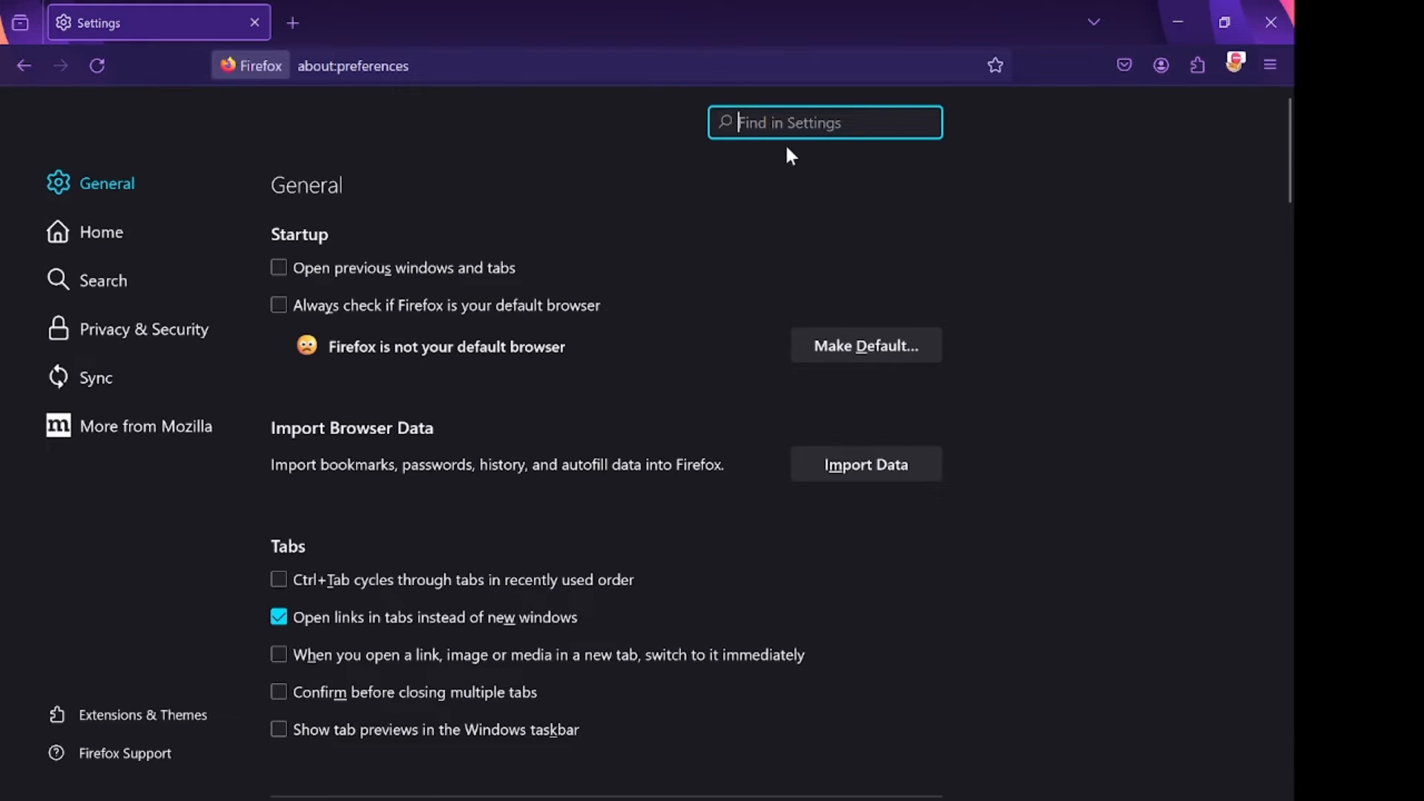
pyautogui.write('proxy')
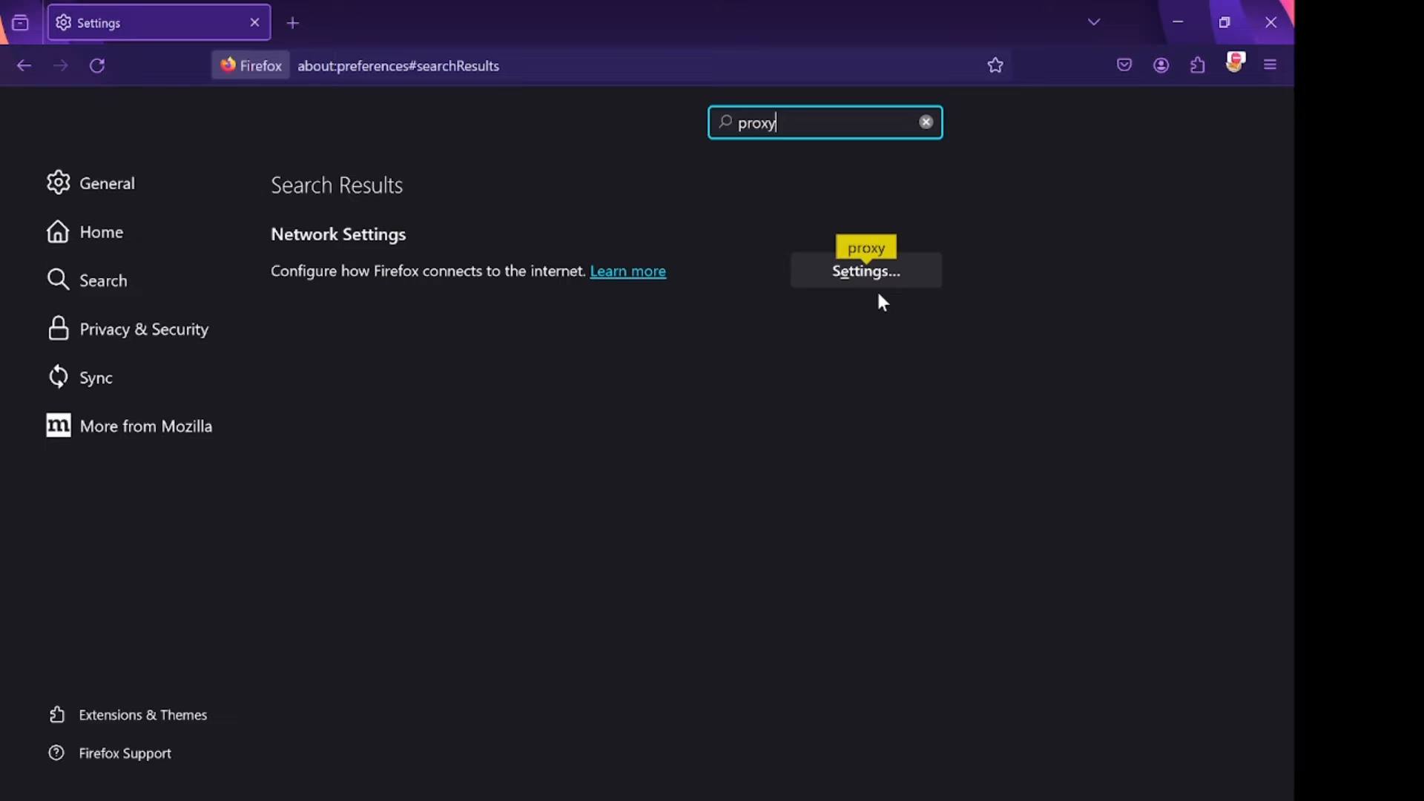
# Set a manual proxy of 127.0.0.1 port 8080 in Connection Settings.
pyautogui.click(863, 270)
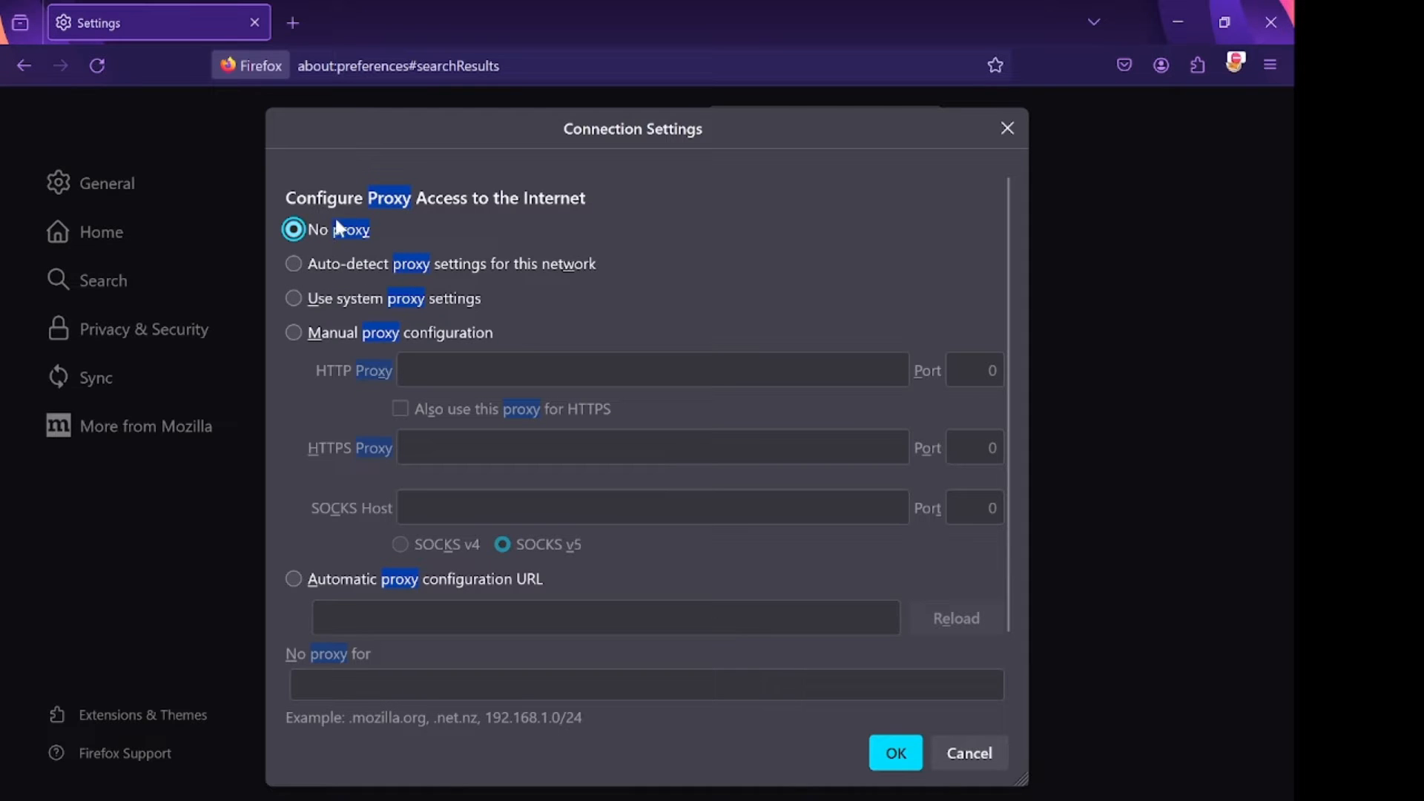
pyautogui.click(294, 332)
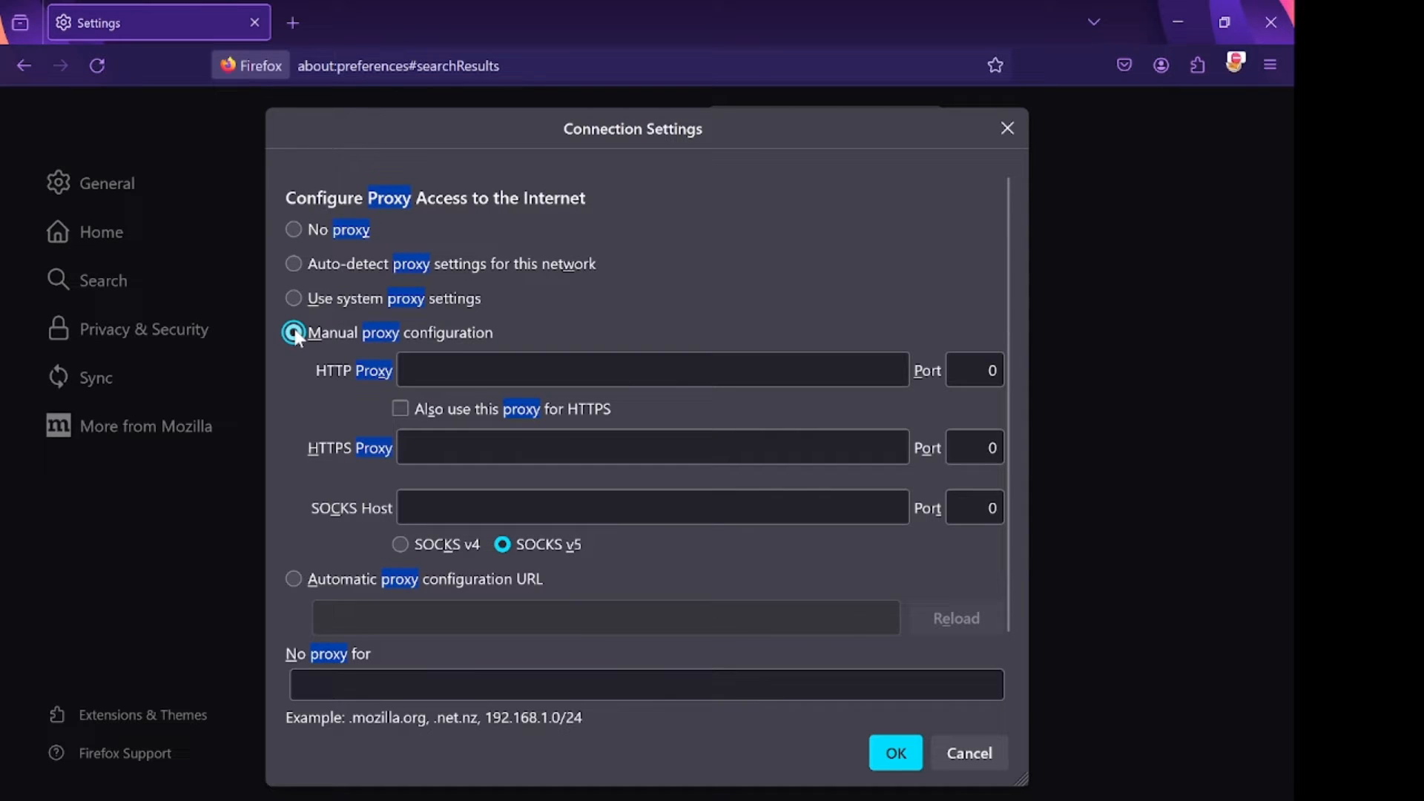
pyautogui.click(651, 369)
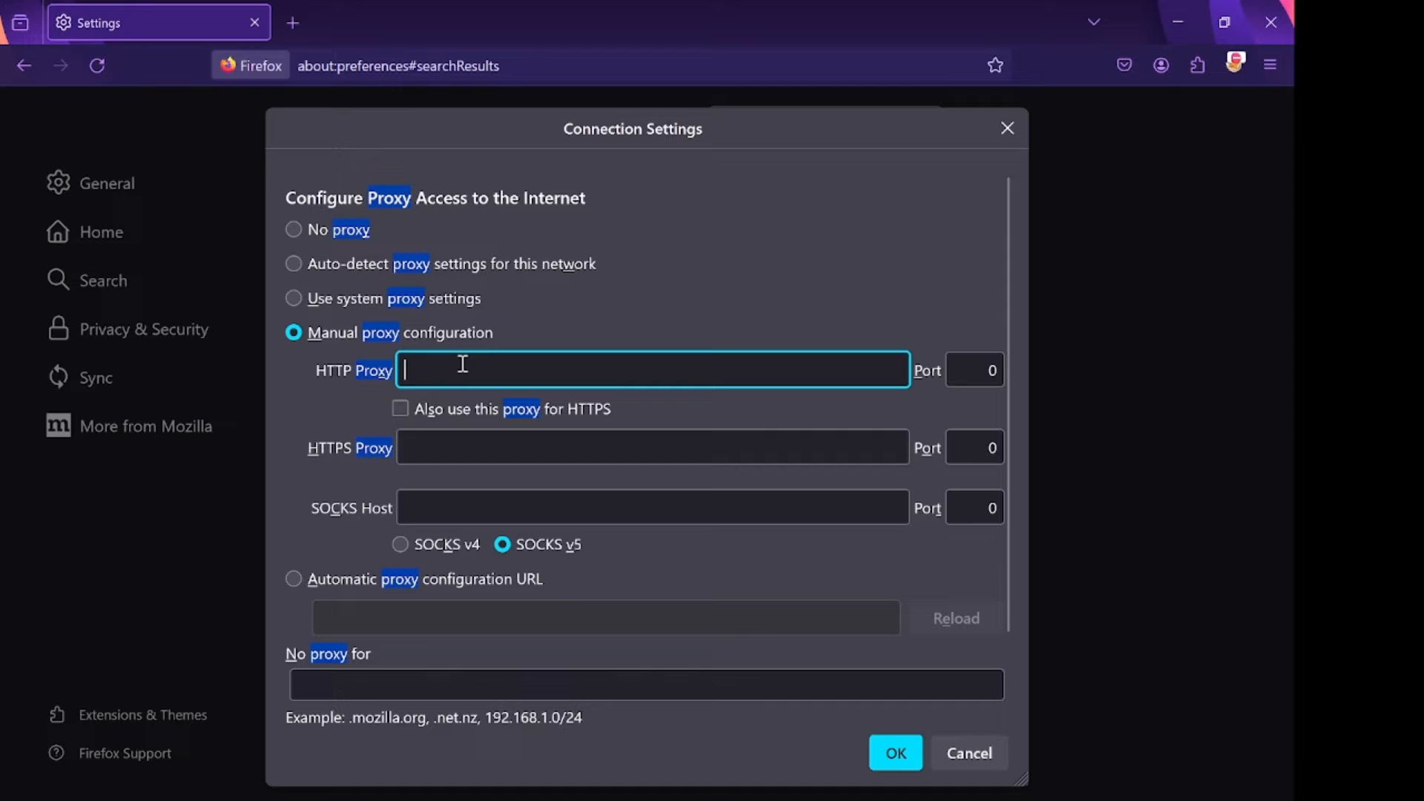
pyautogui.write('12')
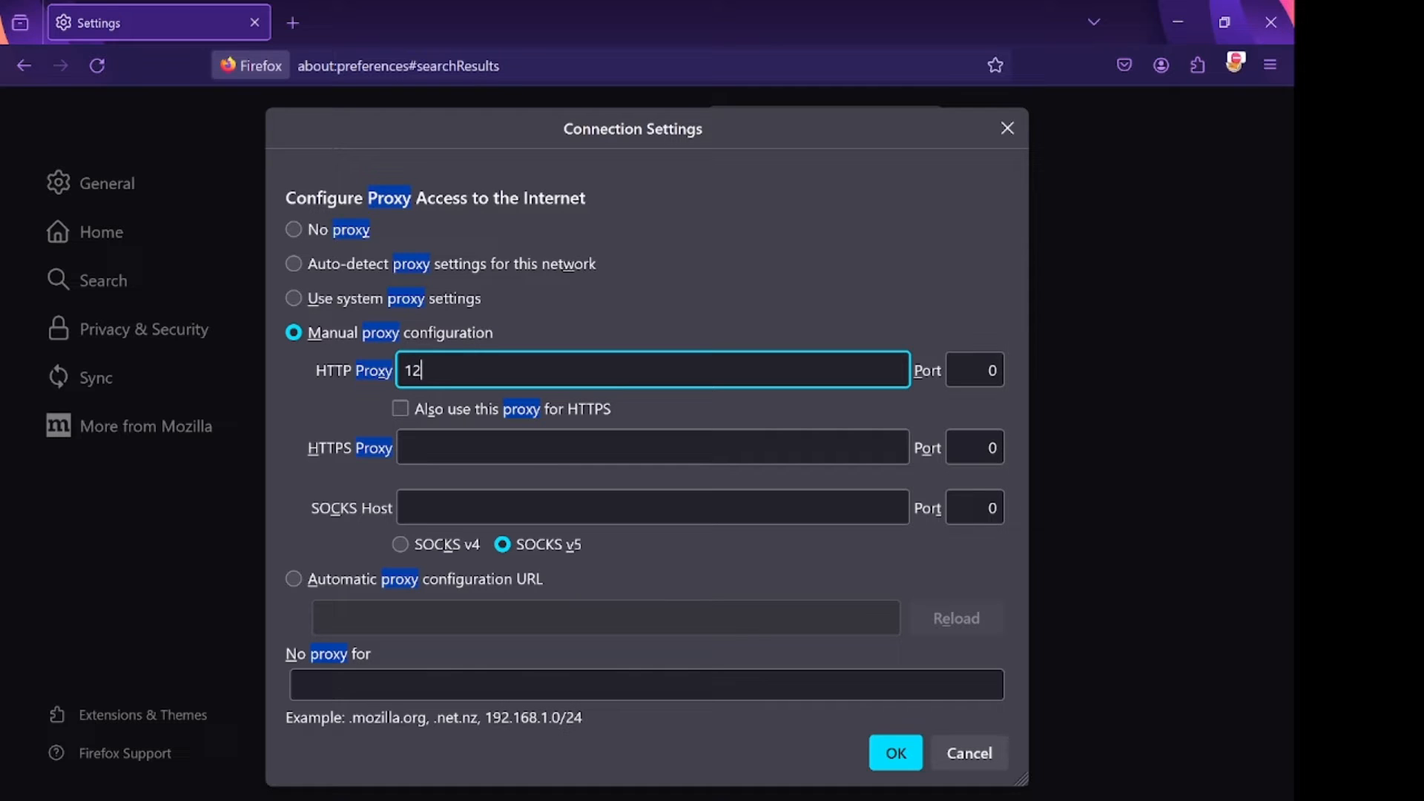
pyautogui.write('7.0')
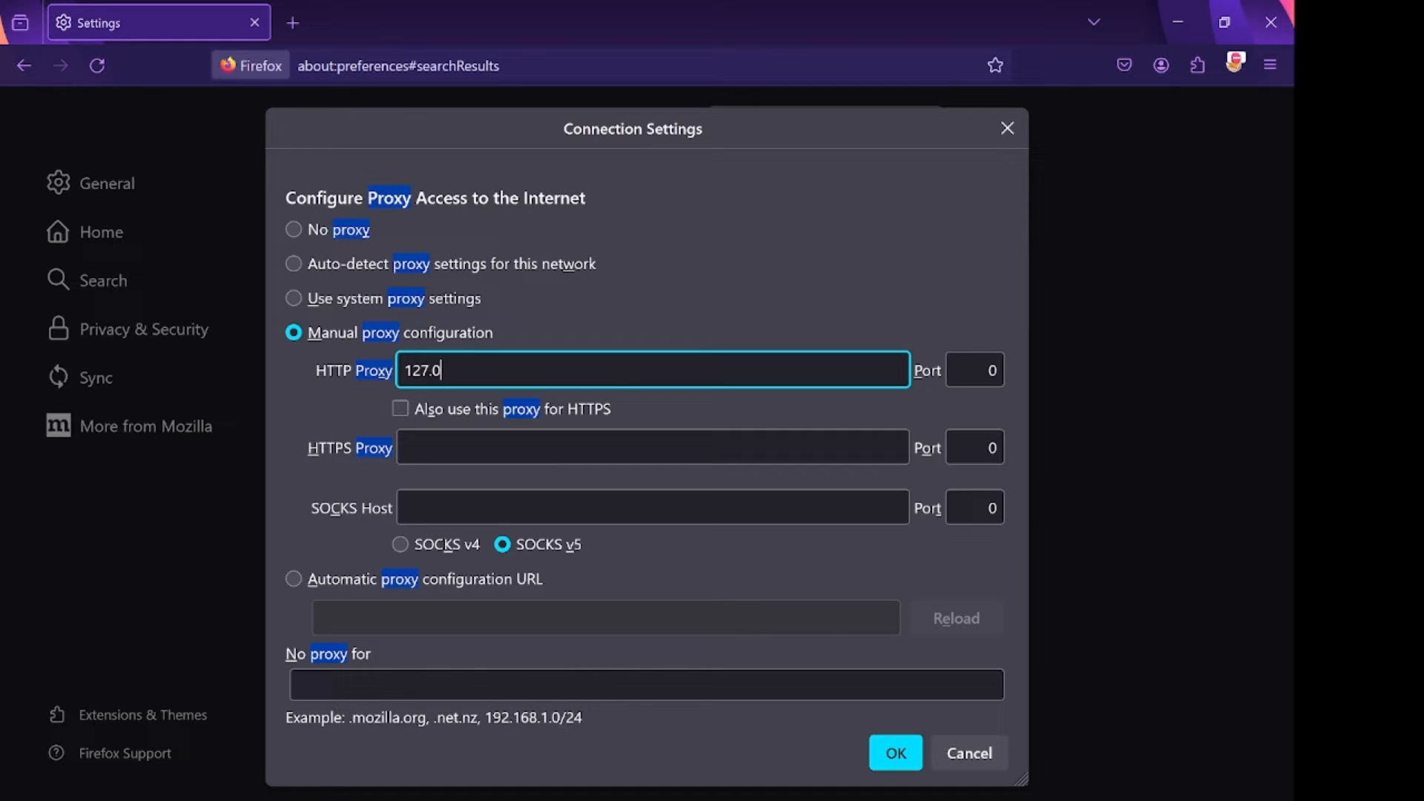
pyautogui.write('.0')
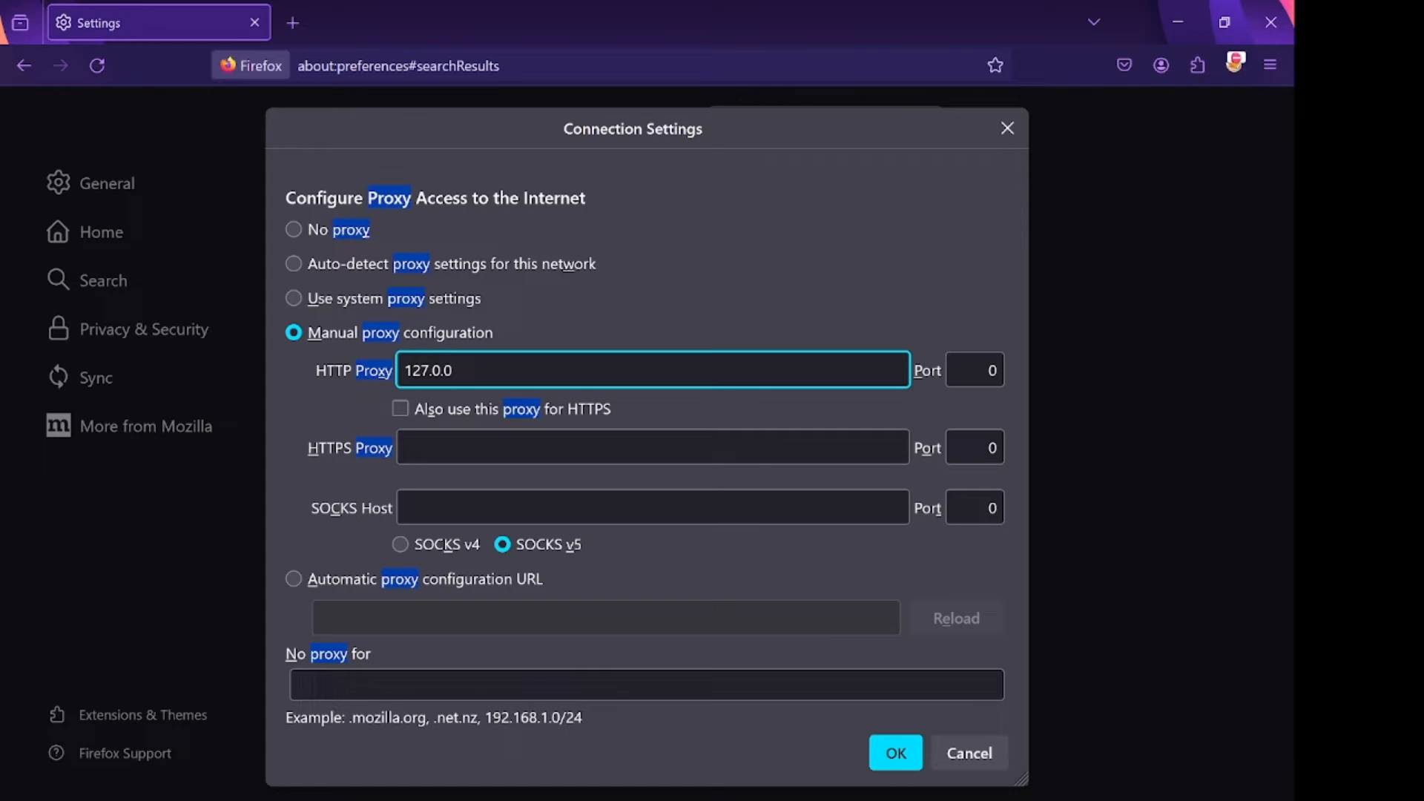
pyautogui.write('1')
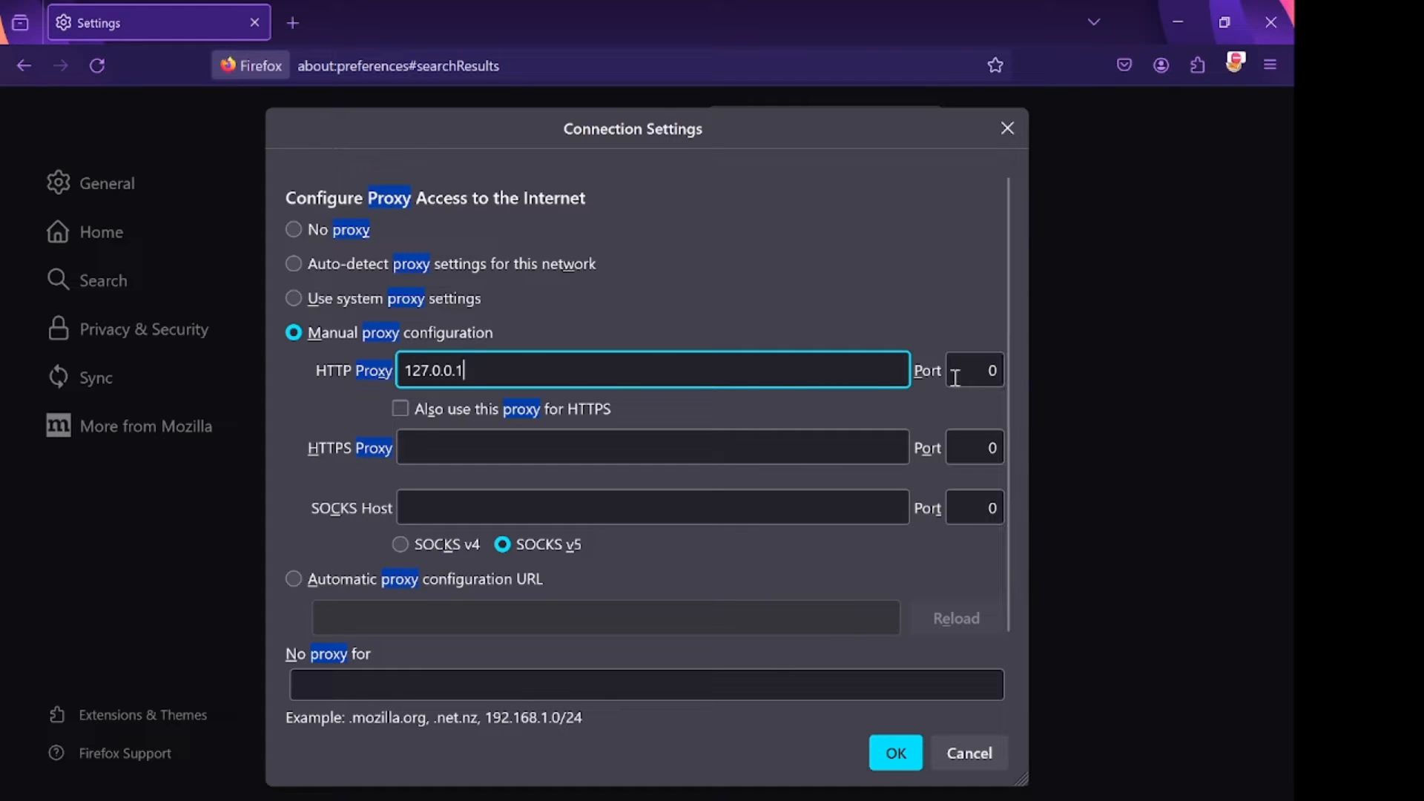
pyautogui.write('8080')
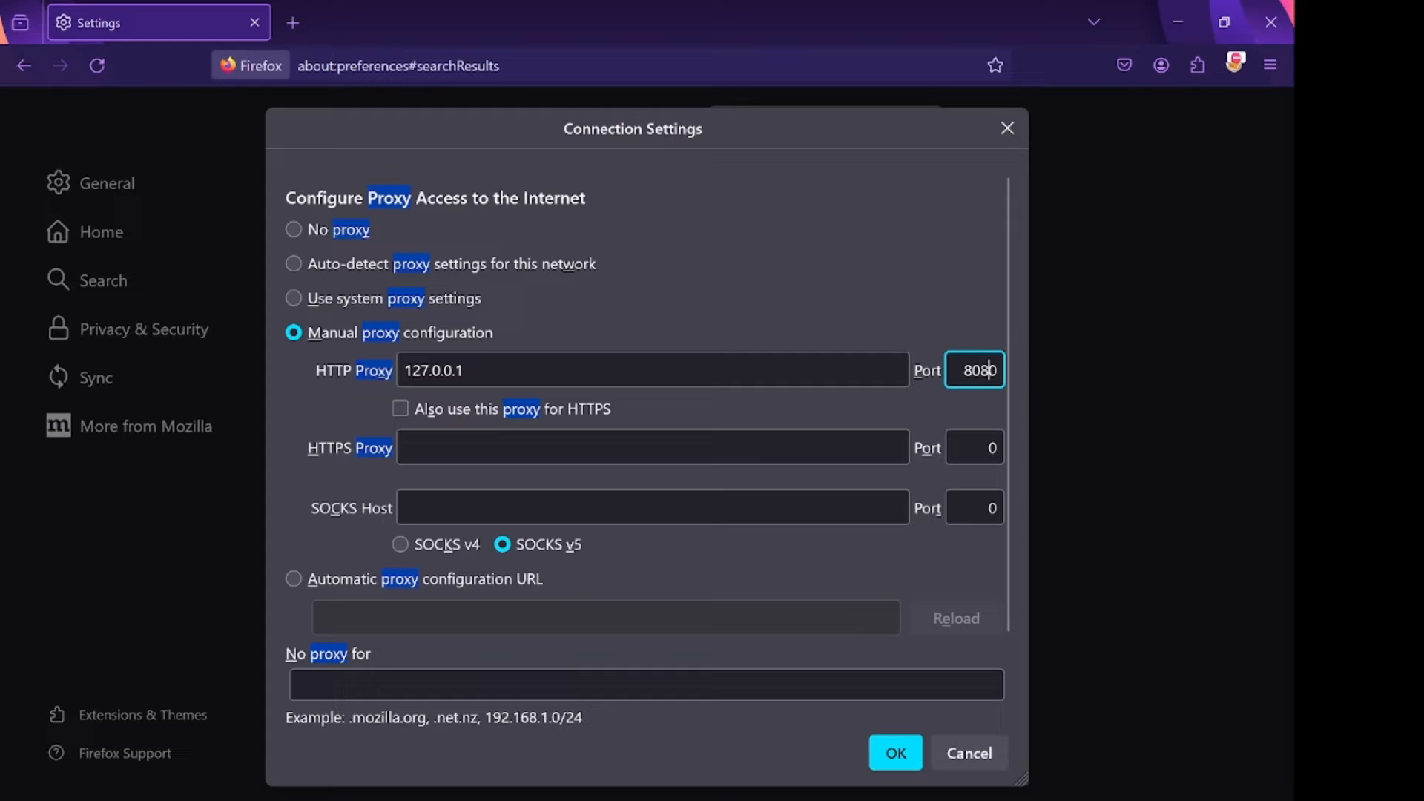
pyautogui.moveTo(407, 420)
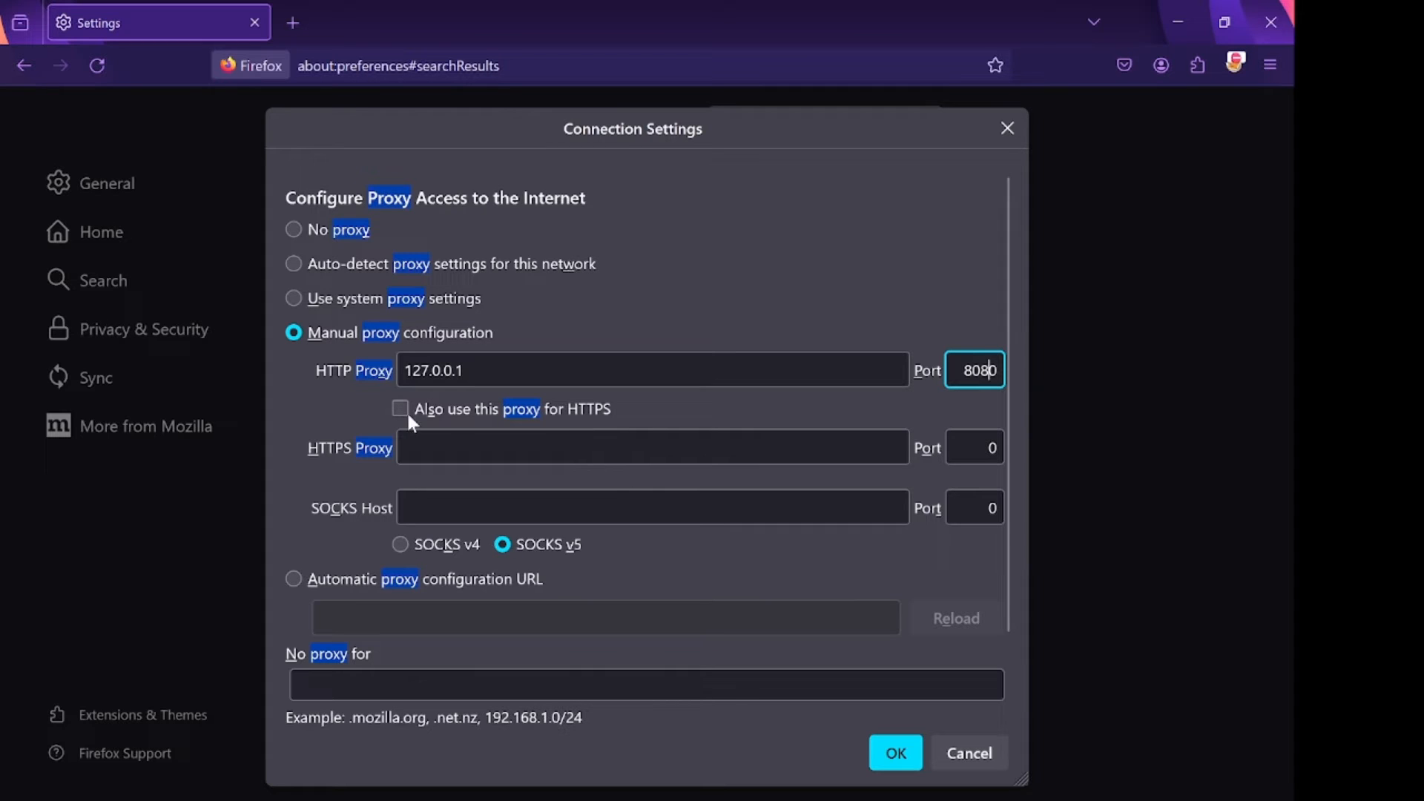
# Also use the proxy for HTTPS and save the connection settings with OK.
pyautogui.click(399, 409)
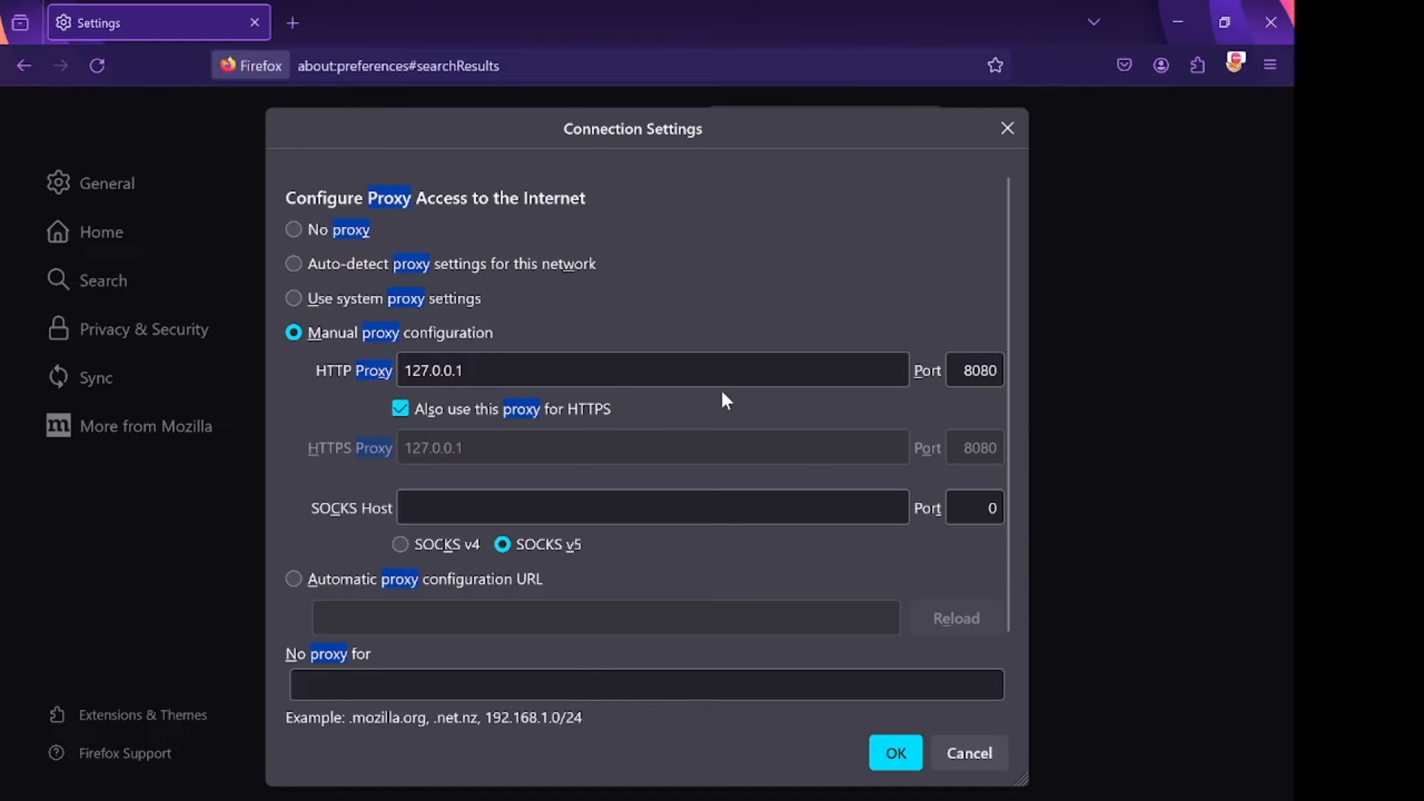
pyautogui.scroll(-3)
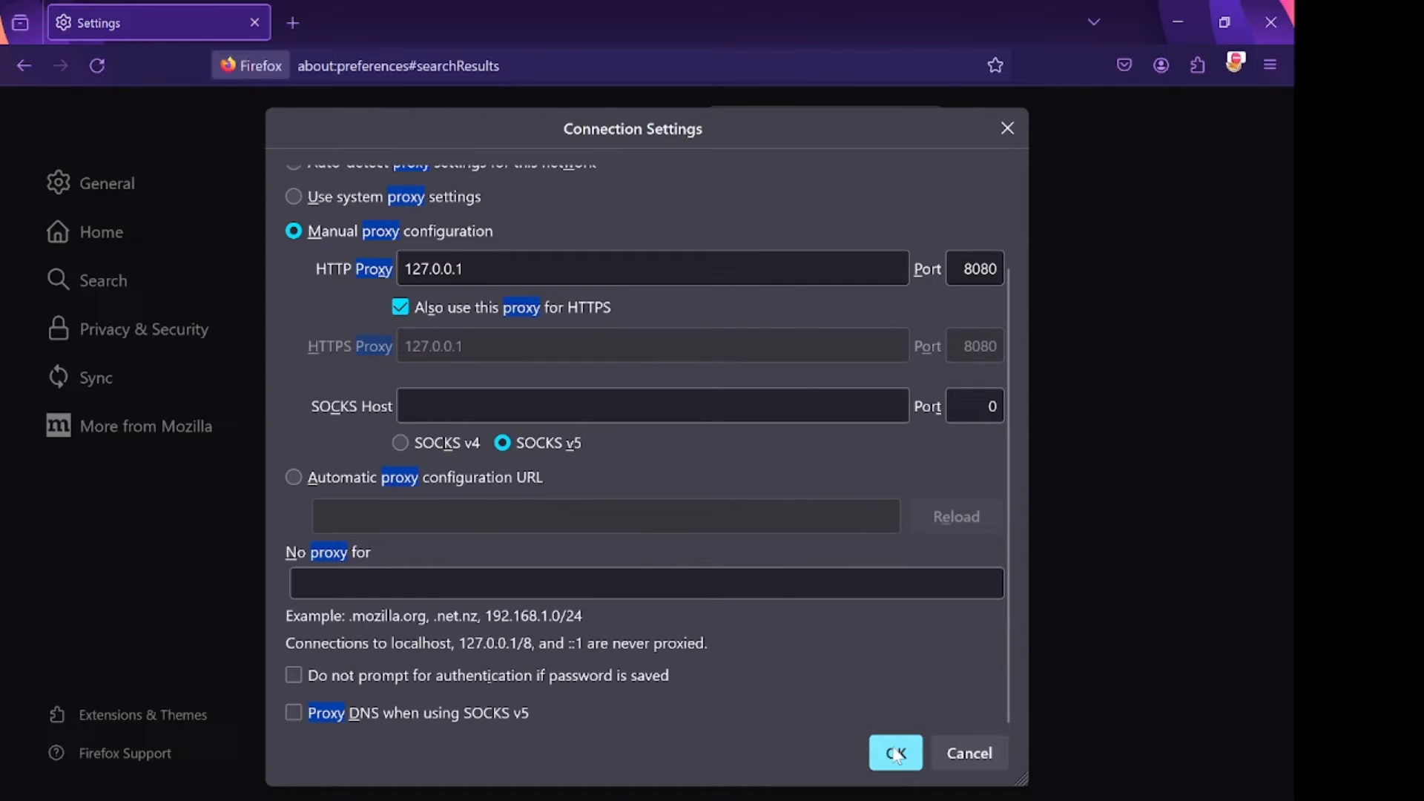
pyautogui.click(895, 753)
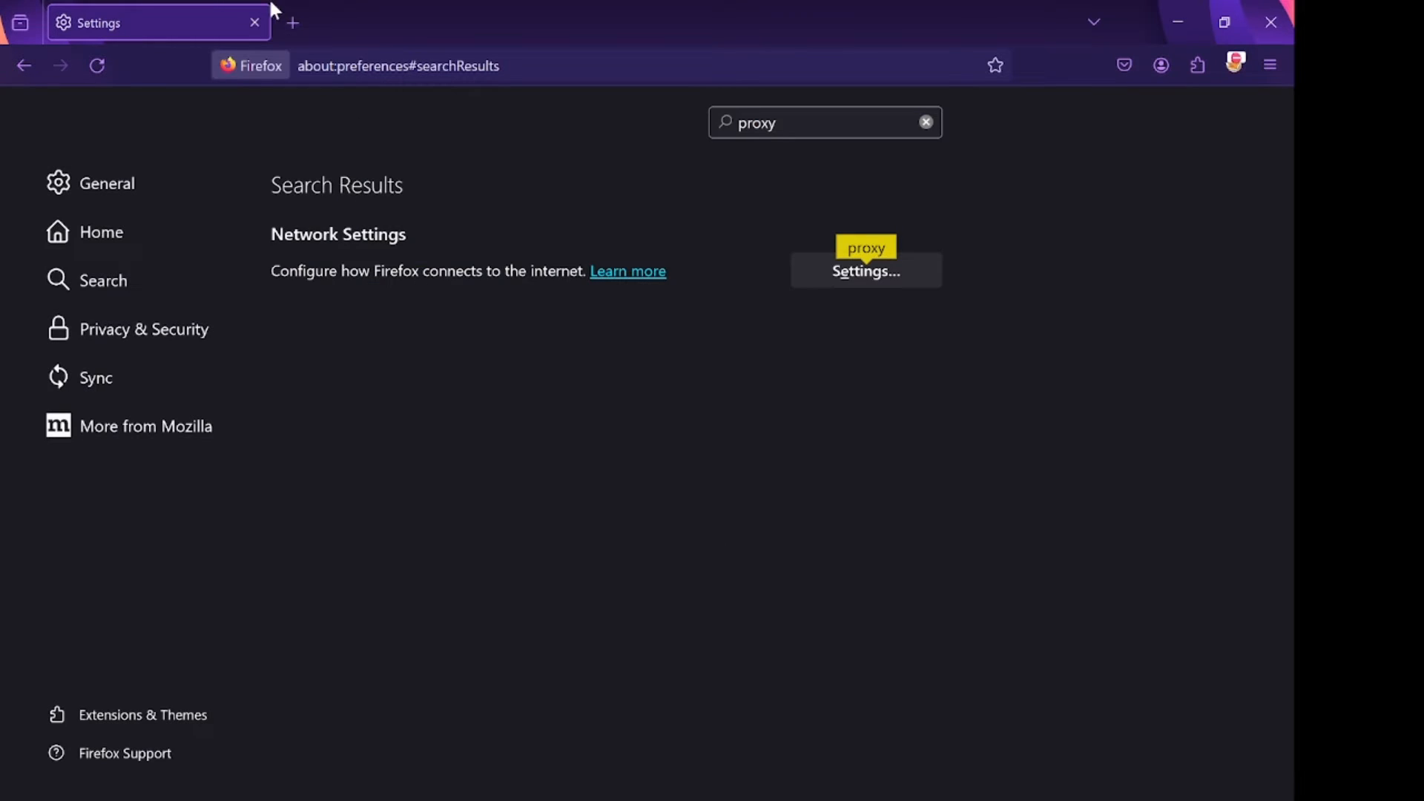
pyautogui.moveTo(293, 23)
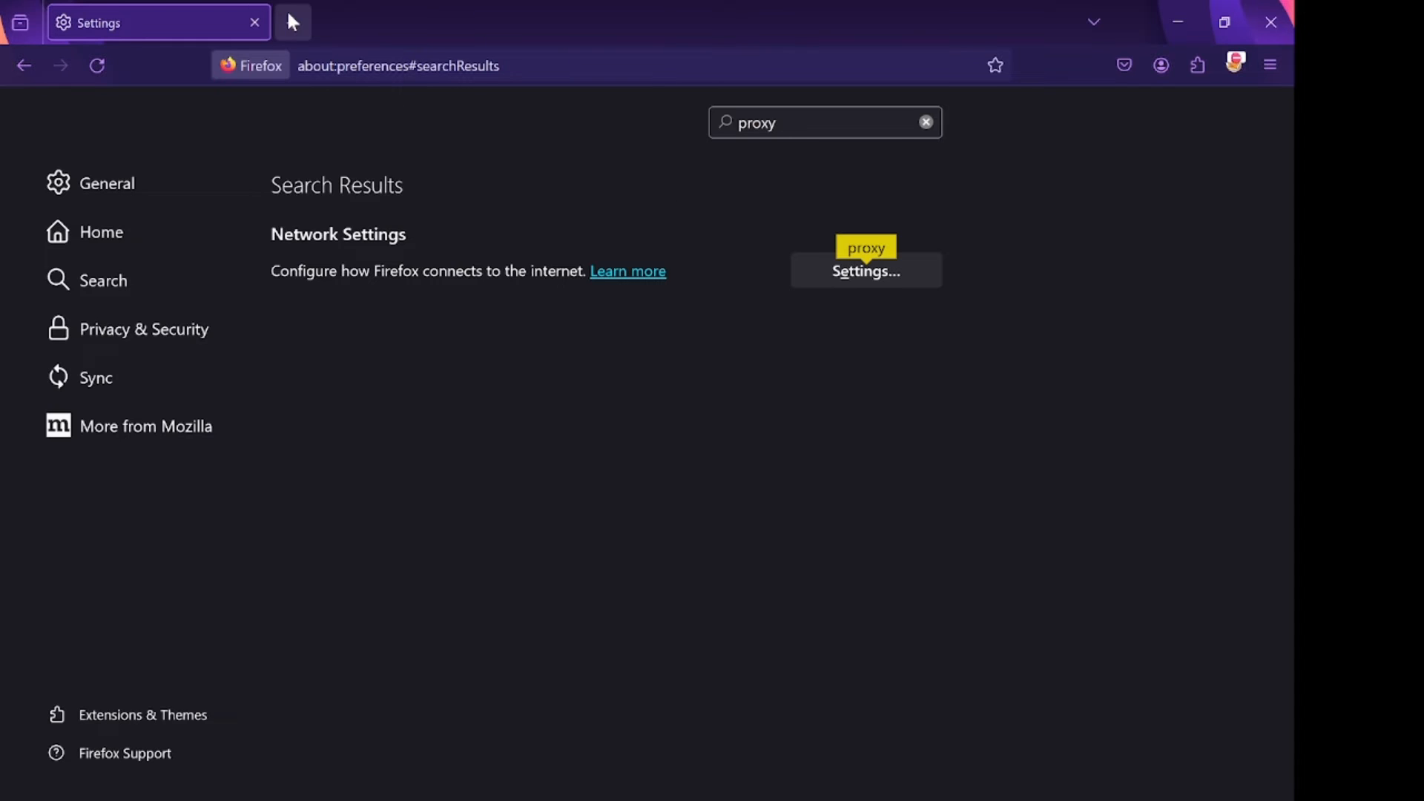
pyautogui.moveTo(721, 488)
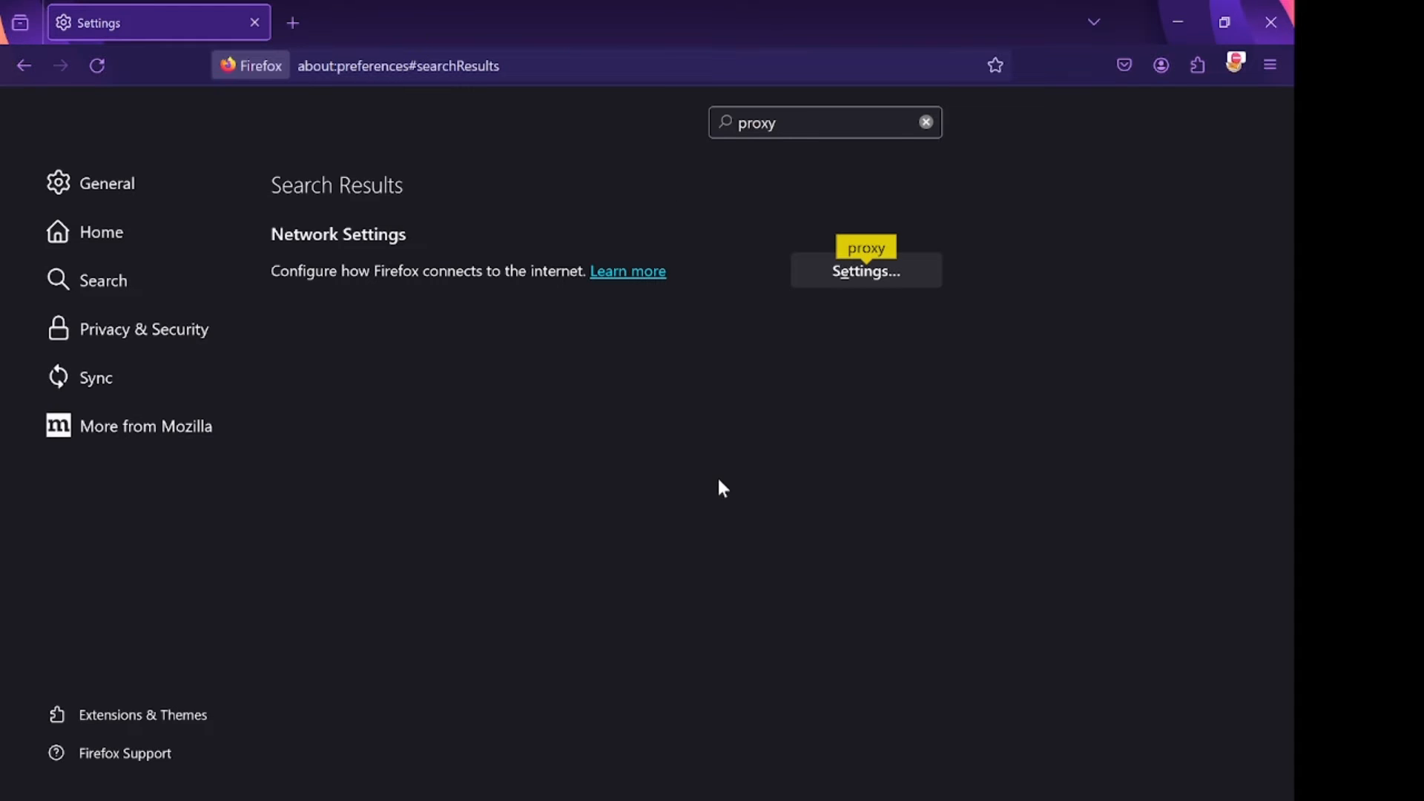
pyautogui.moveTo(840, 415)
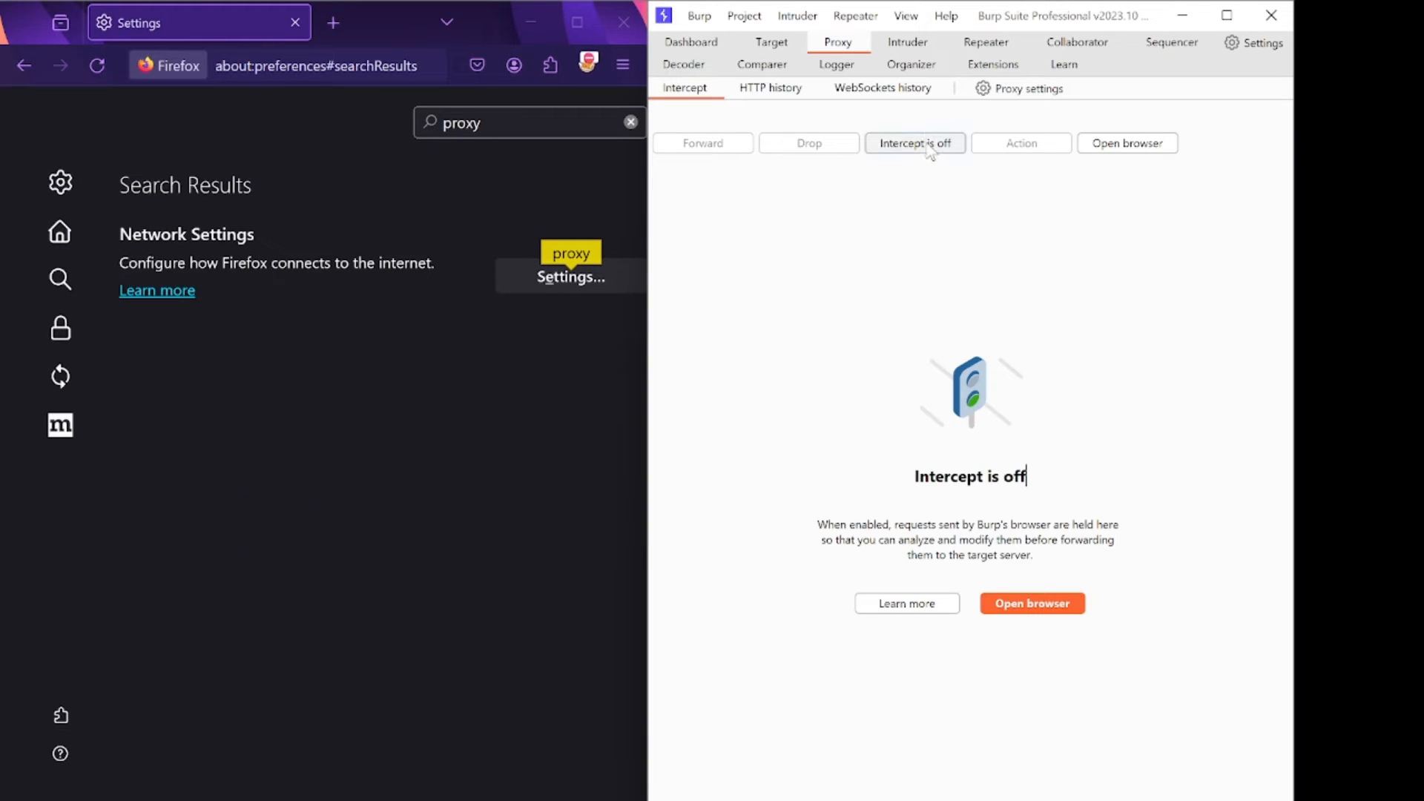
pyautogui.moveTo(1019, 88)
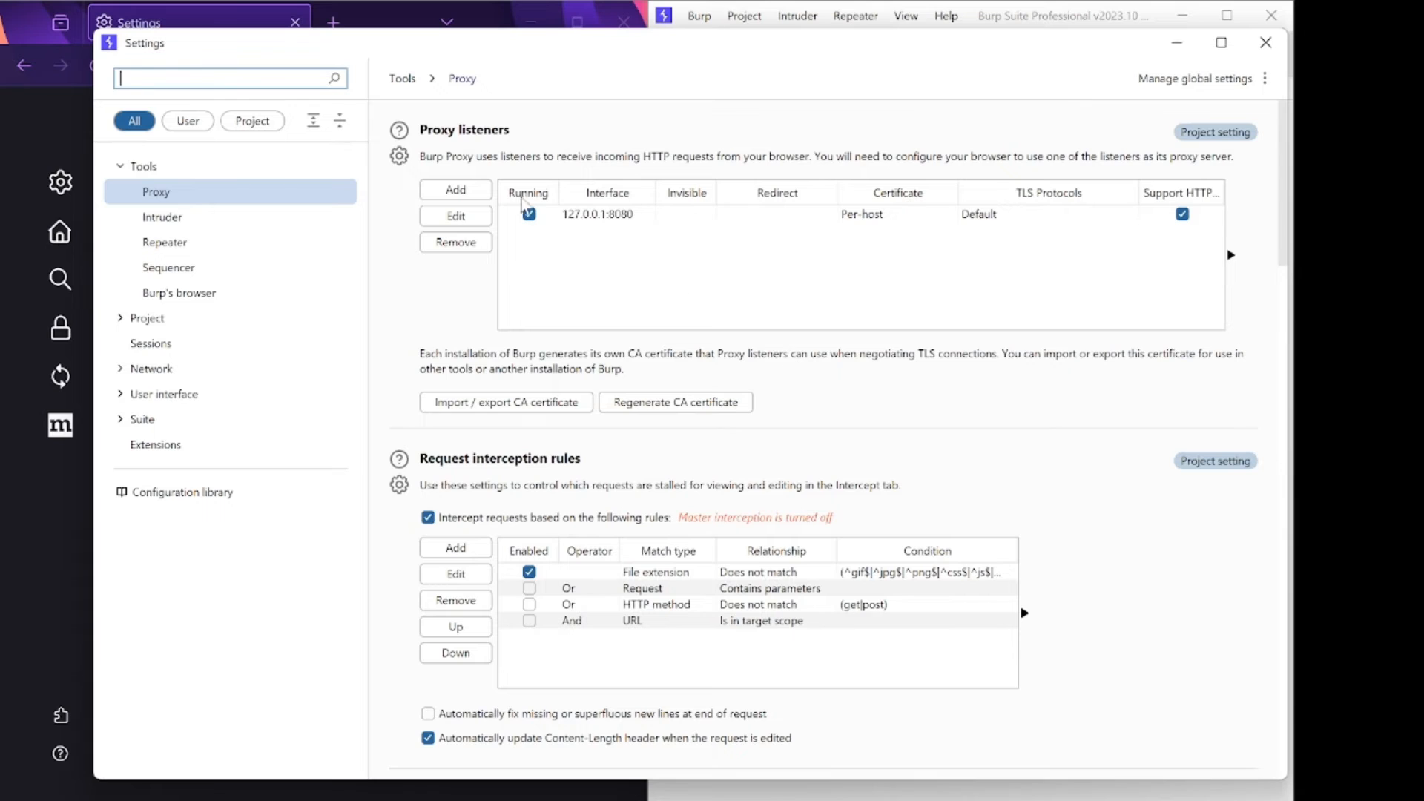
pyautogui.moveTo(596, 213)
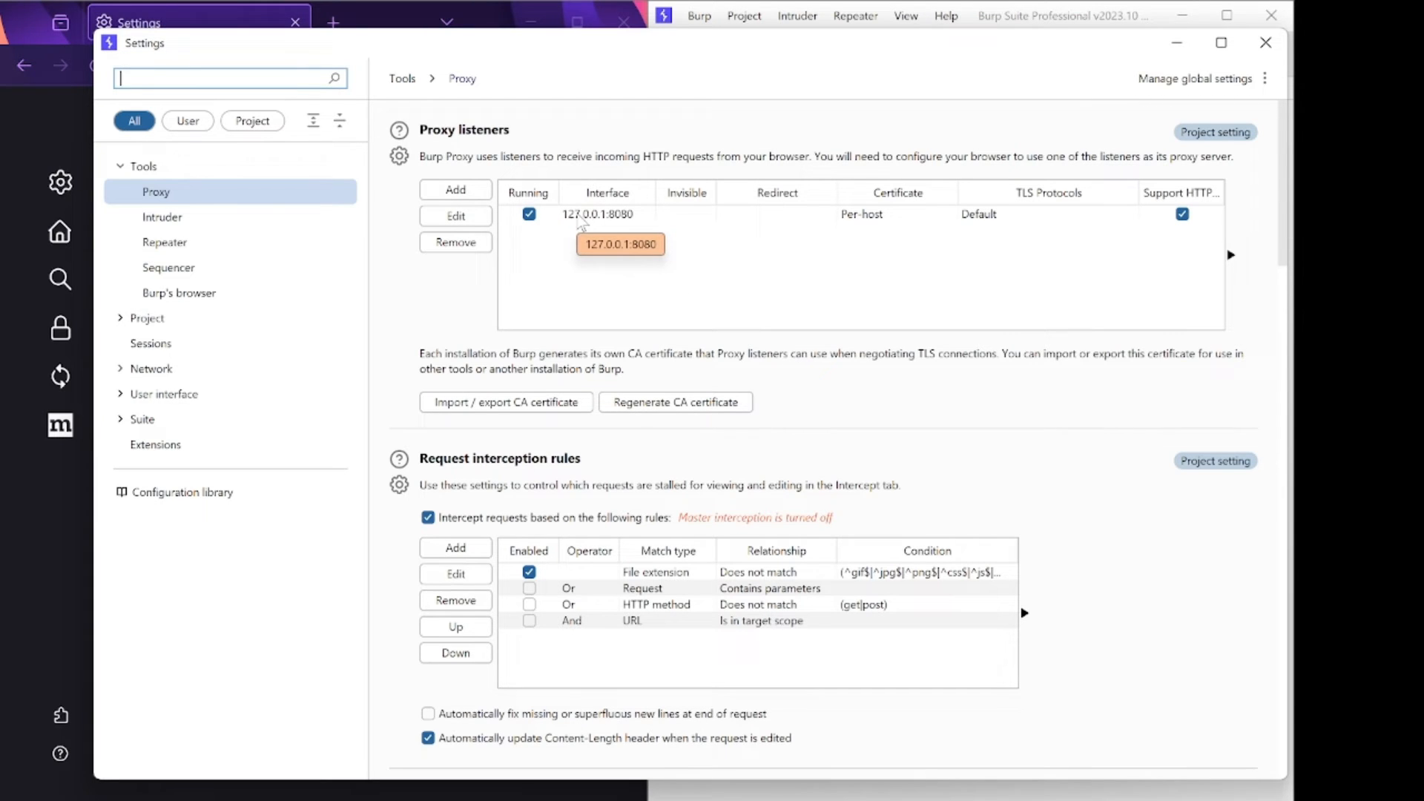
pyautogui.moveTo(637, 221)
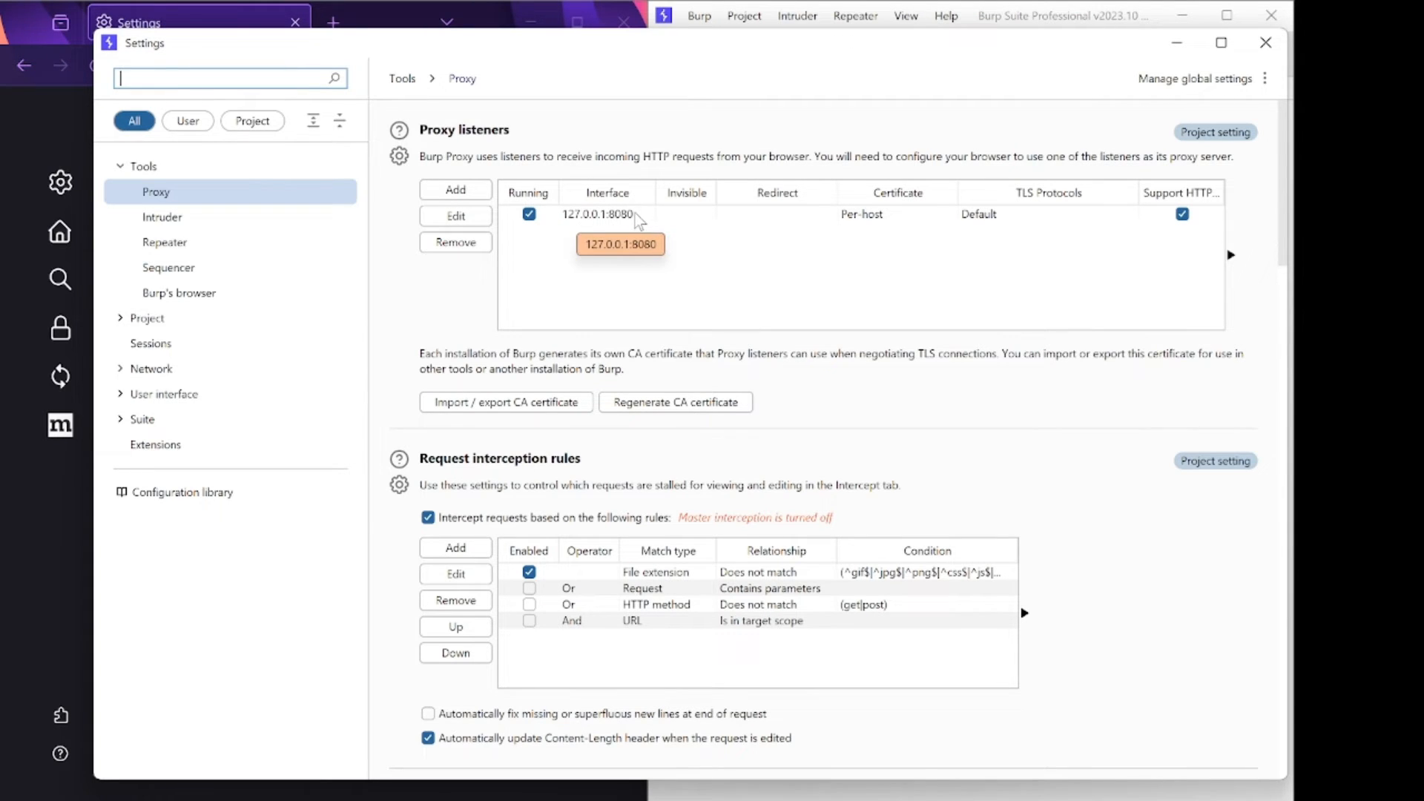
pyautogui.moveTo(463, 51)
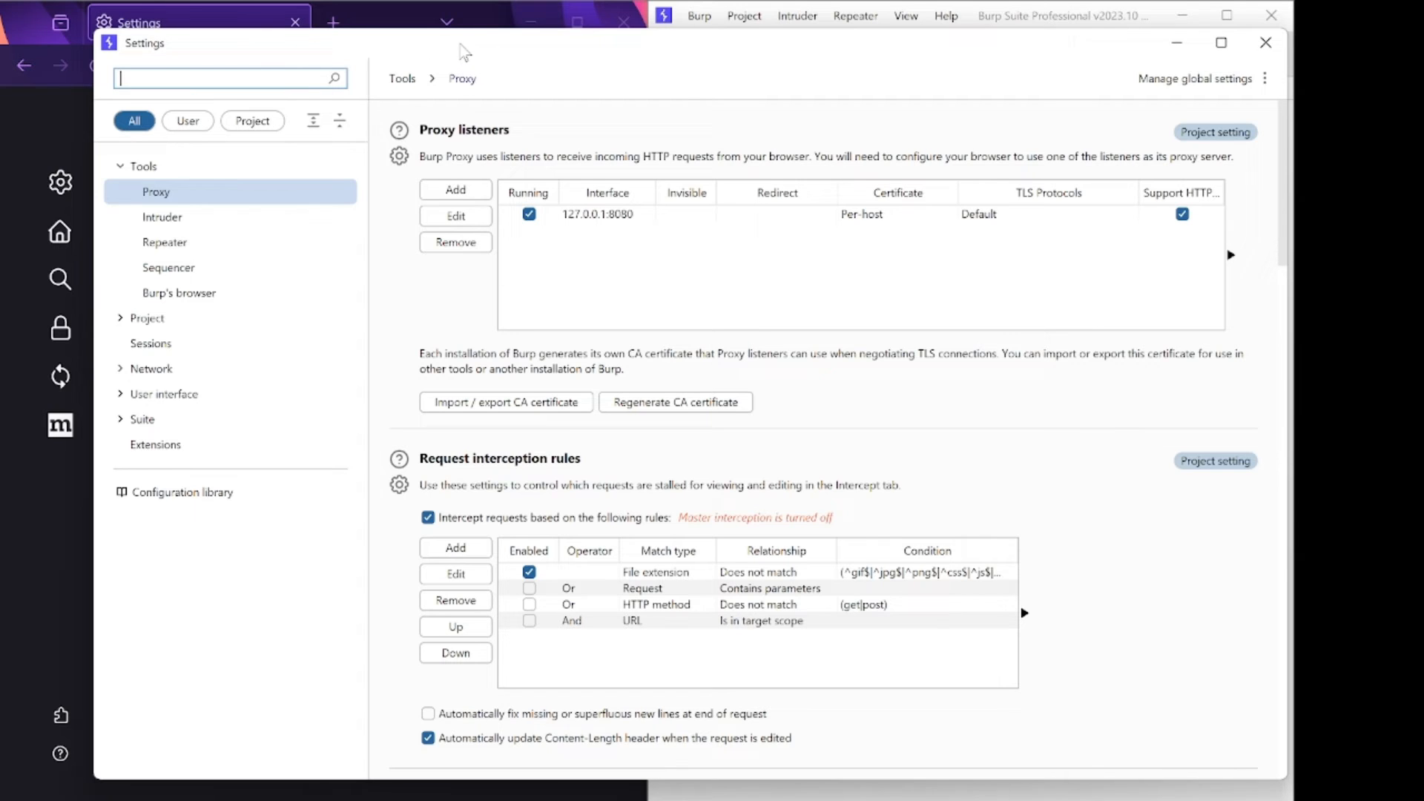
# Turn Intercept on in Burp Proxy and open a new Firefox tab so its request is held.
pyautogui.click(181, 22)
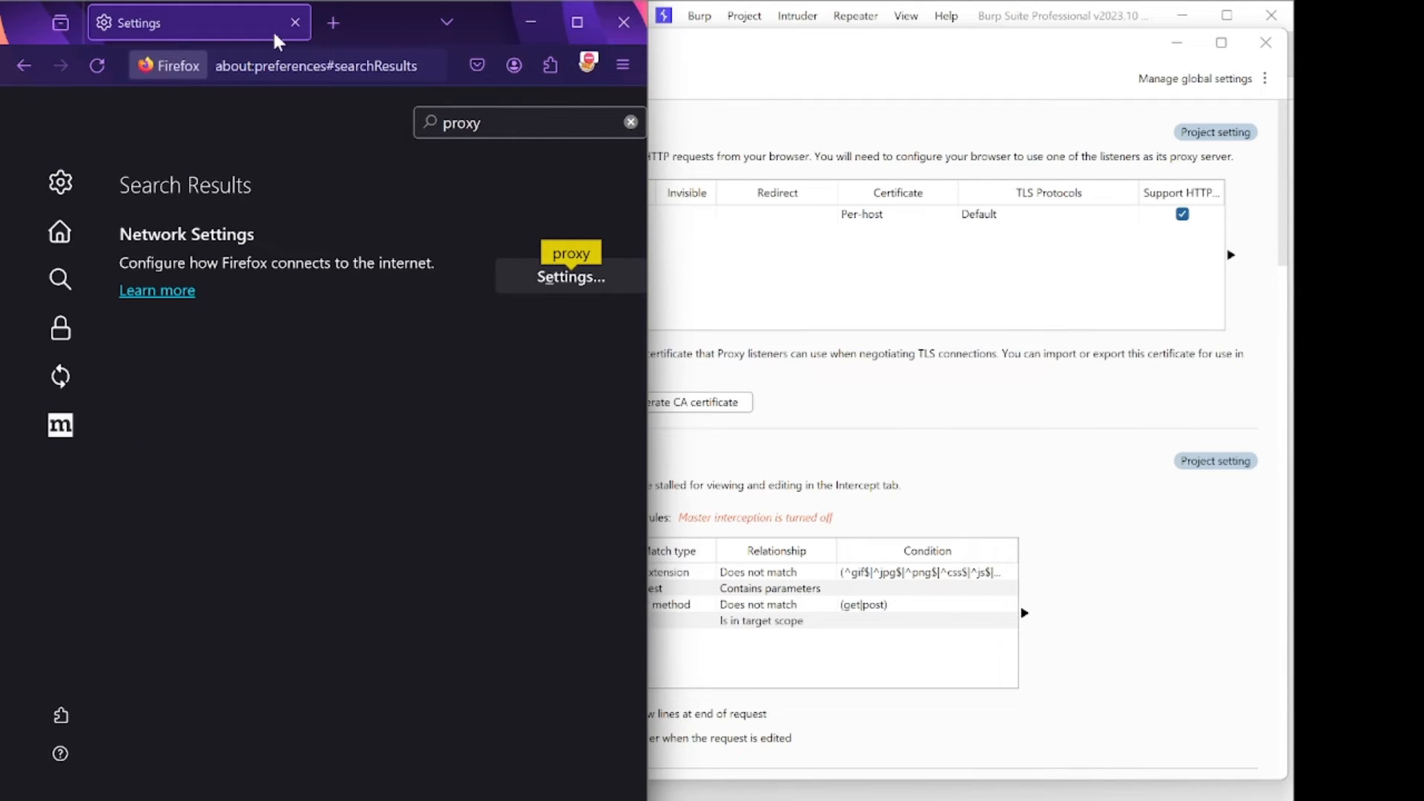
pyautogui.moveTo(1145, 64)
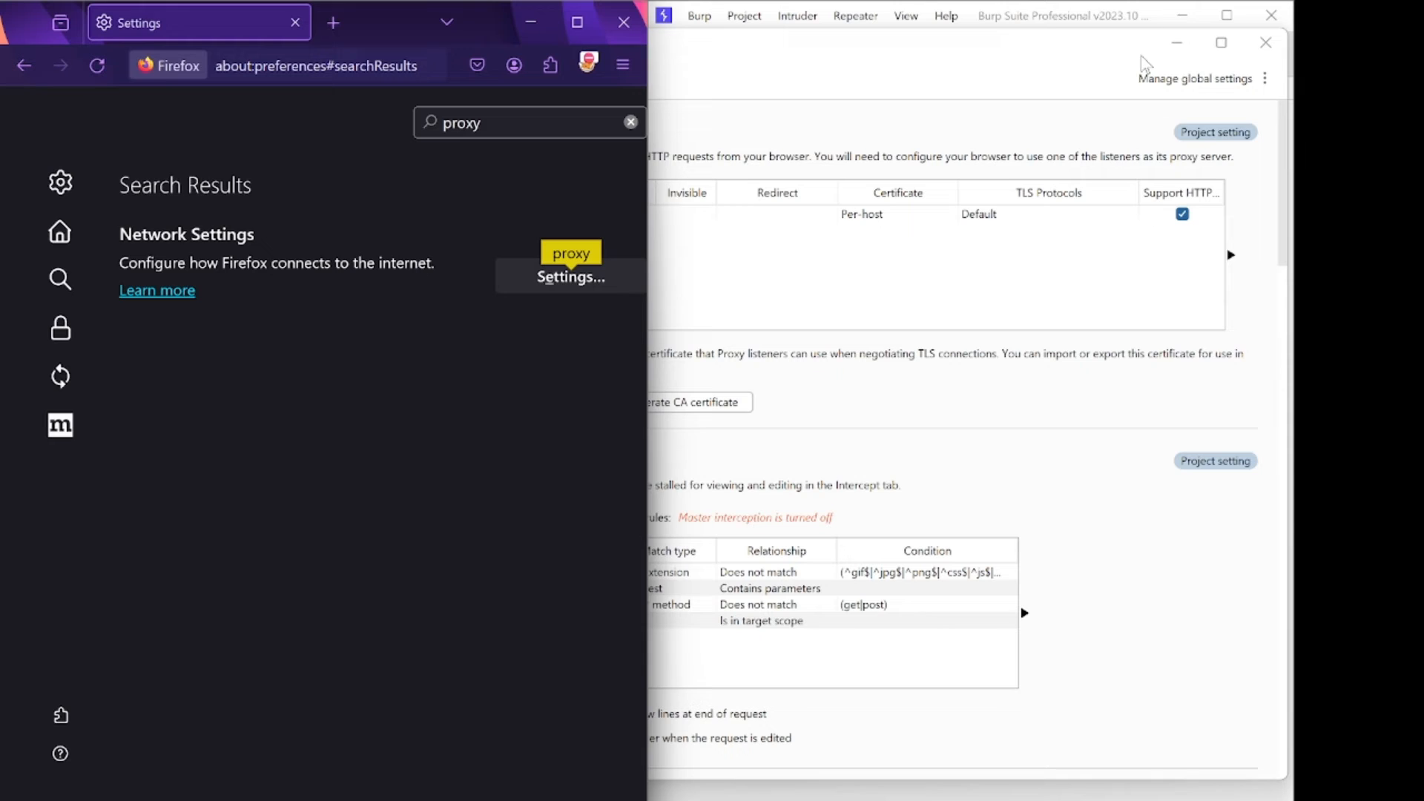
pyautogui.click(836, 42)
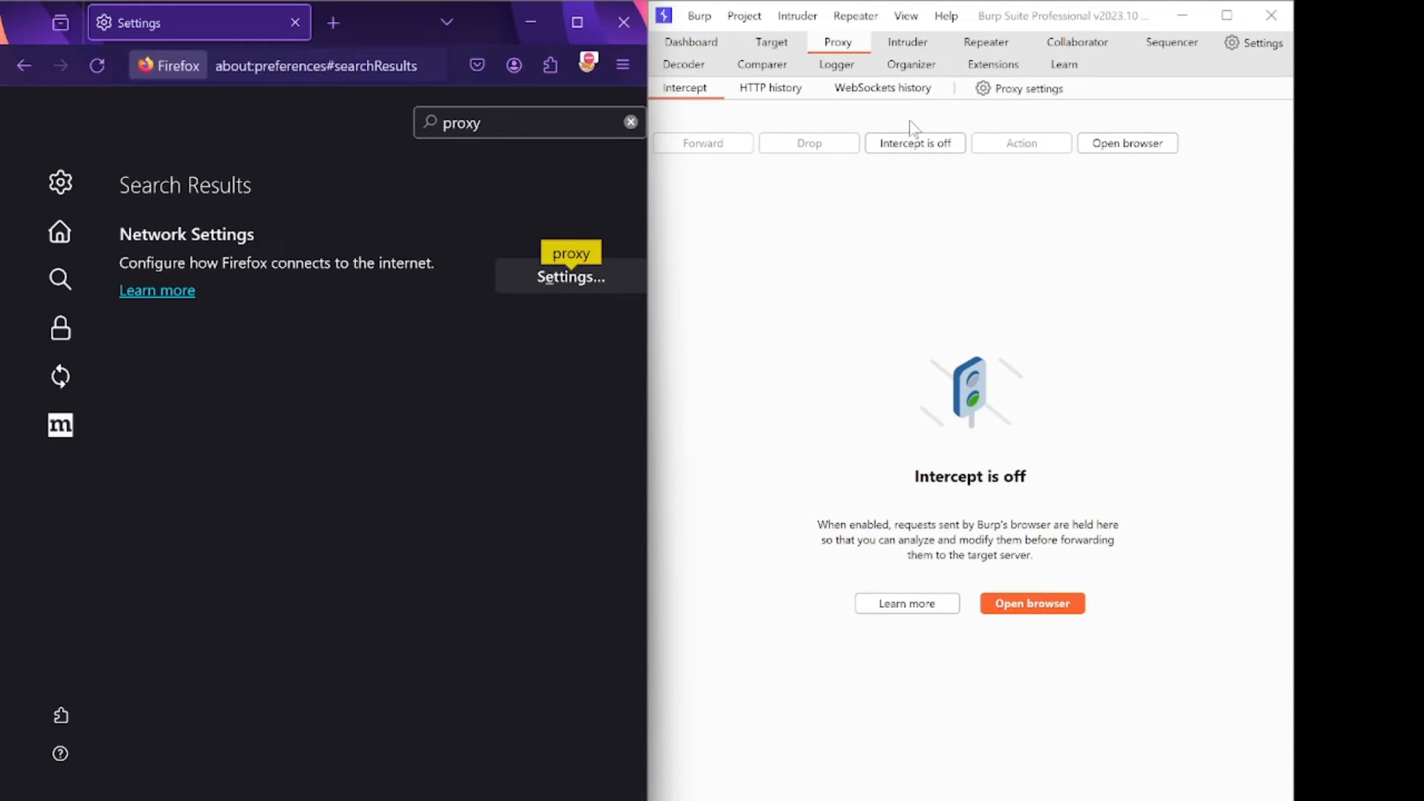
pyautogui.click(915, 142)
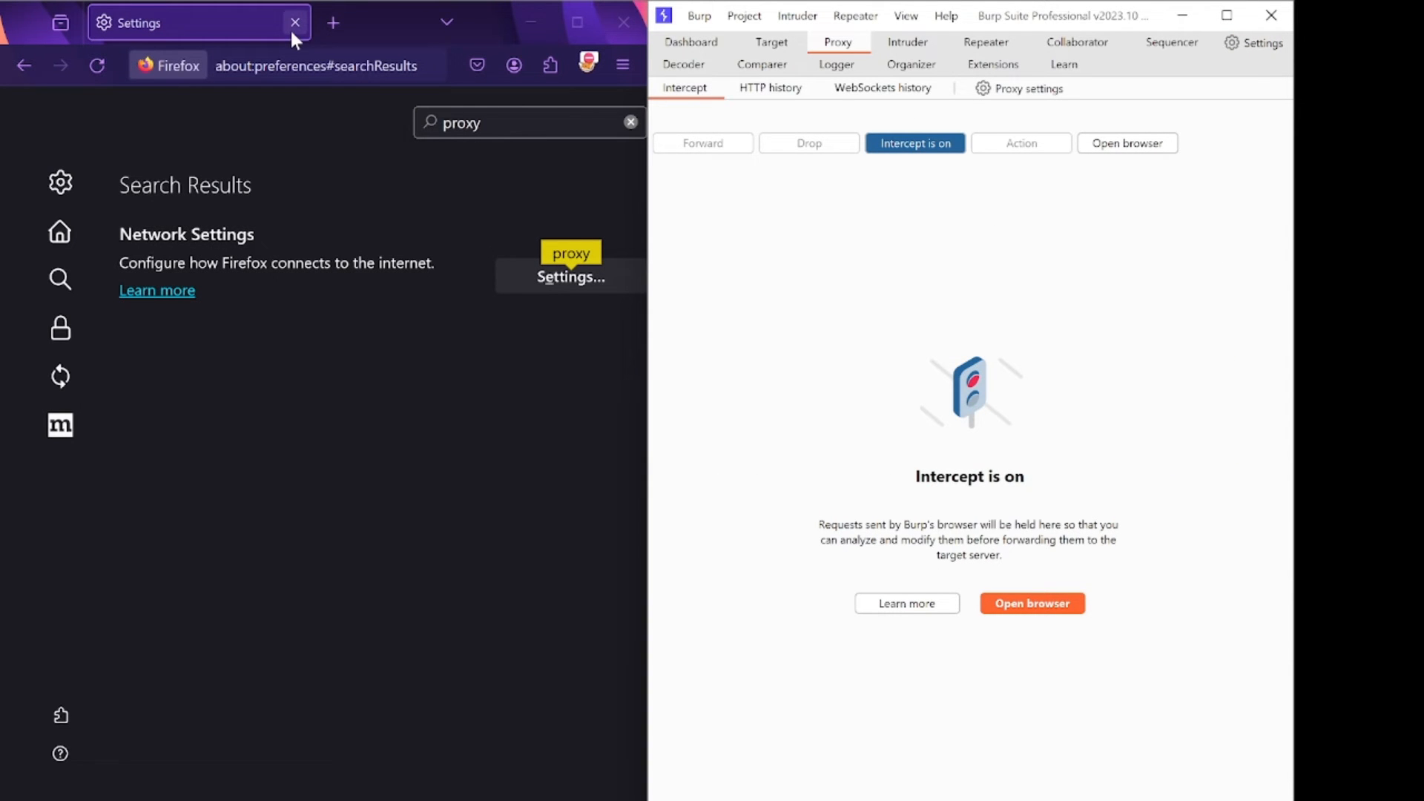
pyautogui.click(334, 22)
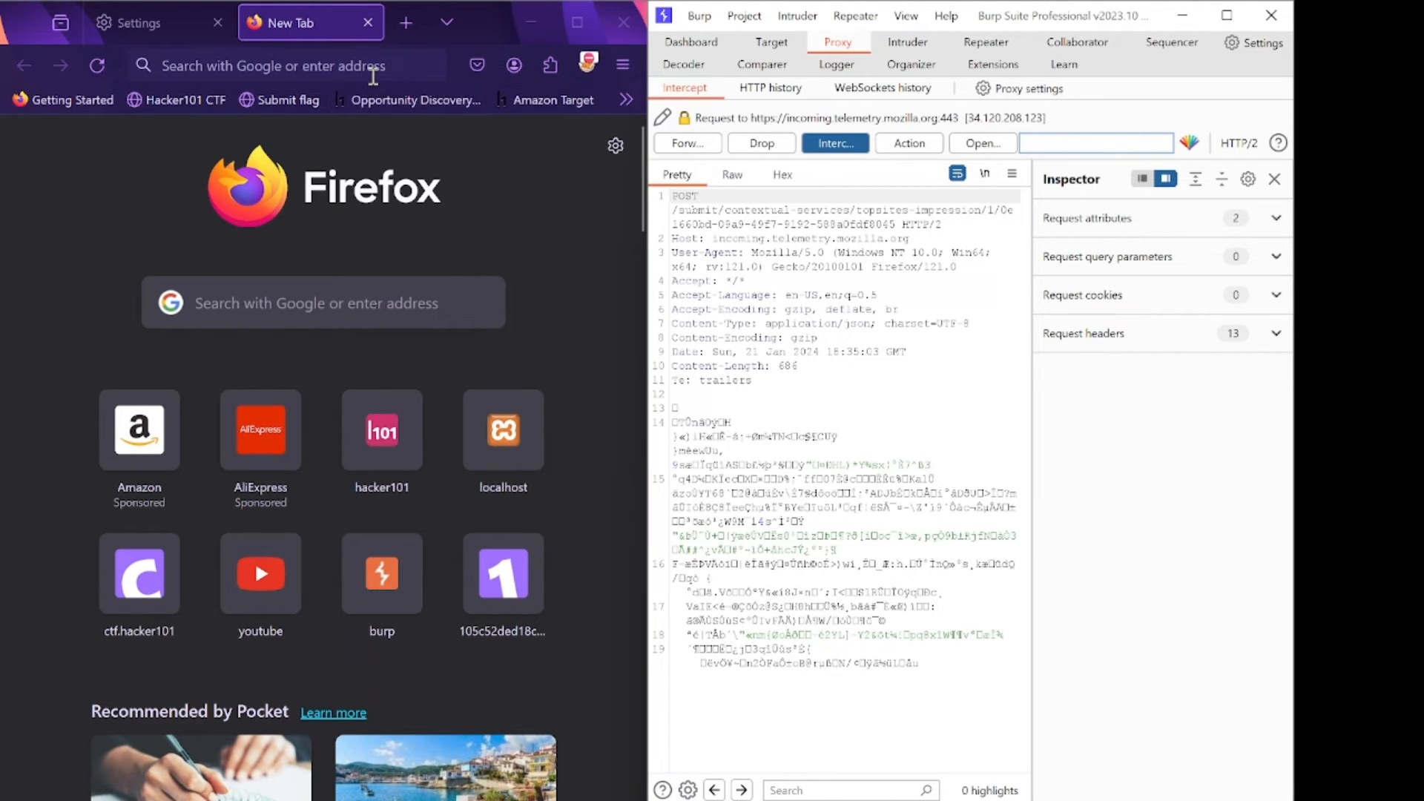
# Begin typing a web address starting with 'http' in the new tab's address bar.
pyautogui.click(264, 66)
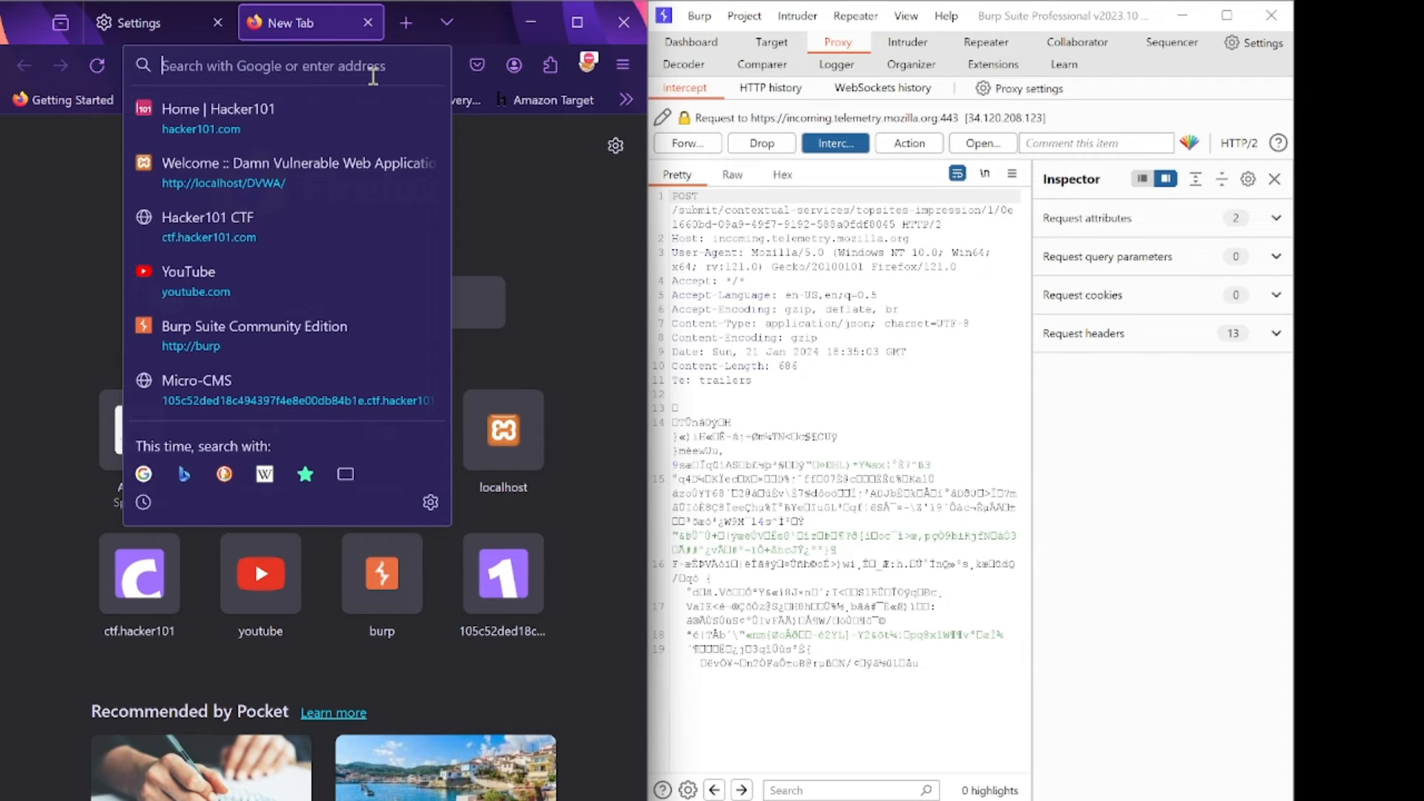
pyautogui.write('http')
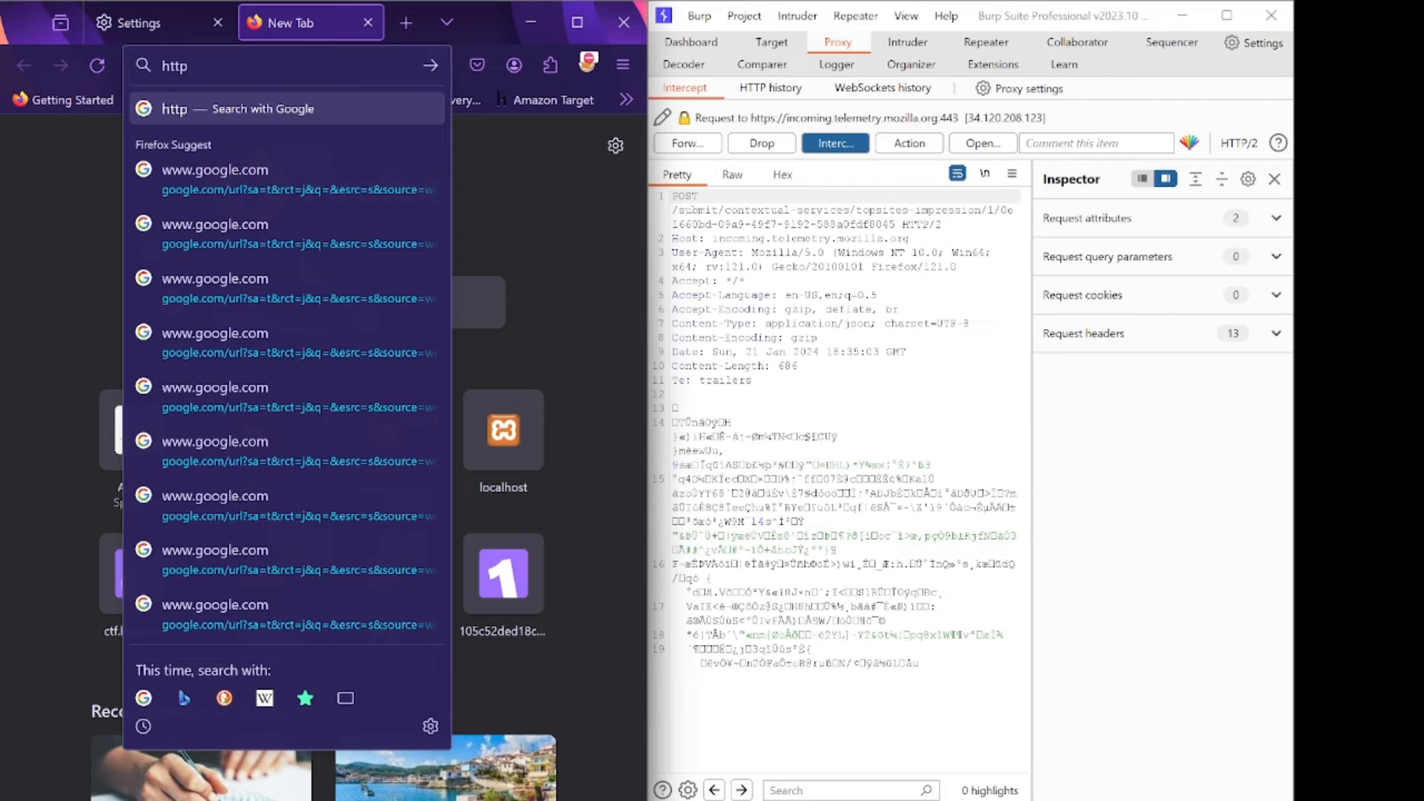
pyautogui.write('://')
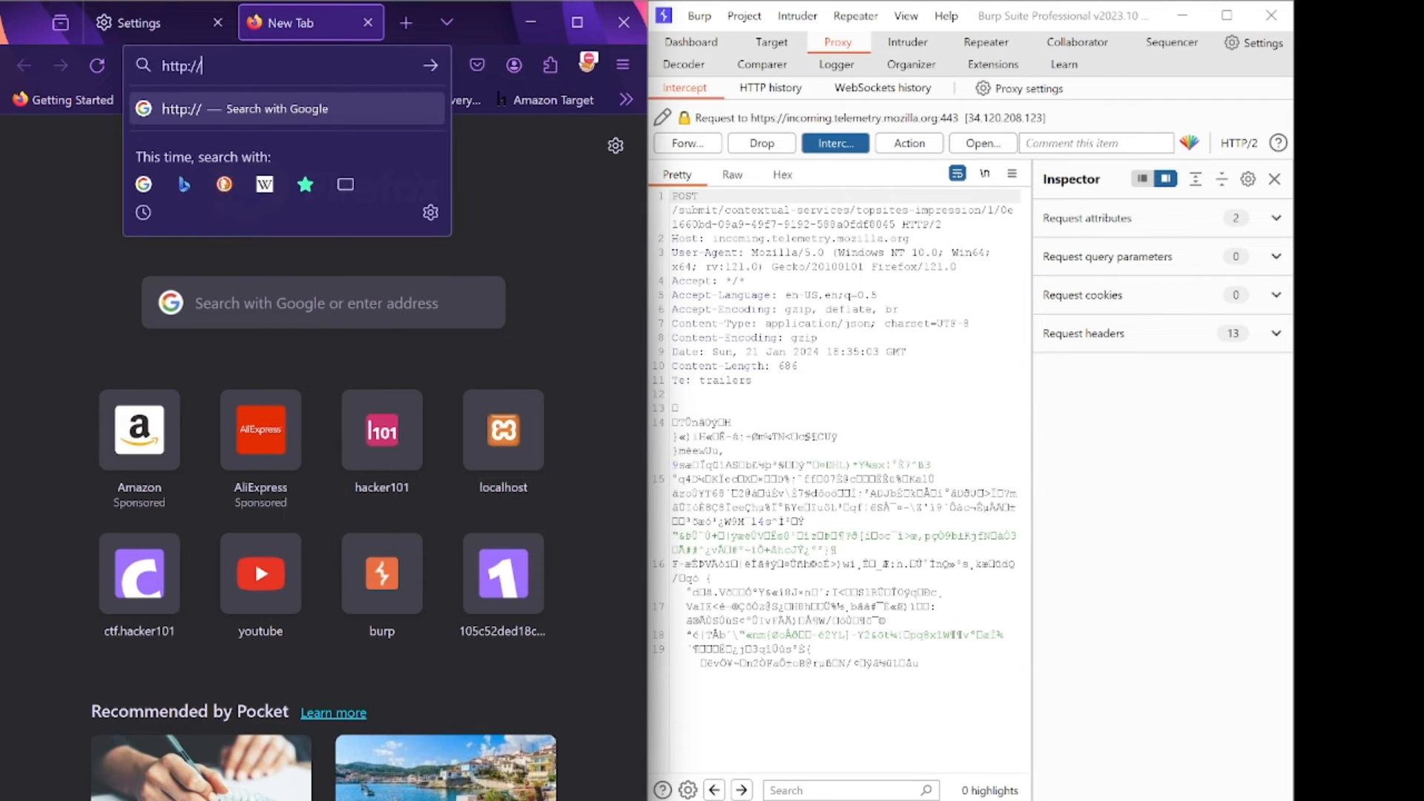
pyautogui.write('burp')
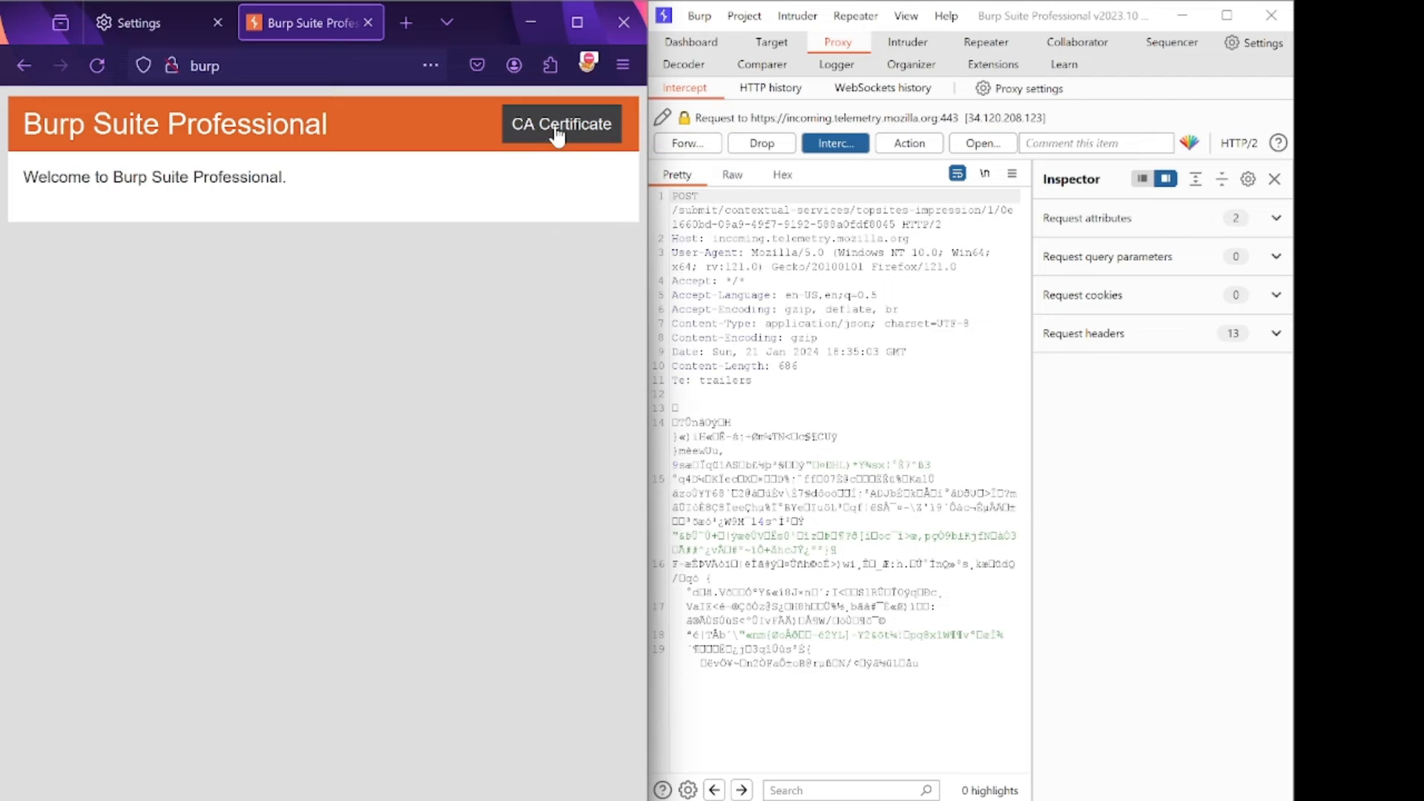
pyautogui.click(560, 123)
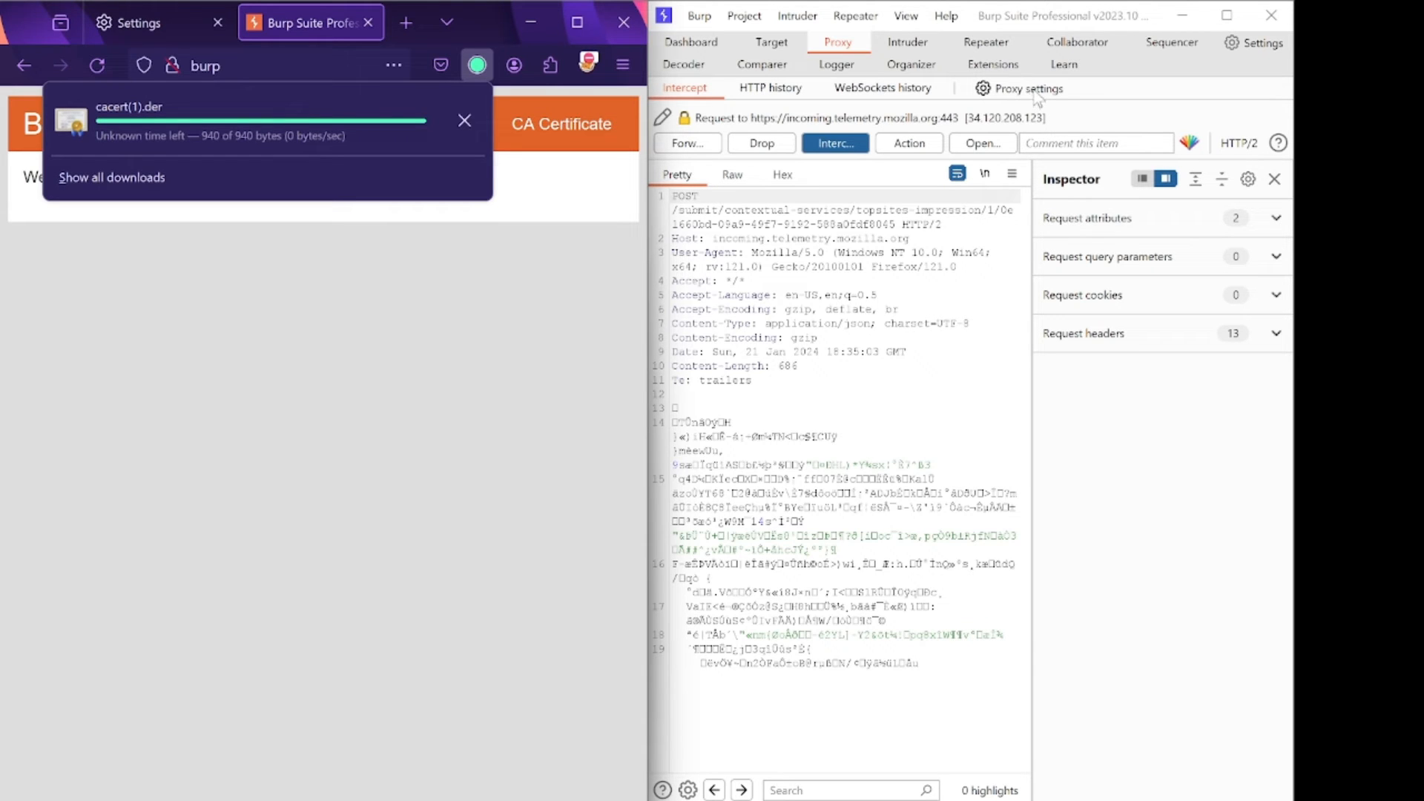
pyautogui.click(1027, 87)
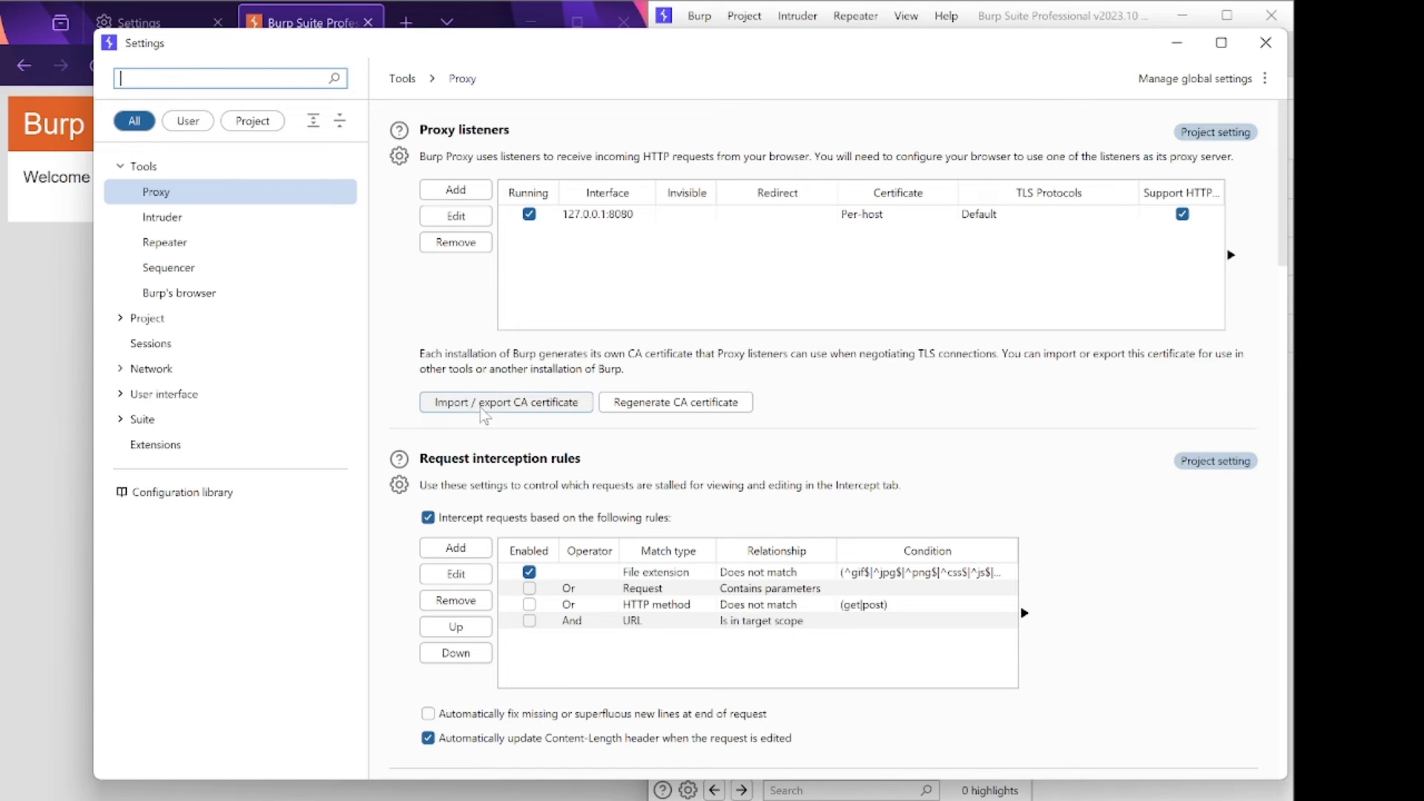
# Start the CA certificate export in DER format and browse for a save location.
pyautogui.click(504, 402)
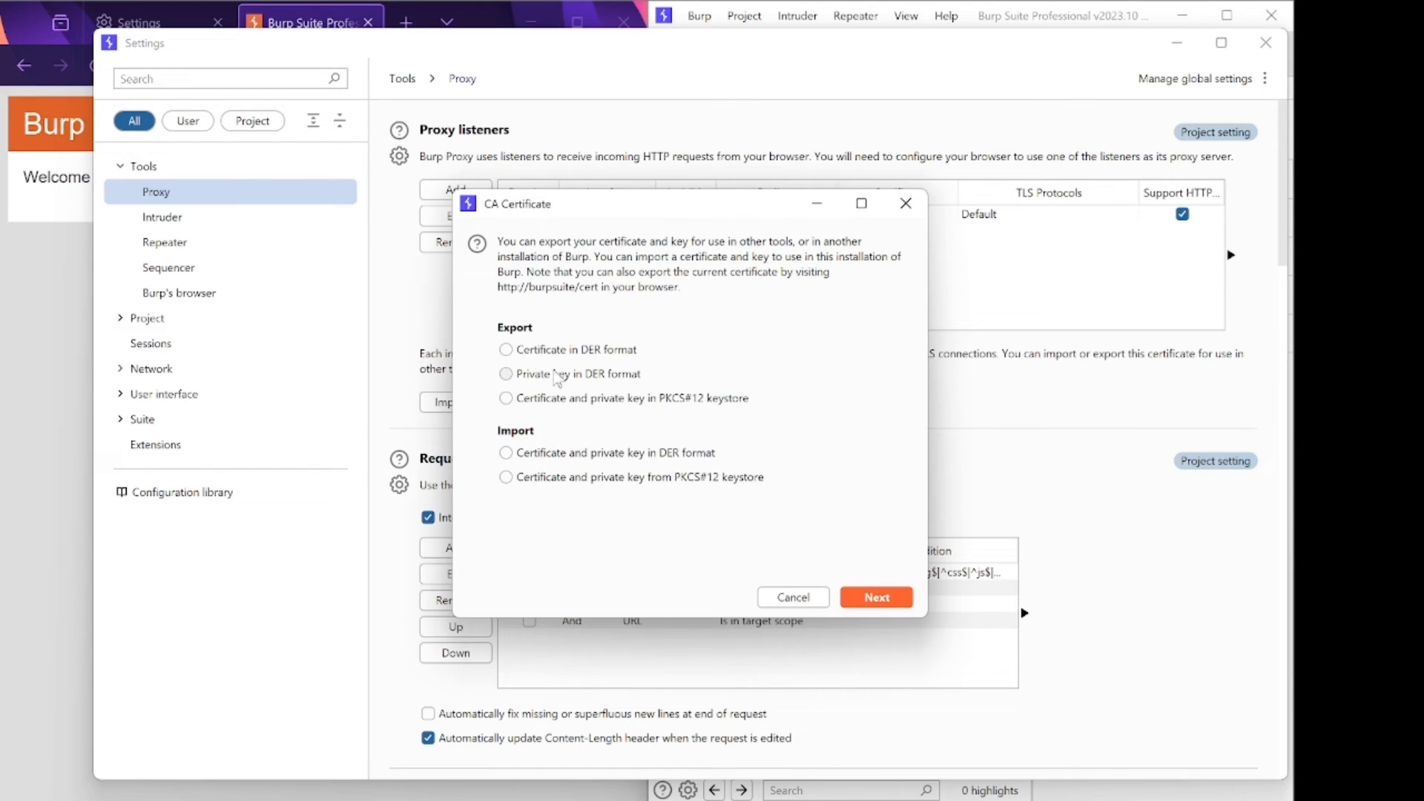
pyautogui.click(505, 350)
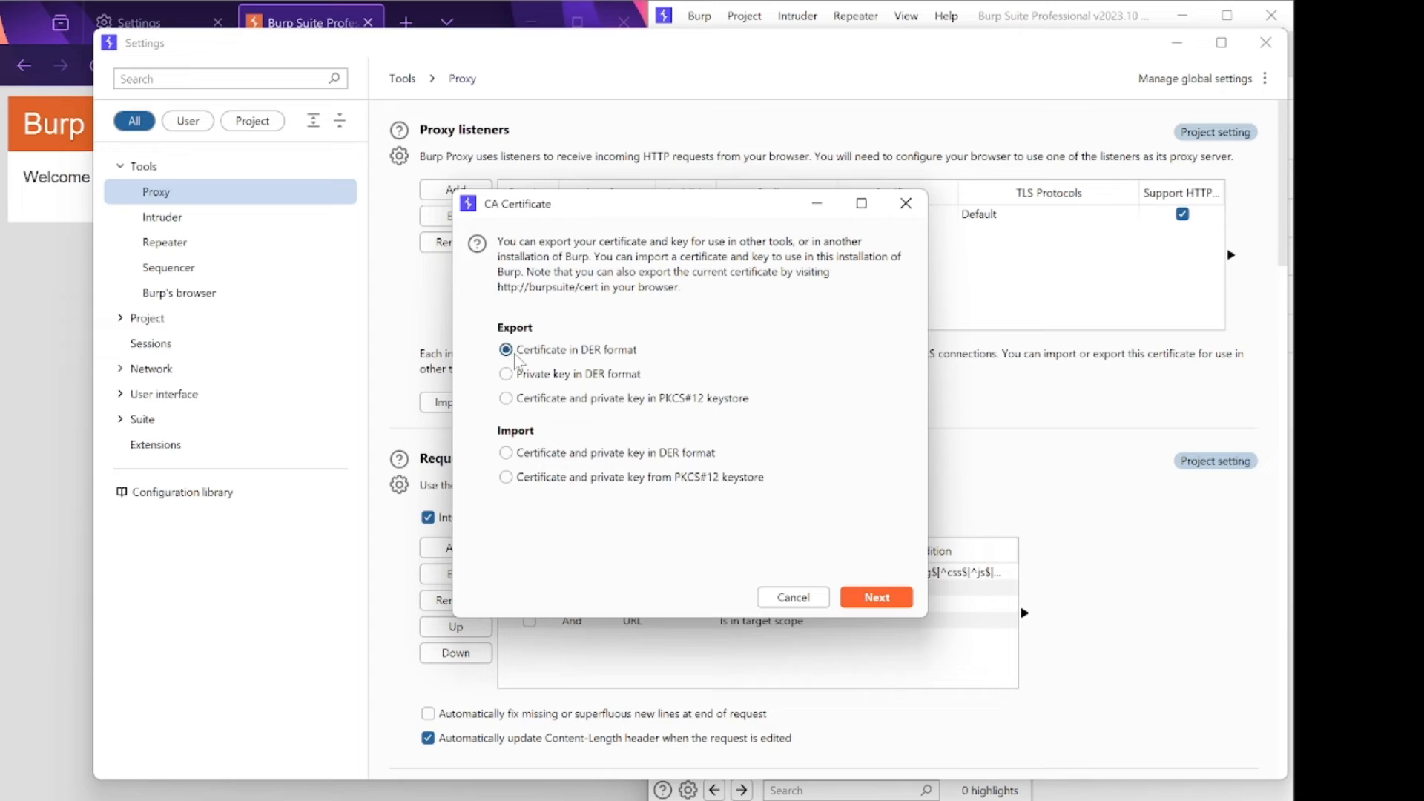
pyautogui.moveTo(828, 592)
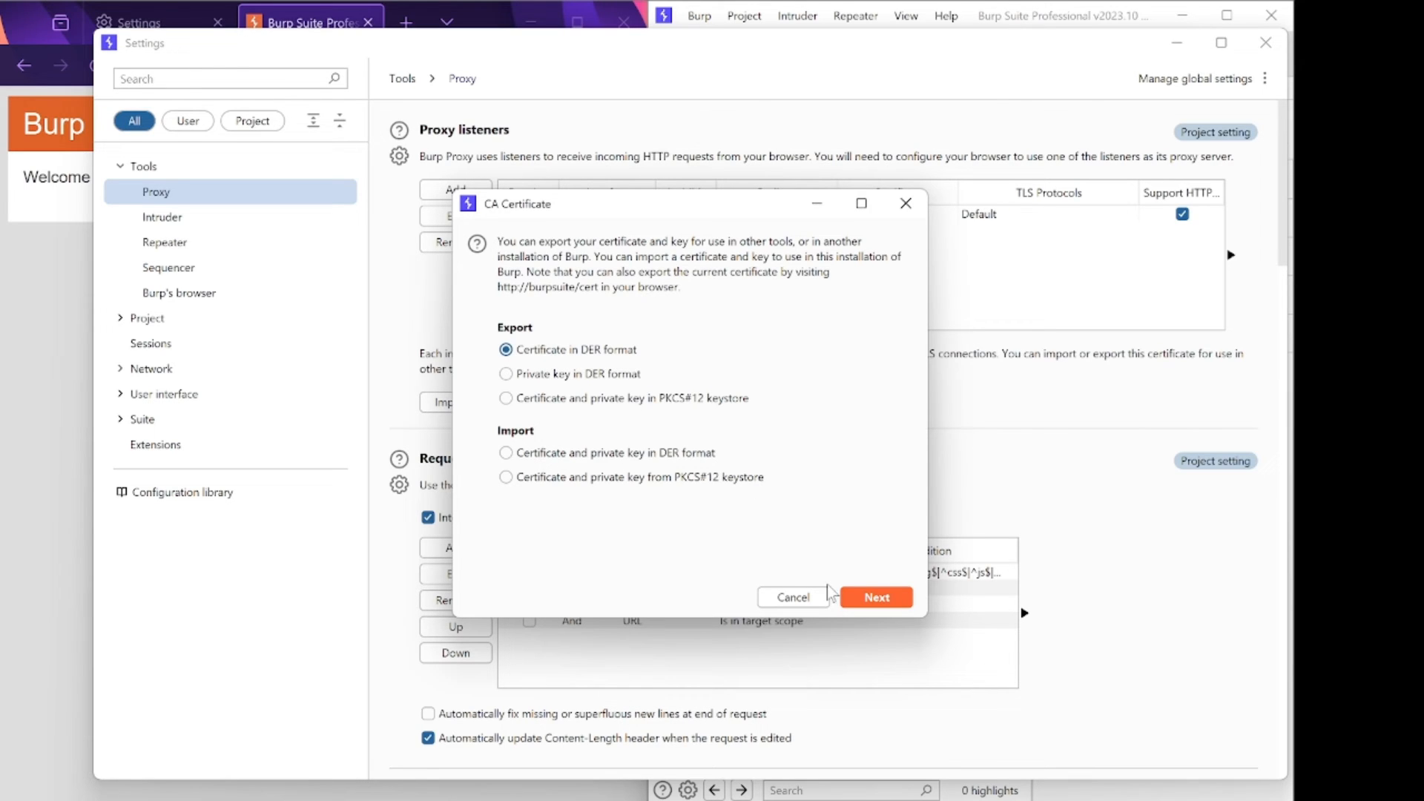
pyautogui.click(875, 596)
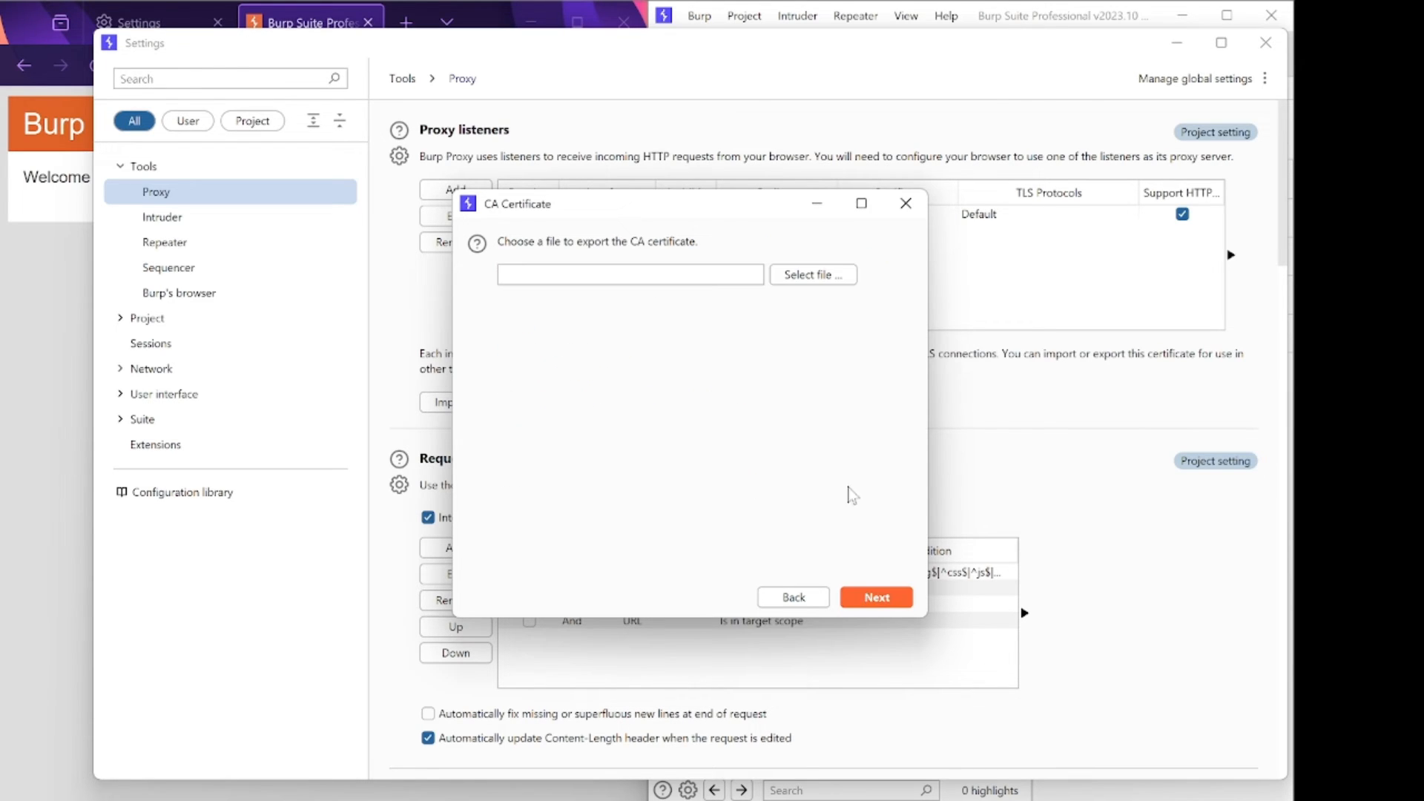
pyautogui.click(811, 274)
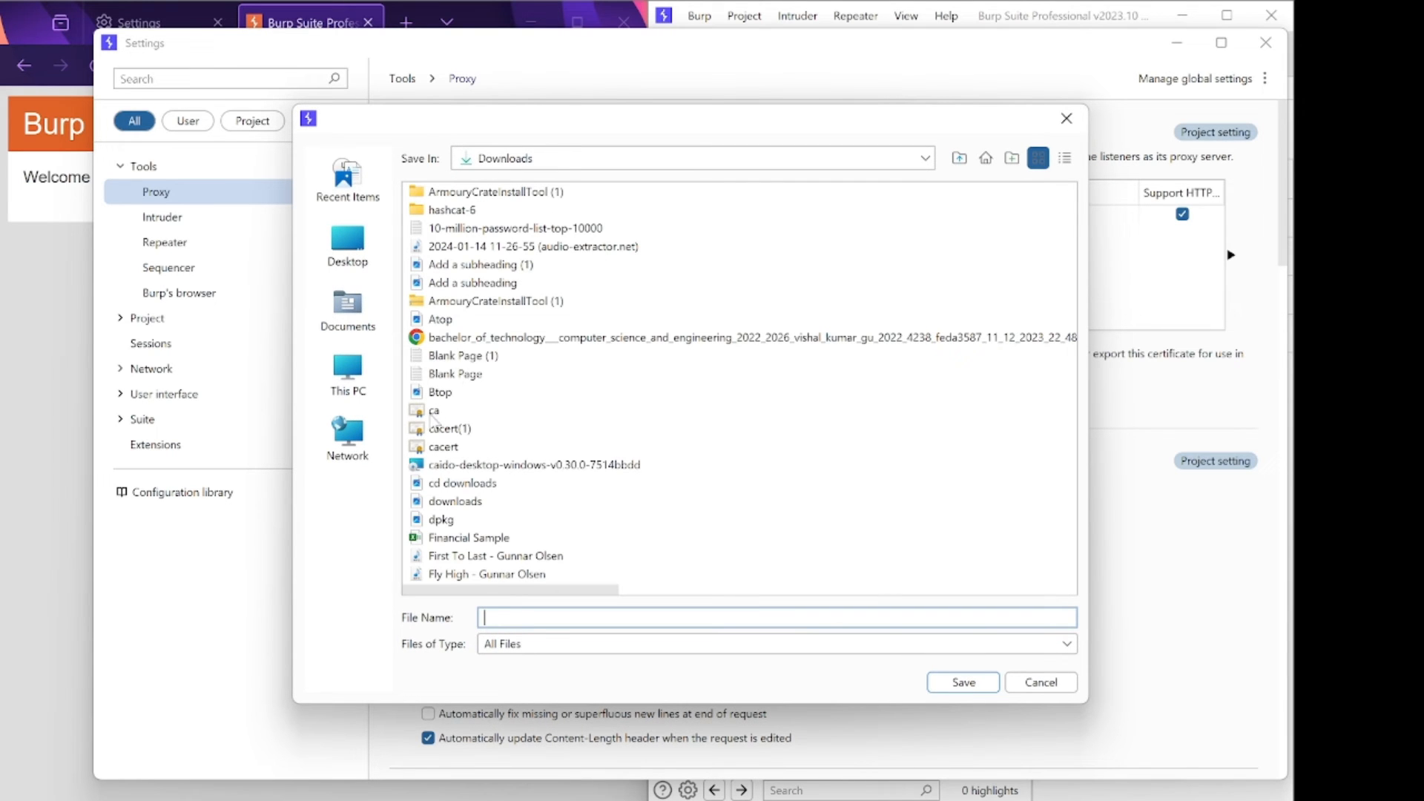
# Save the exported certificate to Downloads as cacert(1).der and finish the wizard.
pyautogui.click(450, 427)
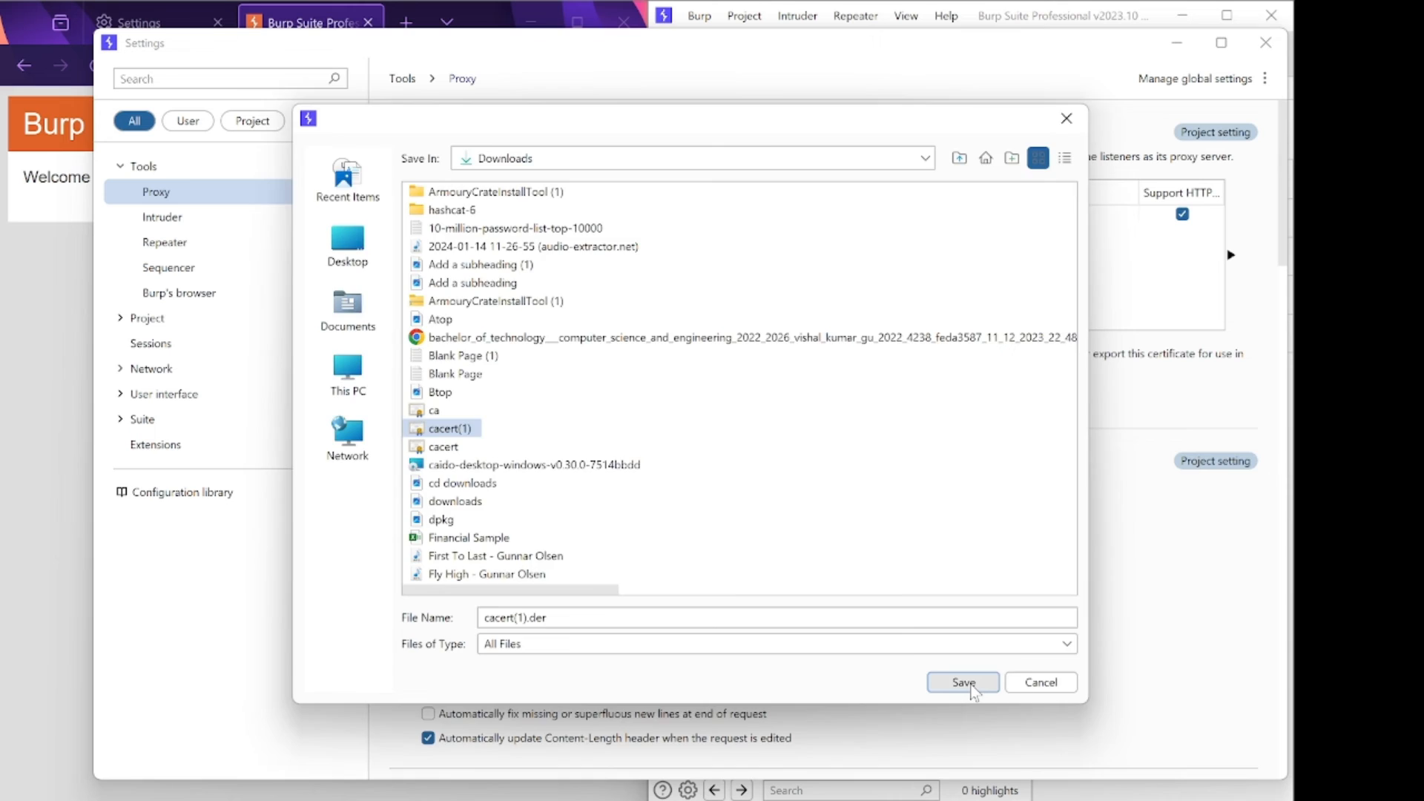
pyautogui.click(961, 682)
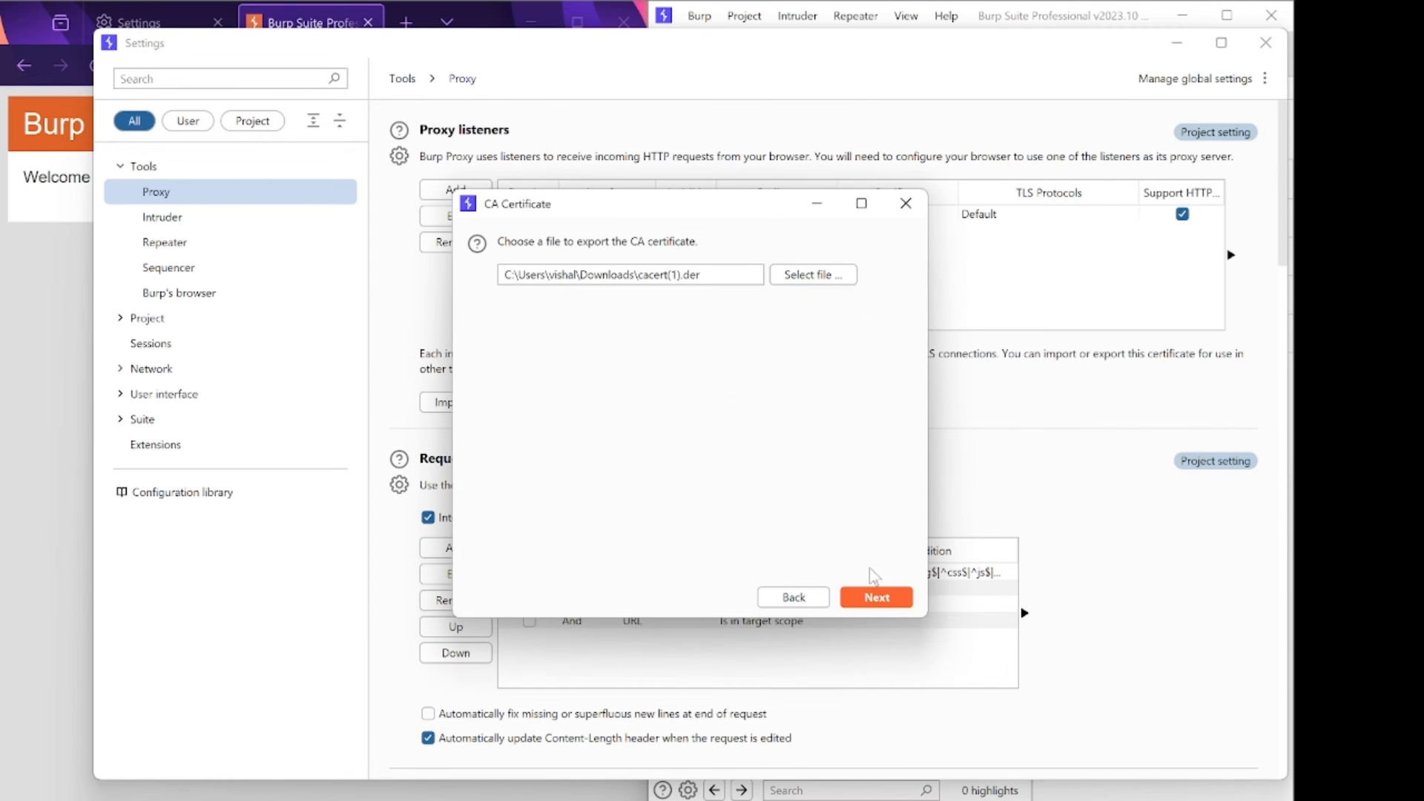
pyautogui.click(875, 597)
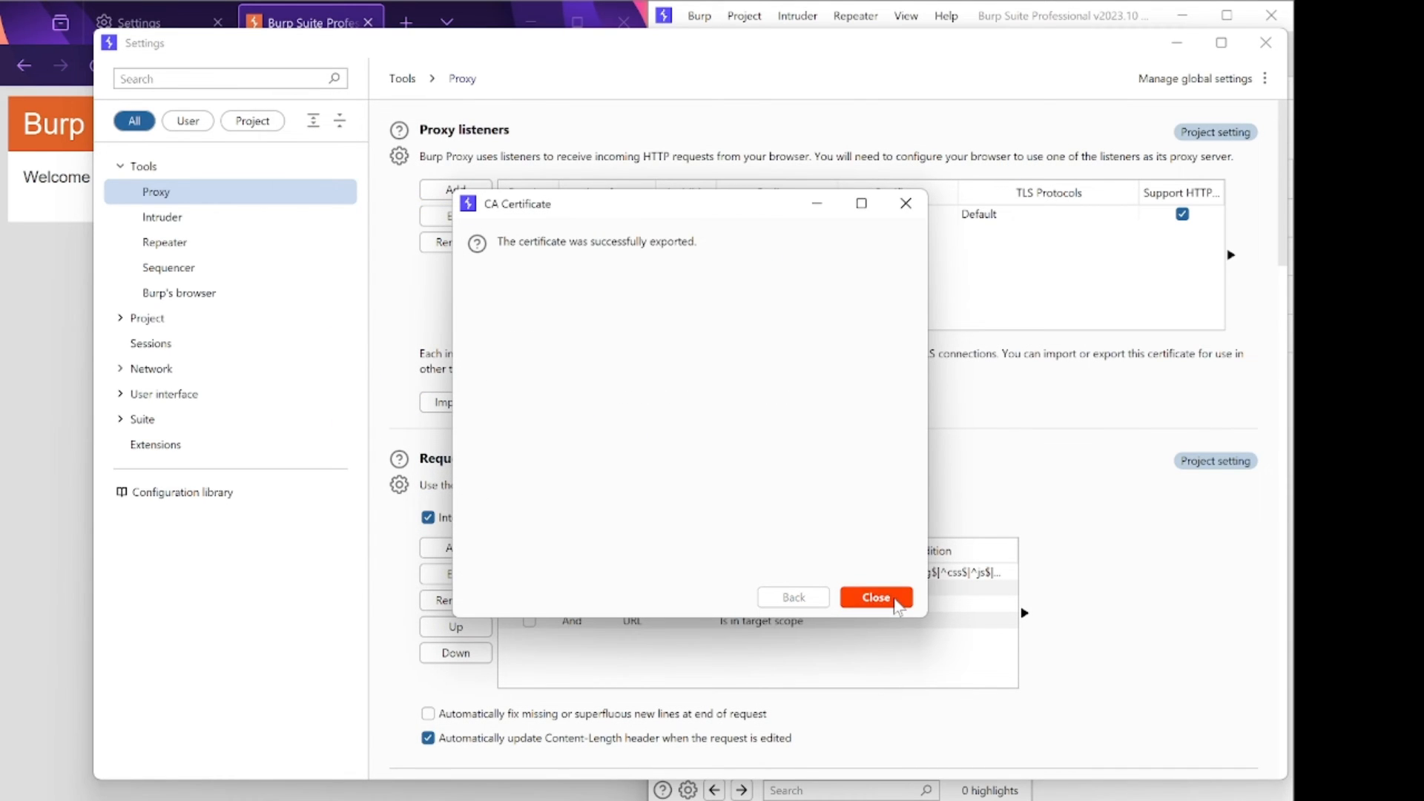
pyautogui.click(875, 598)
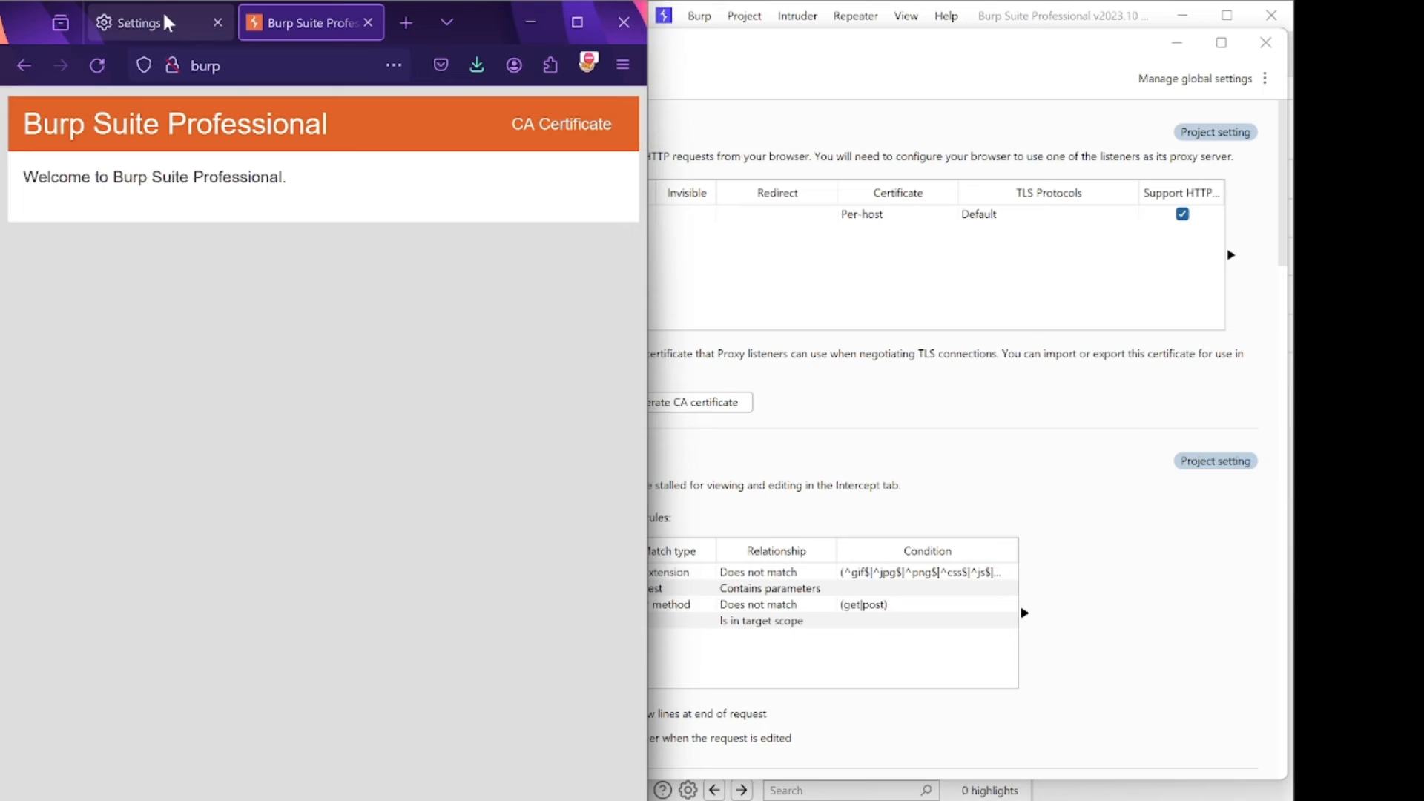
# Search Firefox settings for certificates and bring up the certificate manager.
pyautogui.write('proxy')
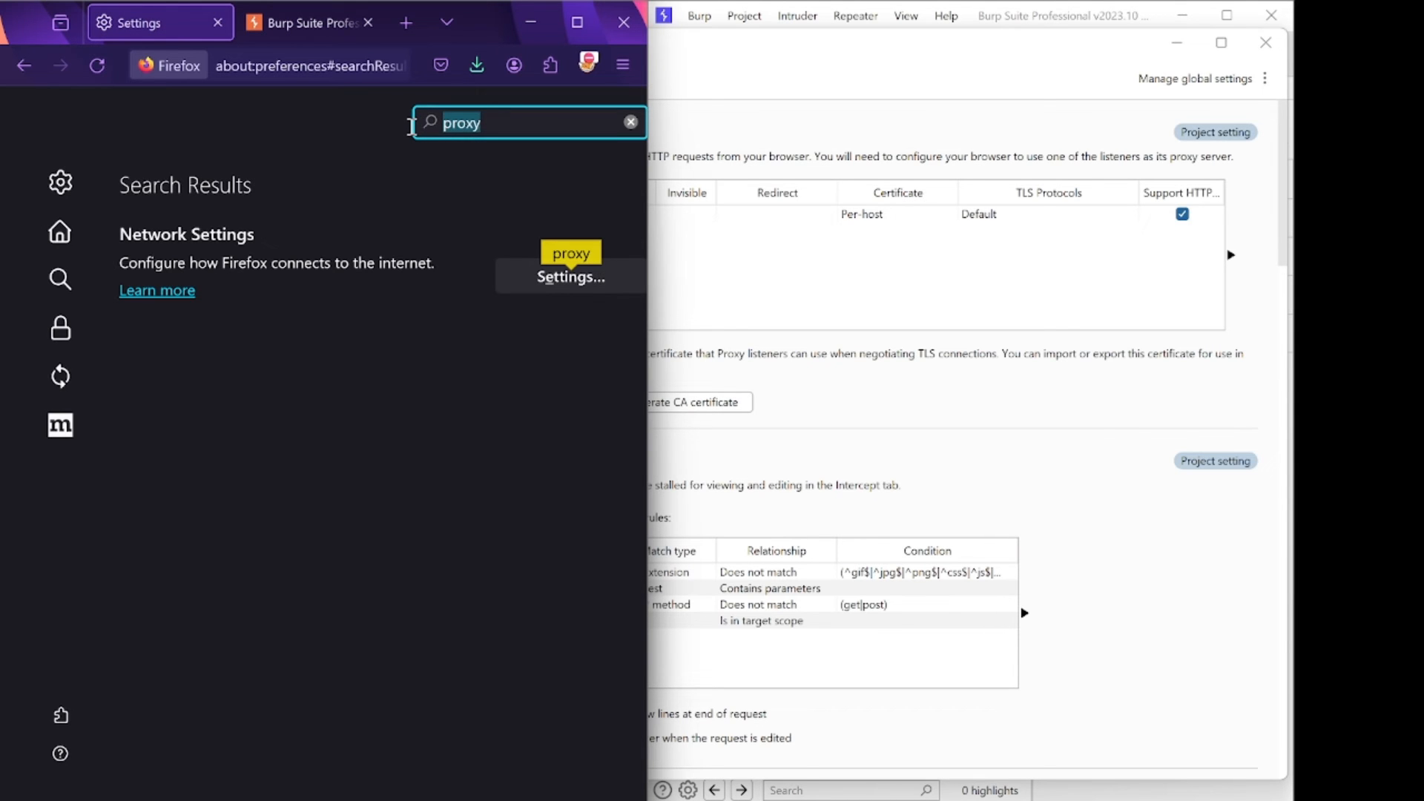
pyautogui.write('ca')
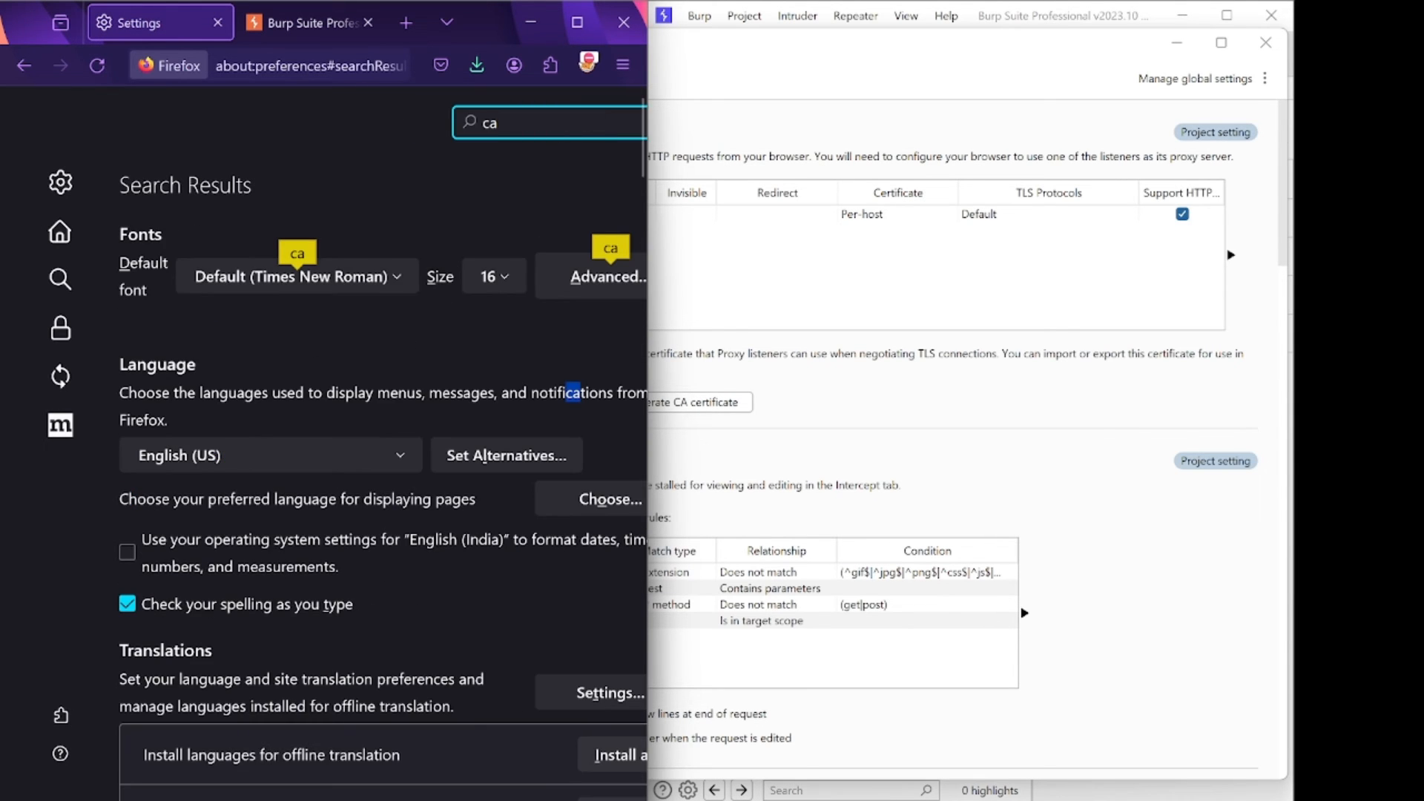
pyautogui.write('eri')
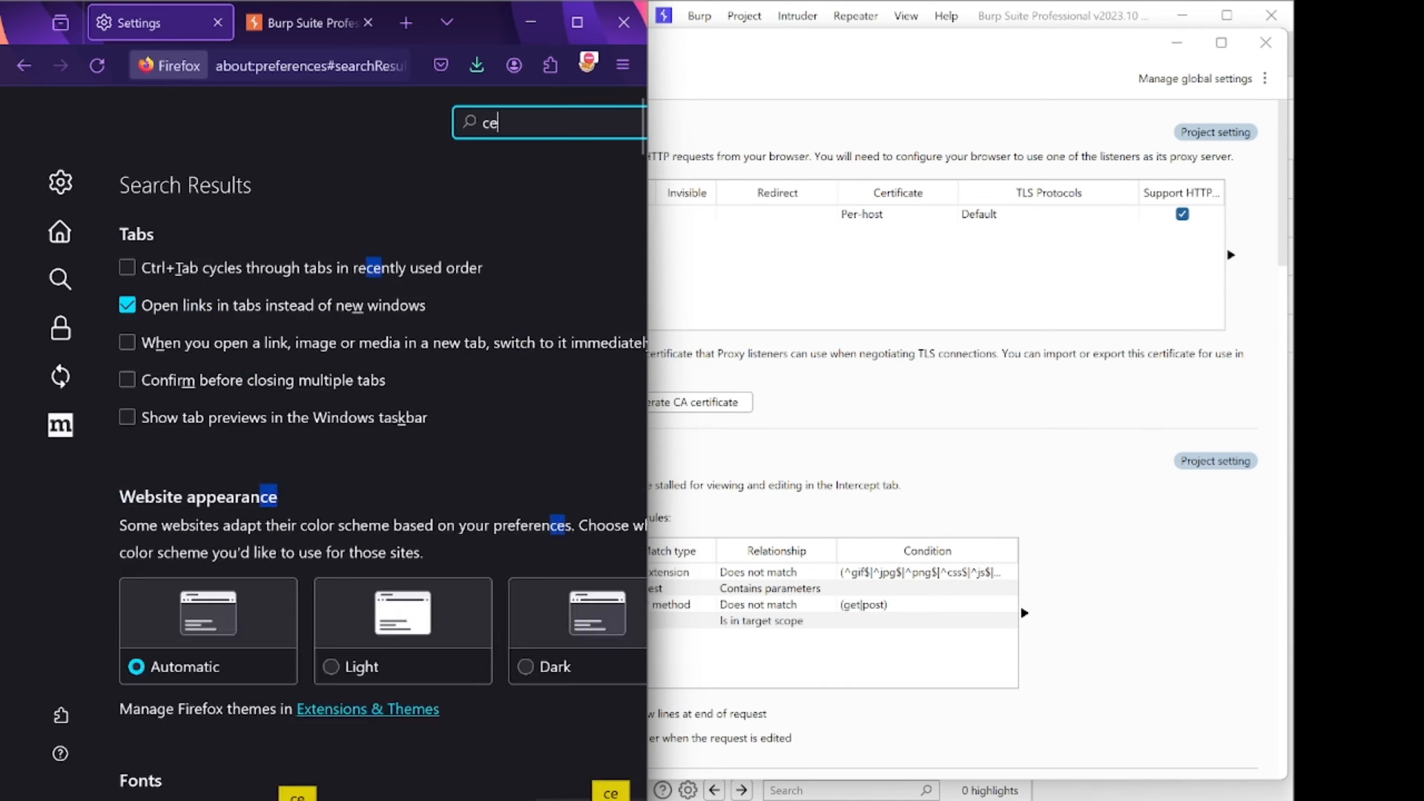
pyautogui.write('rti')
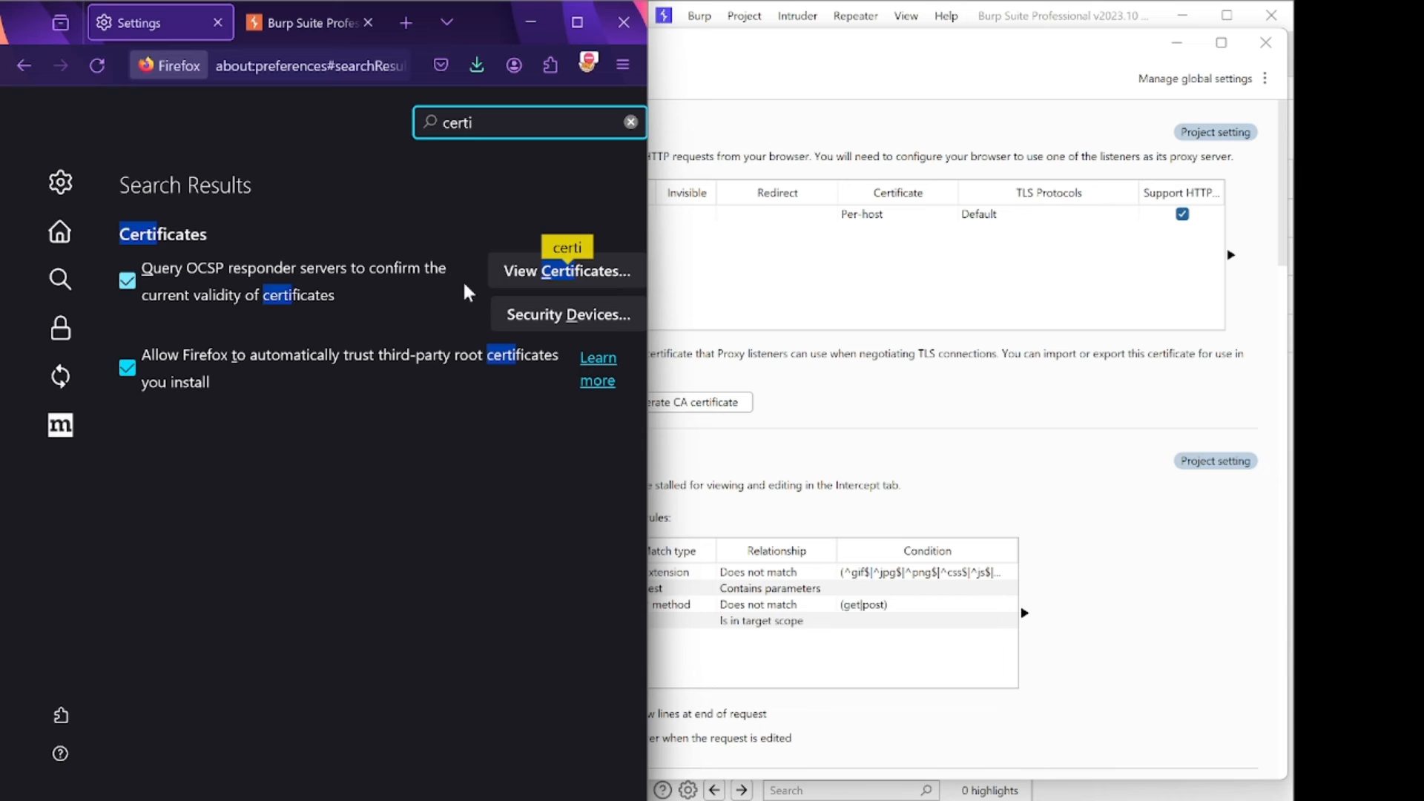
pyautogui.click(566, 270)
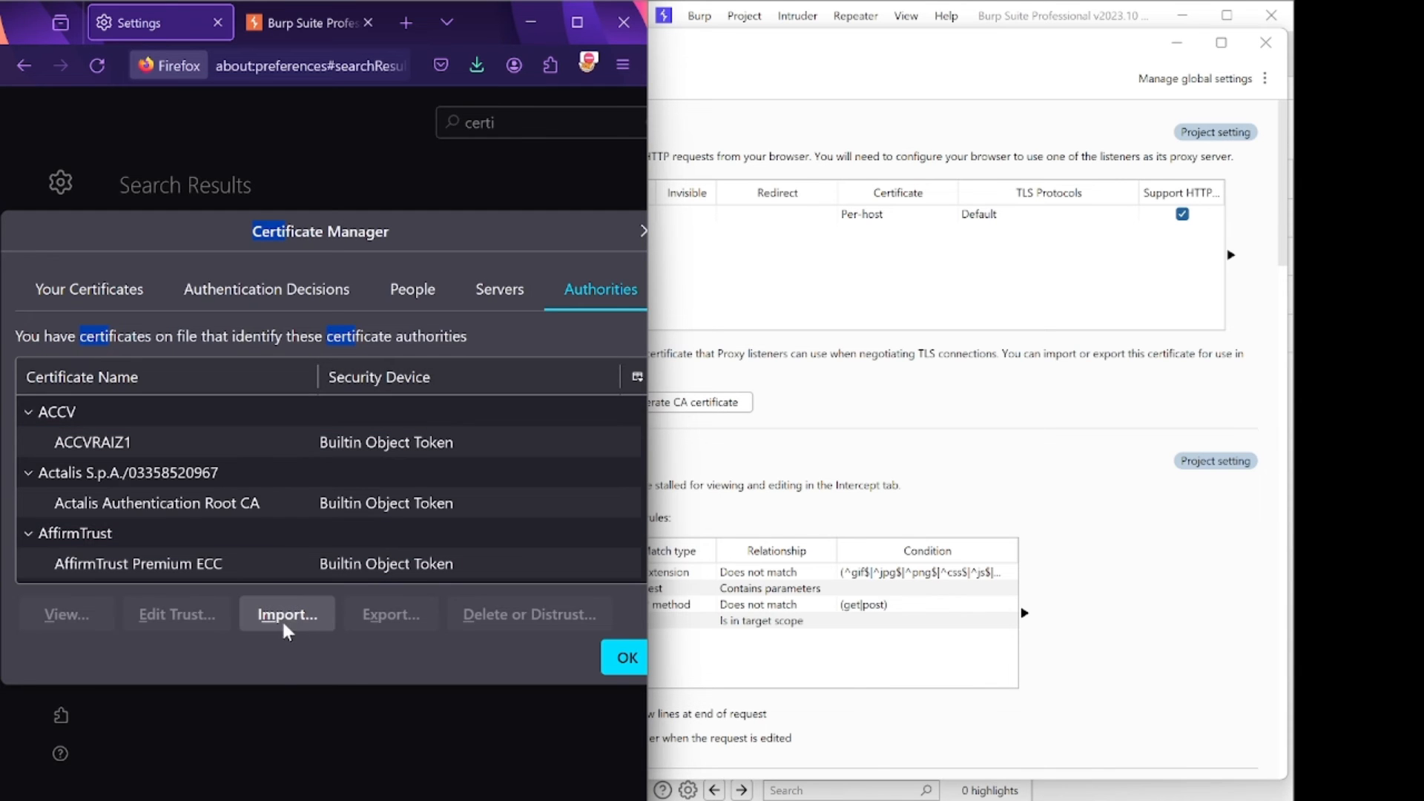
# Import the exported cacert(1) file as a certificate authority, then start a new tab.
pyautogui.click(287, 614)
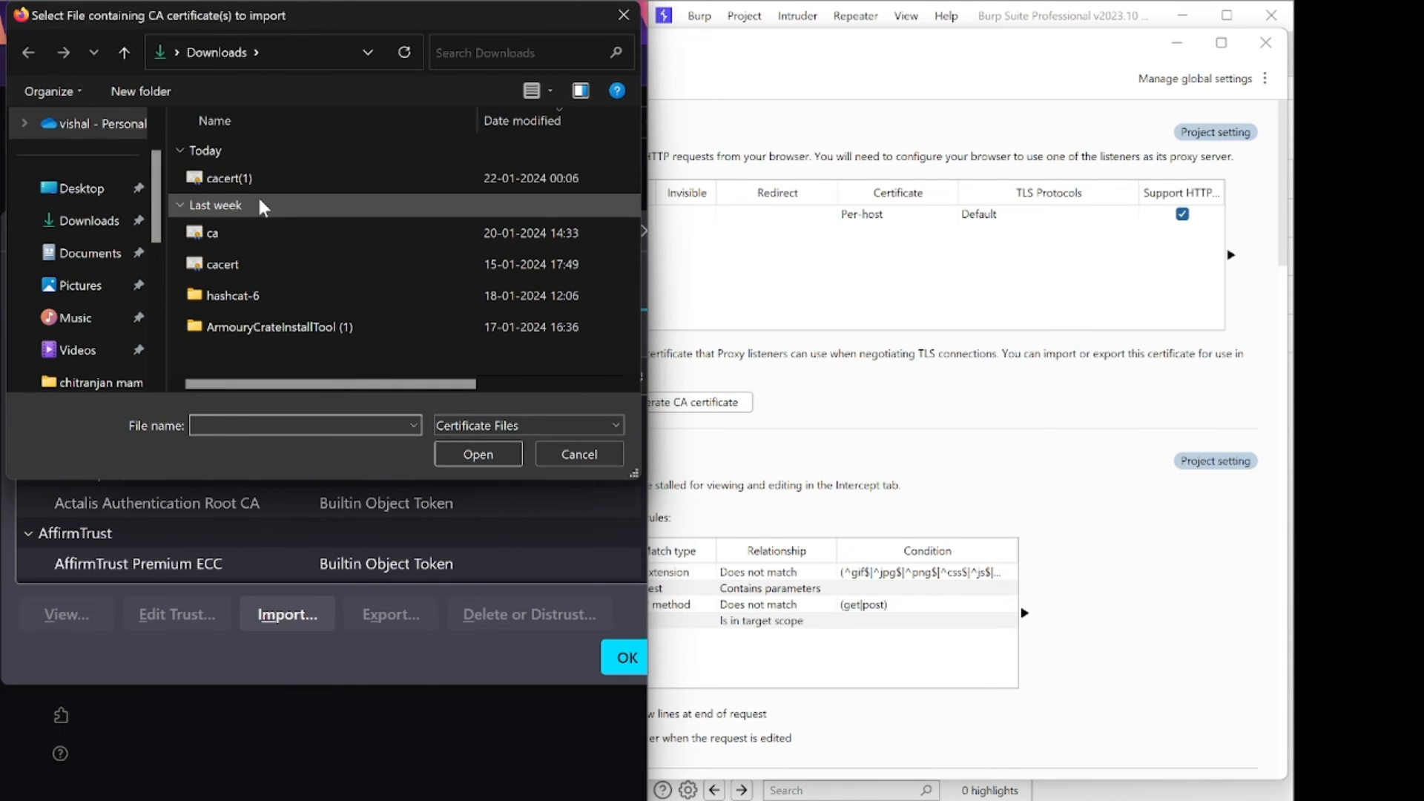
pyautogui.click(228, 176)
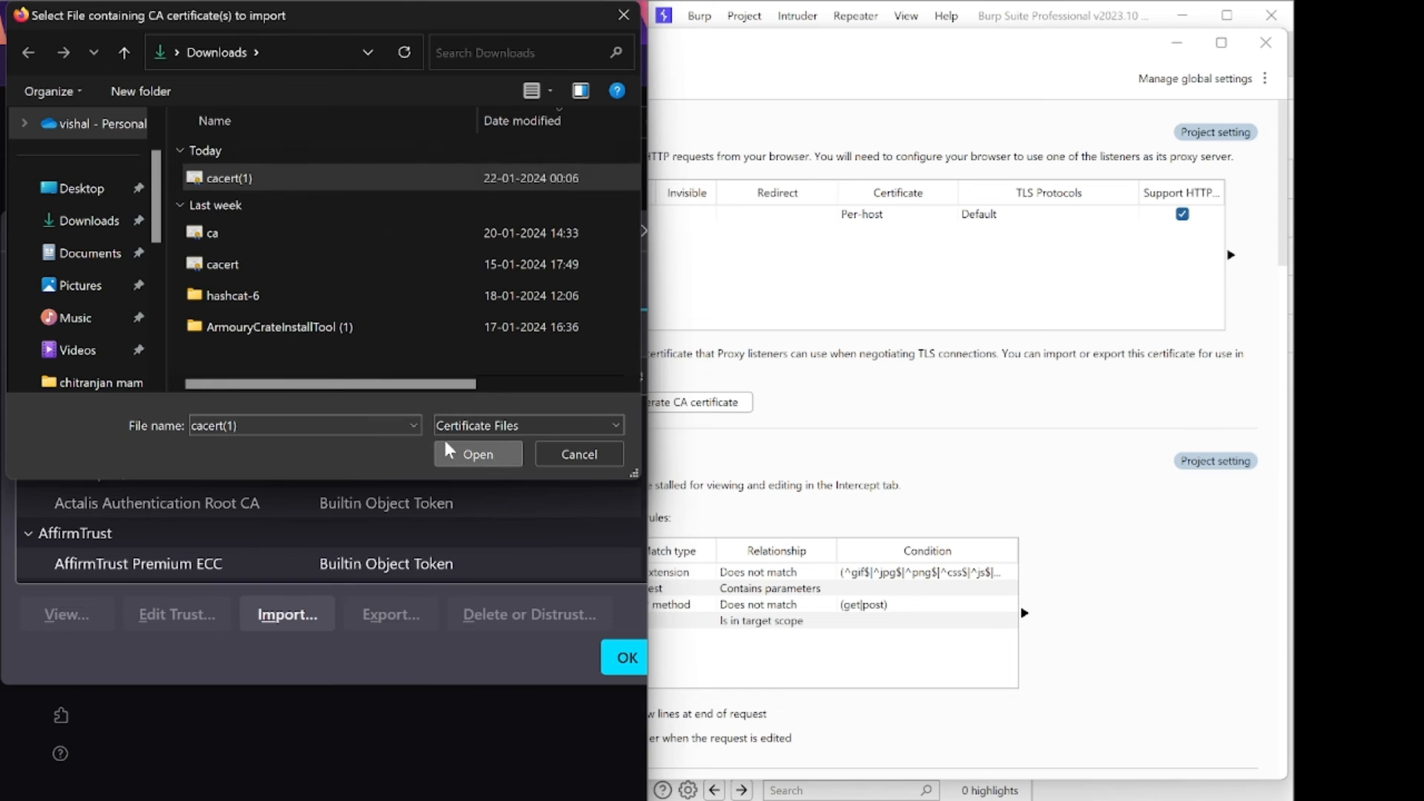
pyautogui.click(476, 454)
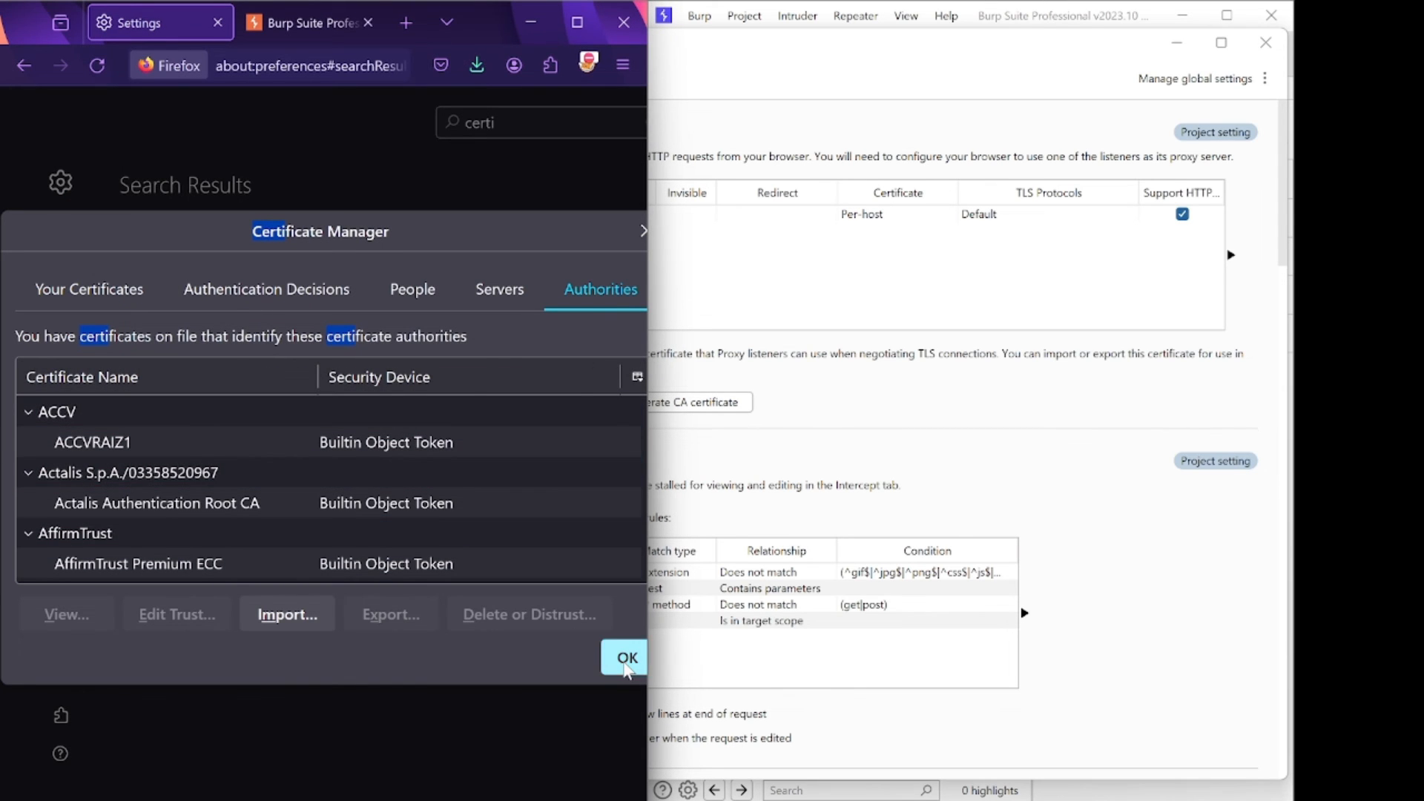
pyautogui.click(625, 657)
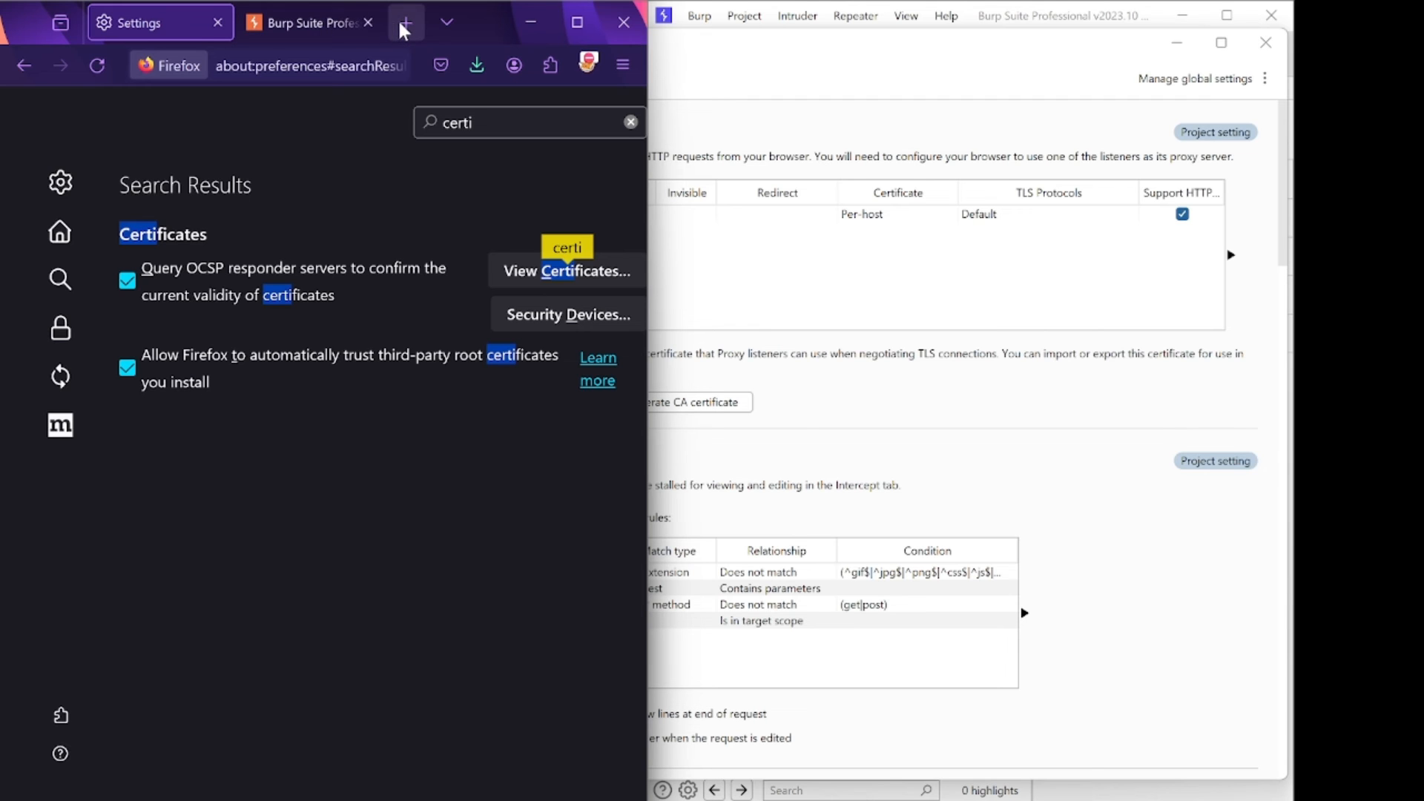
pyautogui.click(405, 22)
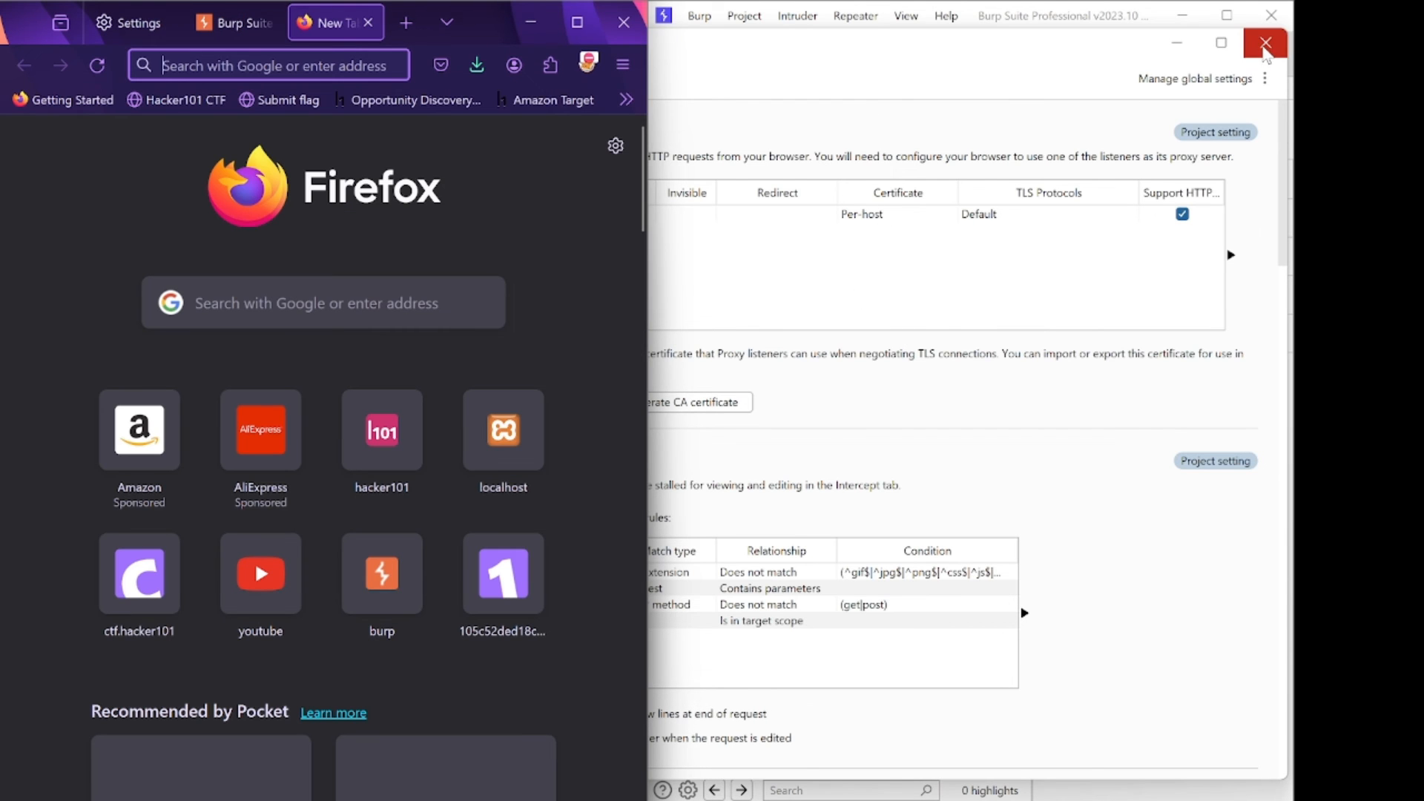
# Visit hackthematric.com from the address bar so Burp Proxy captures its request.
pyautogui.click(1265, 43)
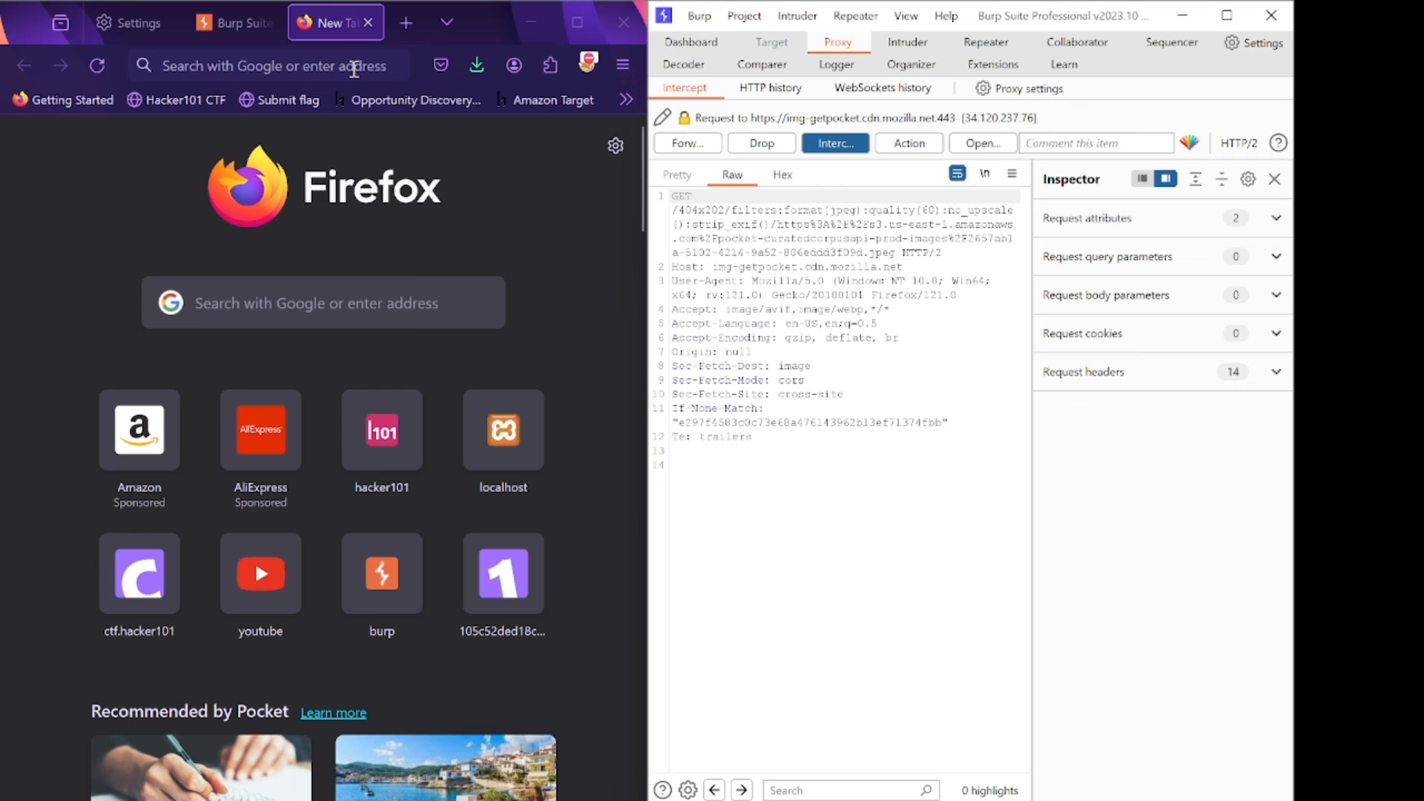
pyautogui.click(273, 66)
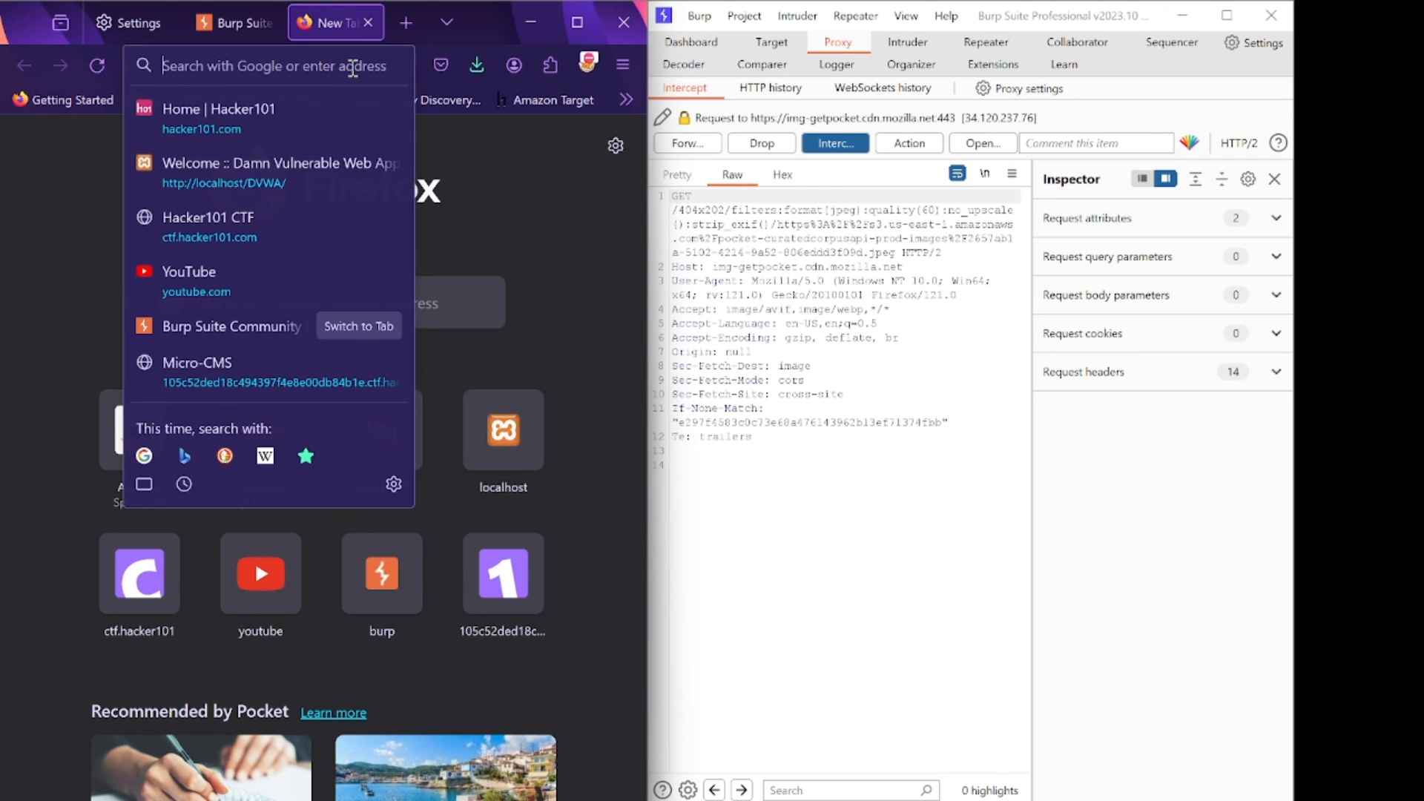
pyautogui.write('hackthem')
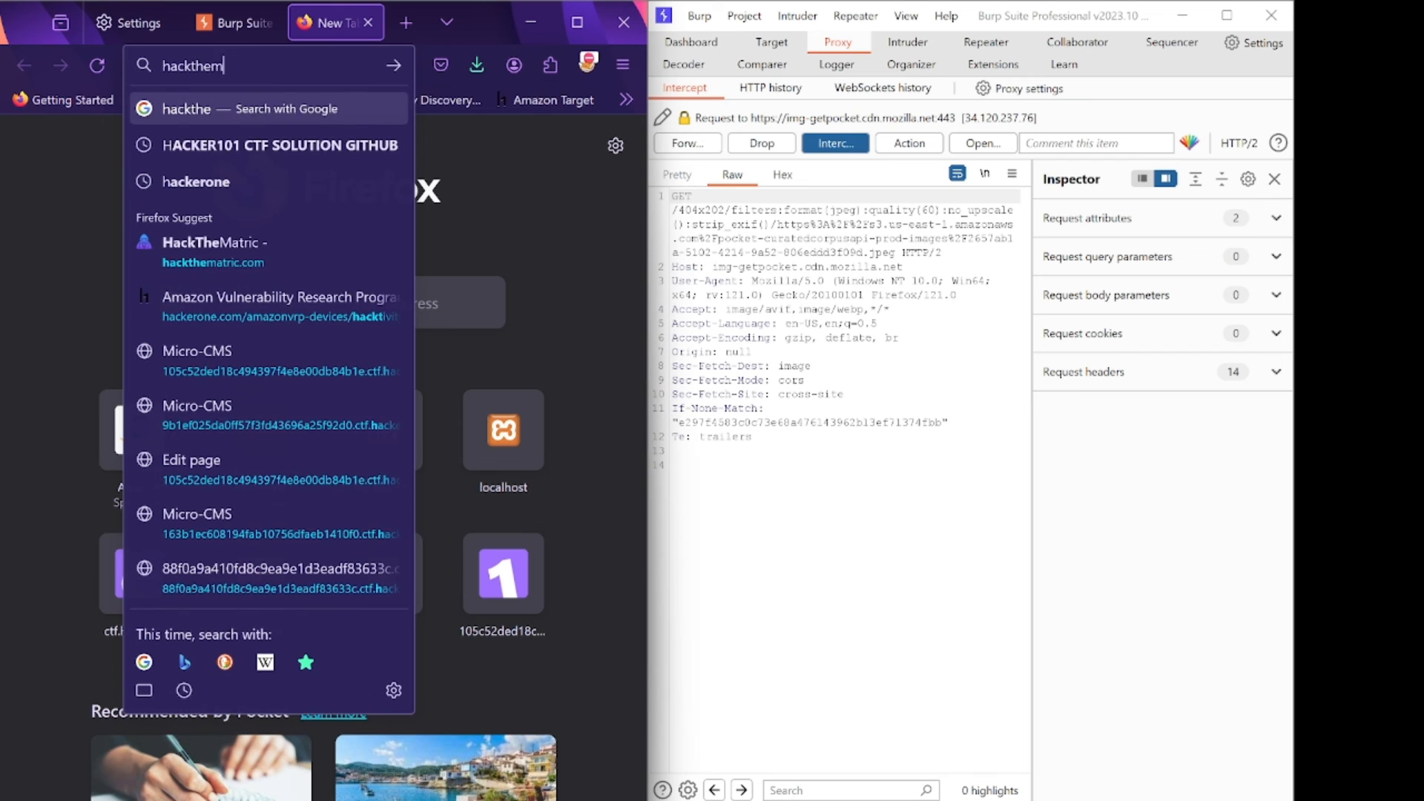
pyautogui.click(214, 242)
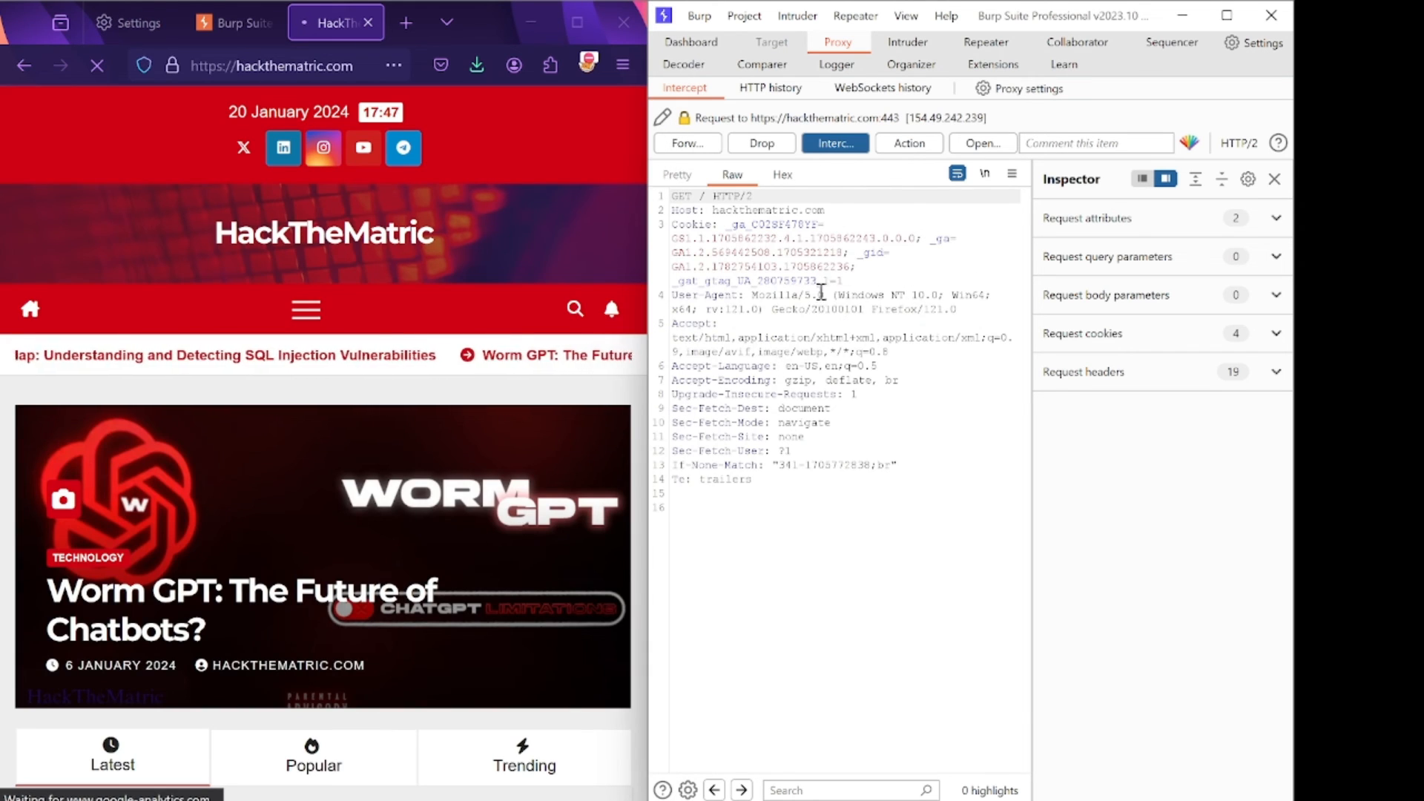
# Turn Burp's interception off so hackthematric.com finishes loading.
pyautogui.doubleClick(771, 209)
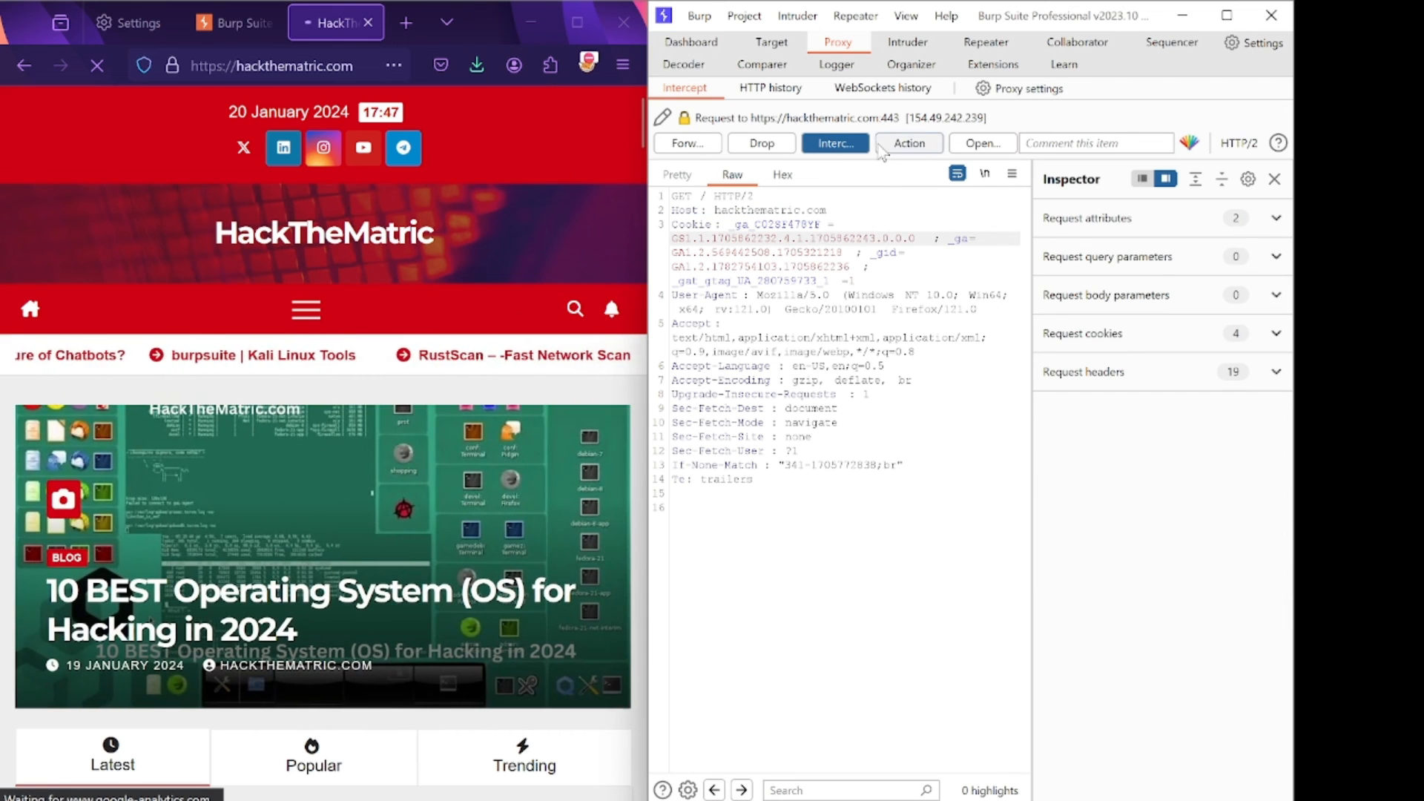
pyautogui.click(833, 143)
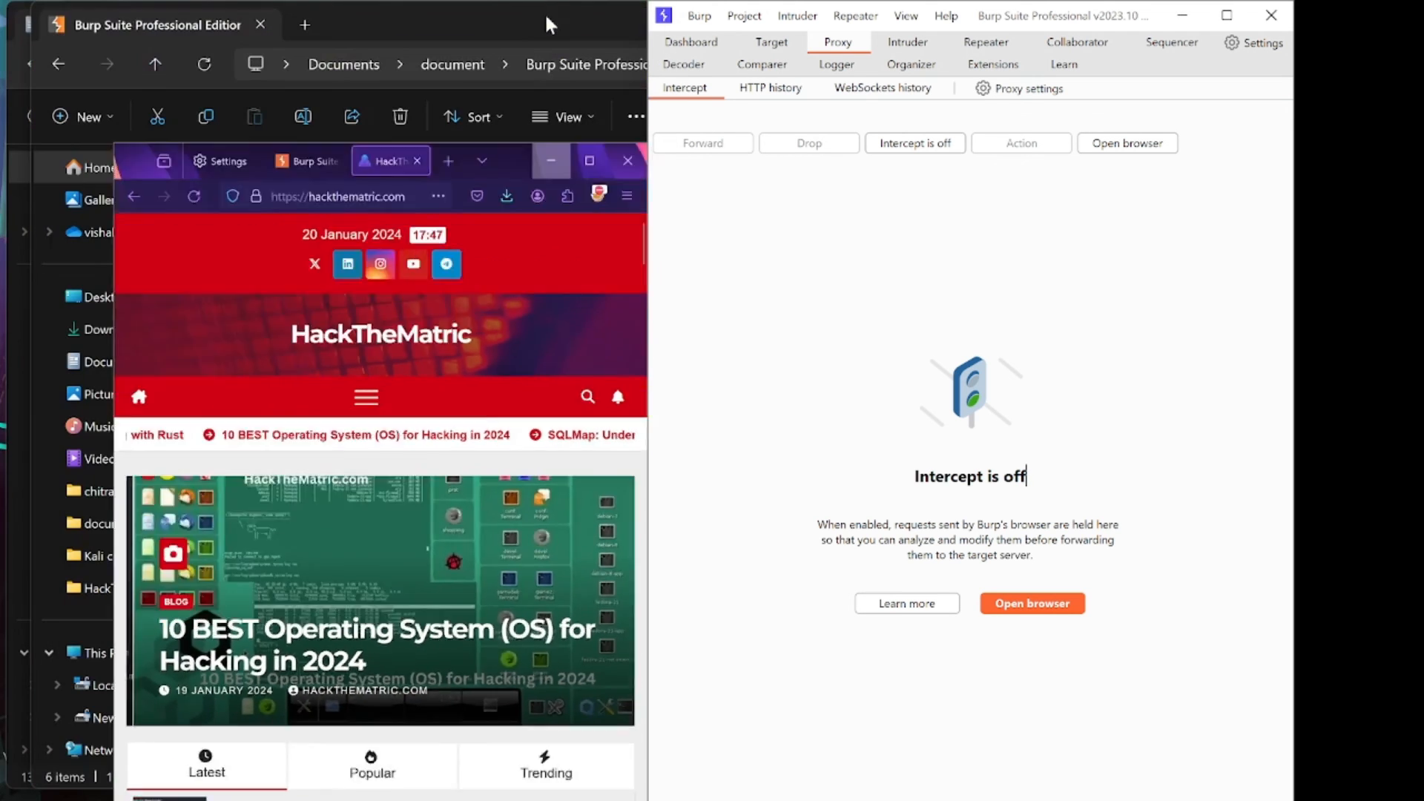
# Maximize the Burp window on the Proxy Intercept view.
pyautogui.click(1226, 15)
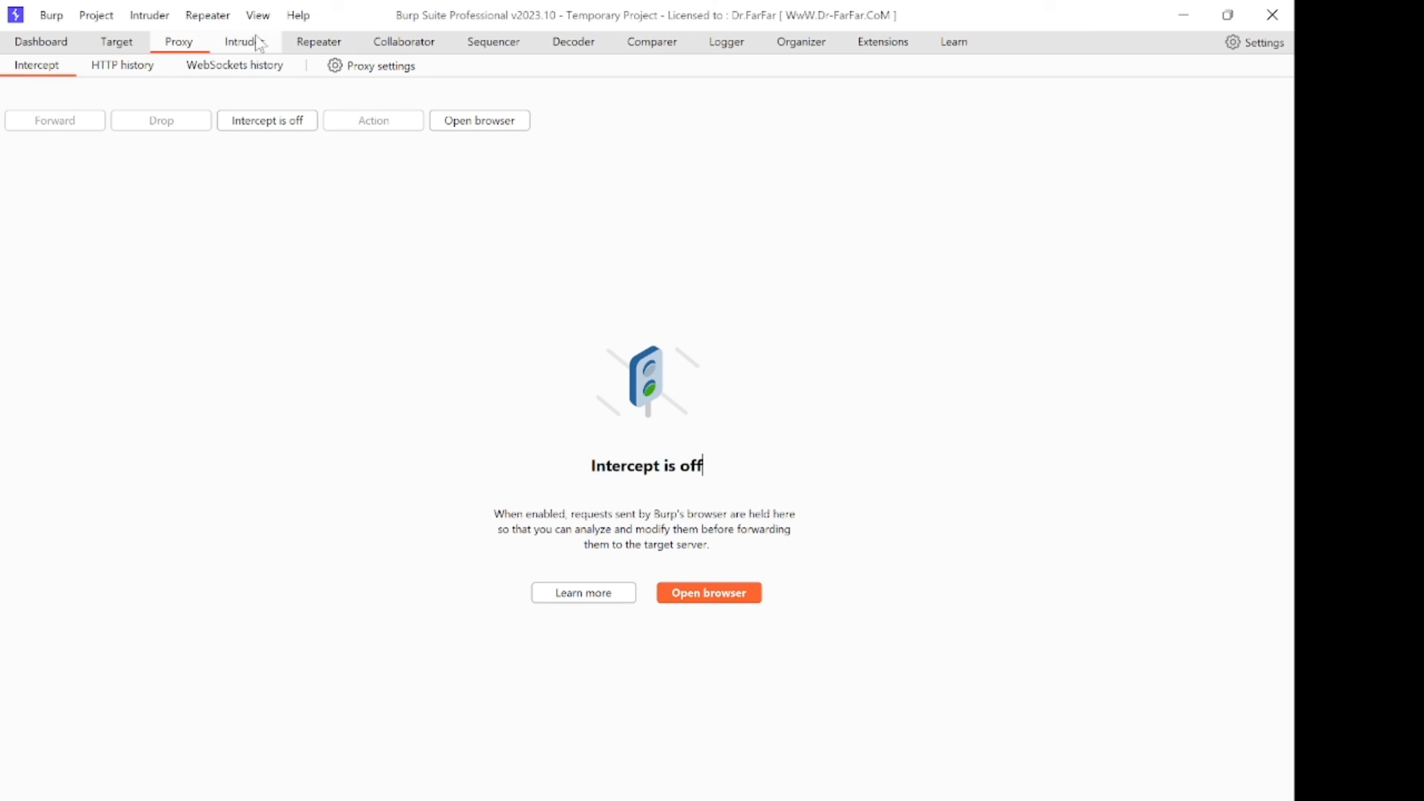
pyautogui.moveTo(277, 48)
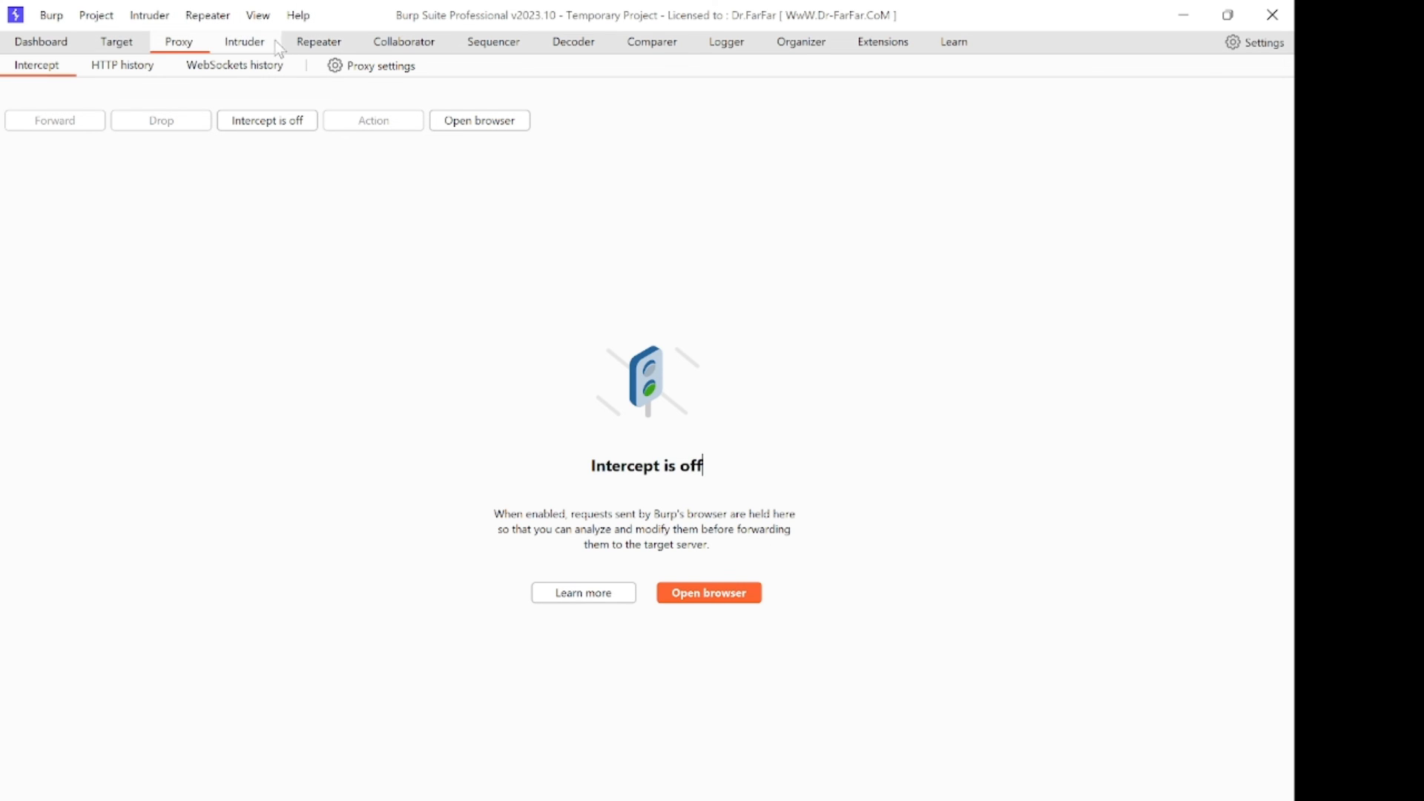
pyautogui.moveTo(404, 41)
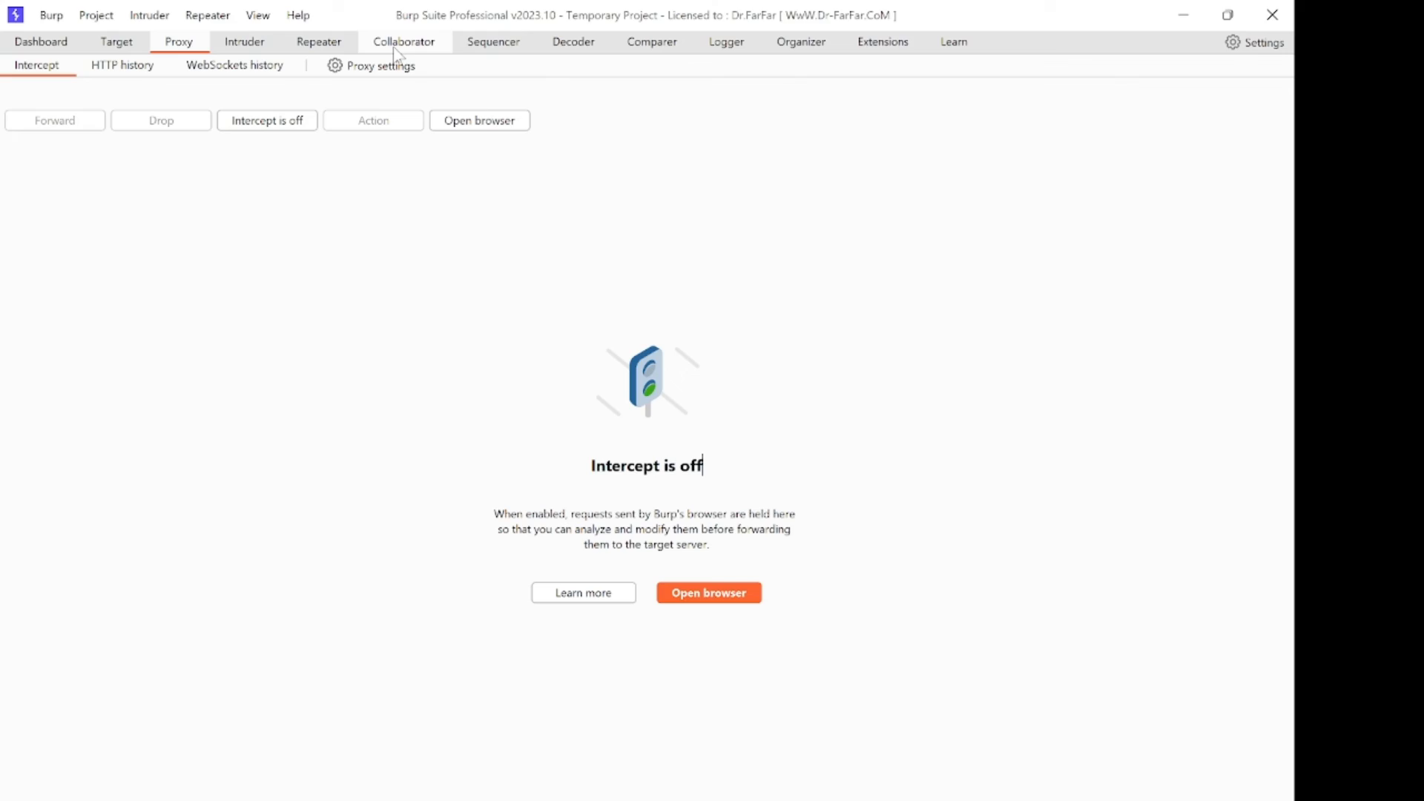